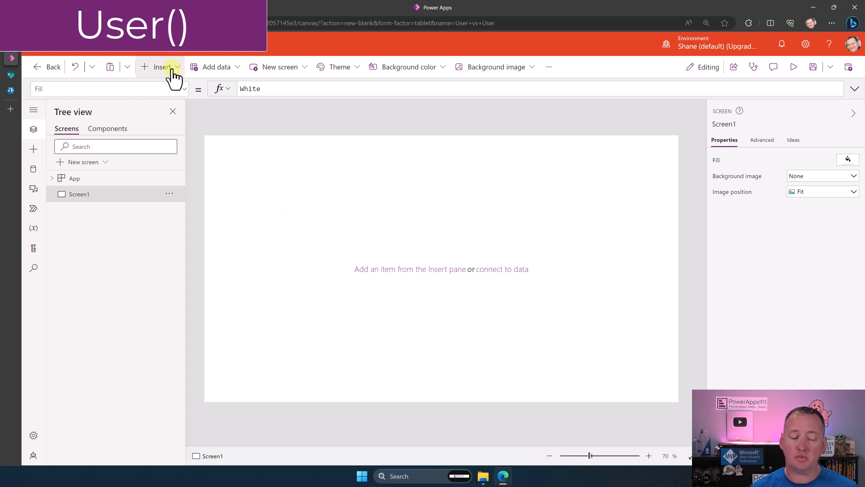
Step: Insert a text label whose Text formula is User().FullName
click(162, 67)
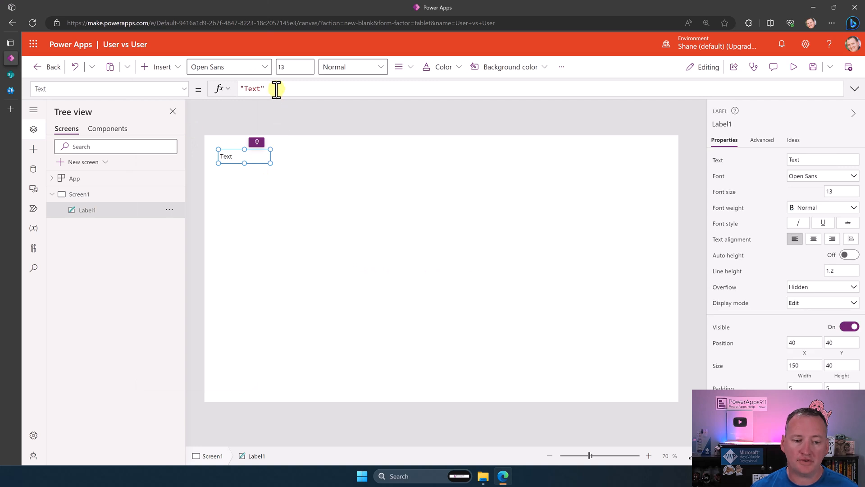
text(User)
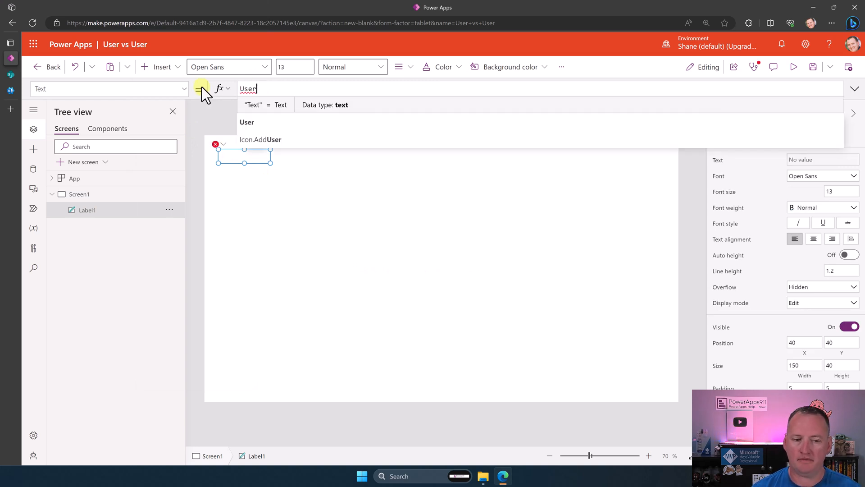
text(().)
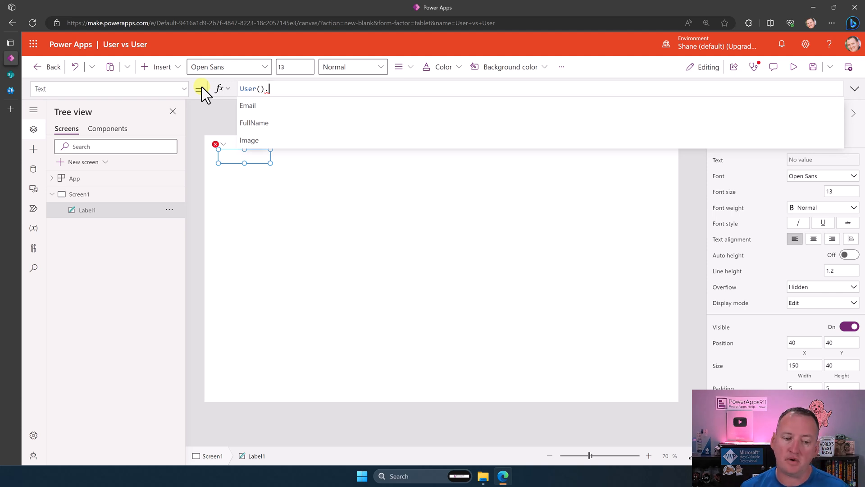
mouse_move(270, 122)
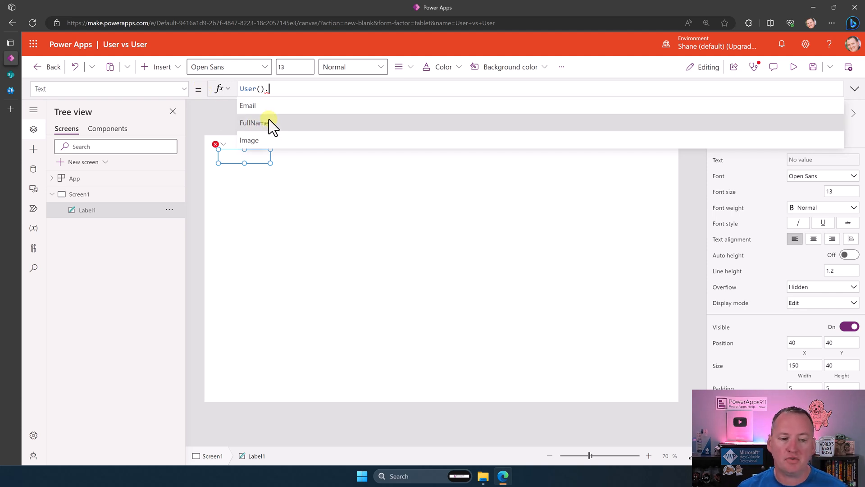
click(254, 122)
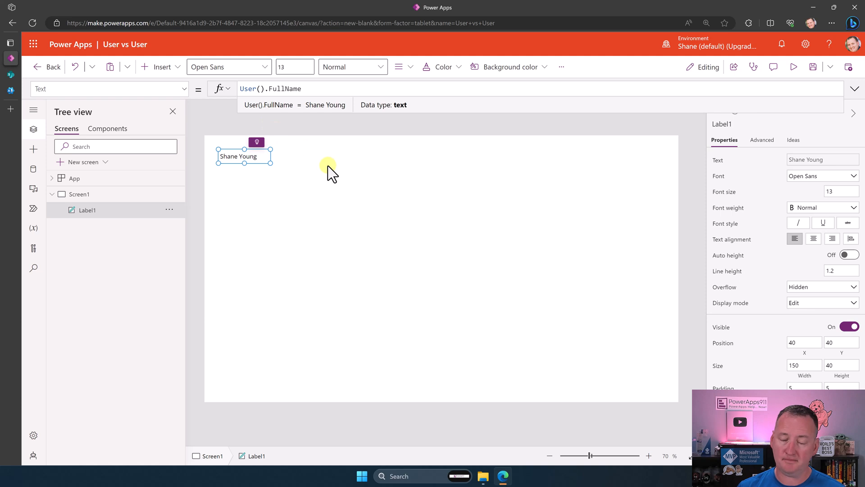
mouse_move(164, 66)
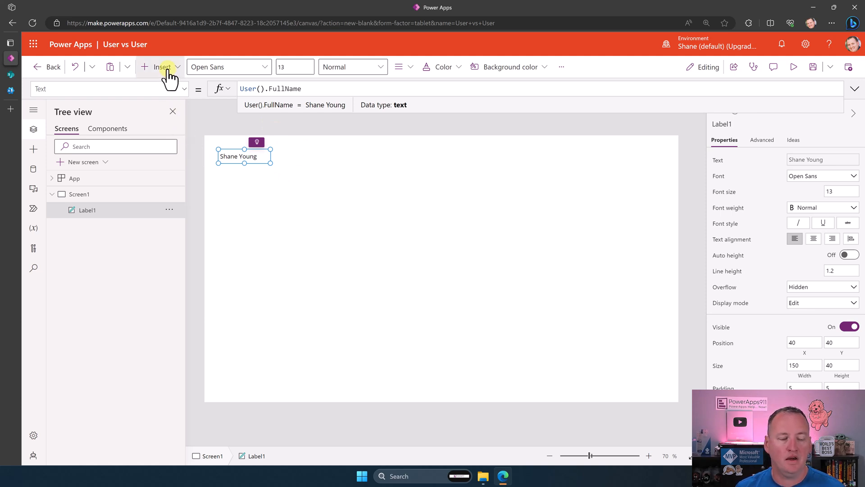
mouse_move(162, 66)
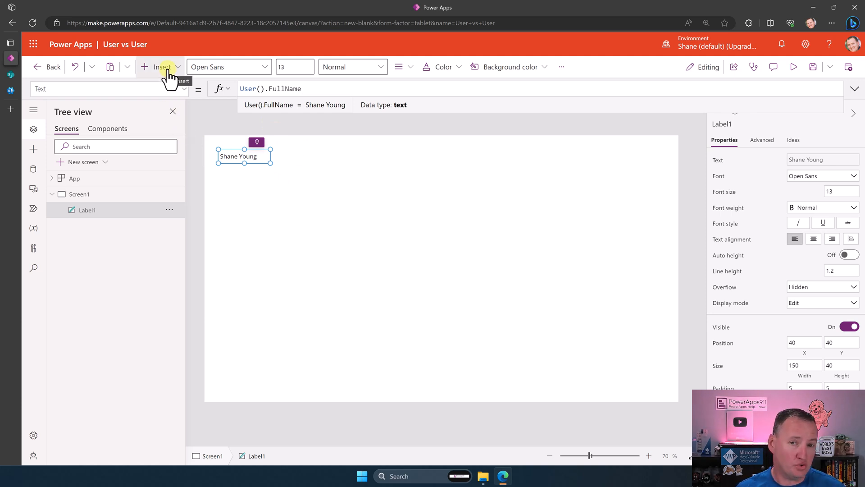
mouse_move(33, 170)
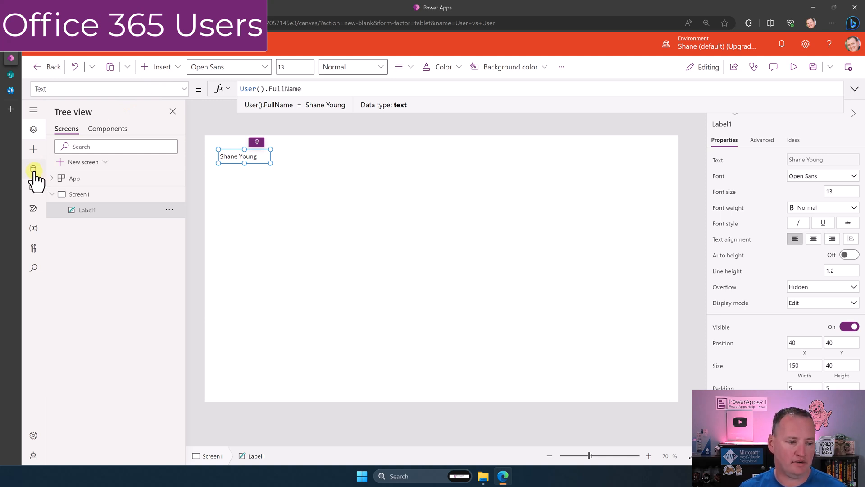
Step: Add the Office 365 Users connector as a data source using an existing connection
click(33, 169)
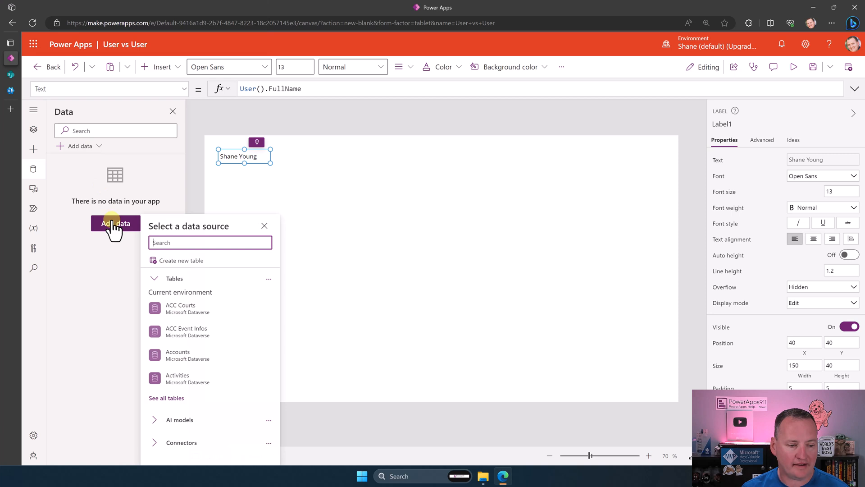
text(userse)
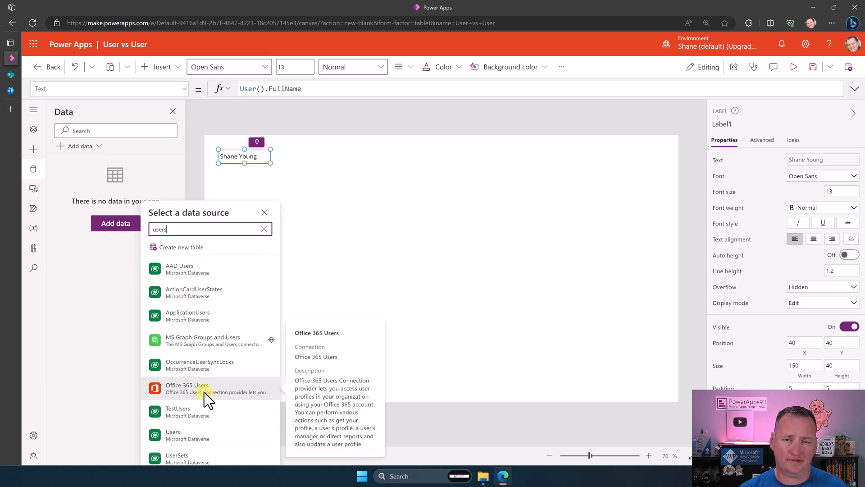
click(187, 388)
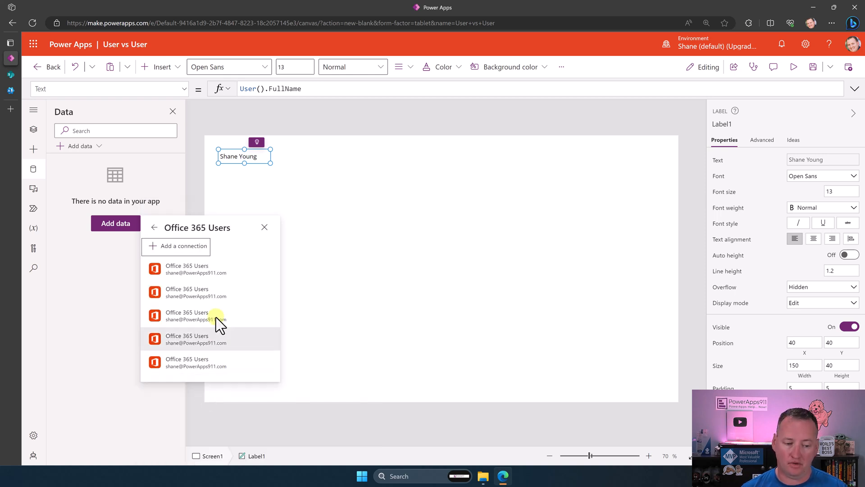
click(195, 314)
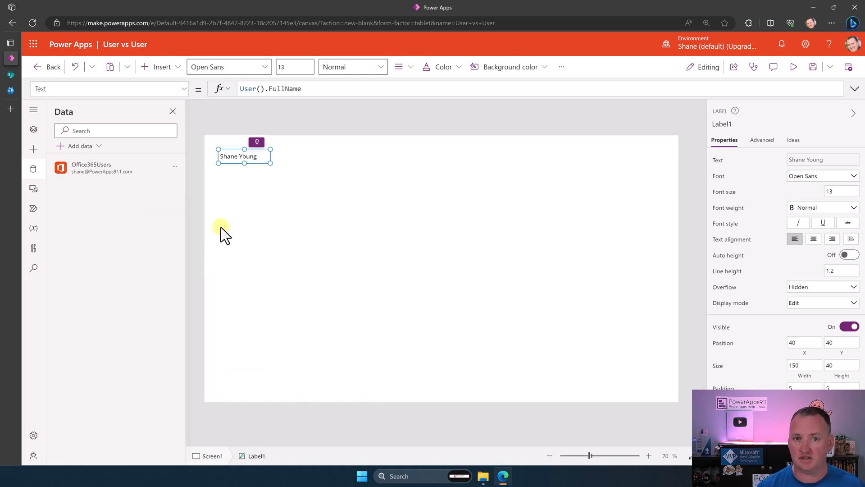
click(162, 67)
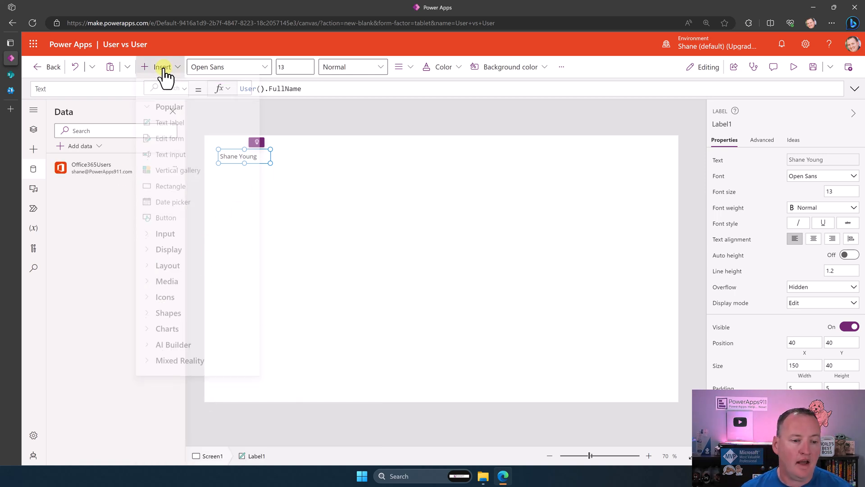
Step: Insert a second label with Text set to Office365Users.MyProfileV2().displayName
click(169, 123)
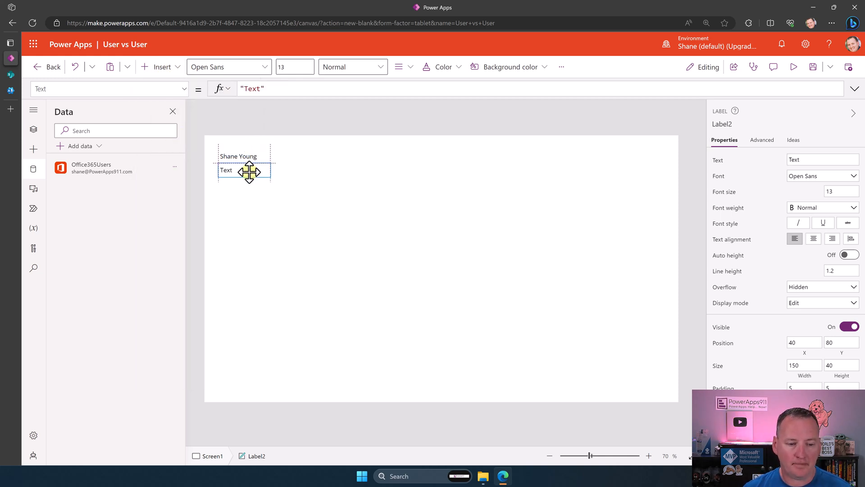
click(251, 88)
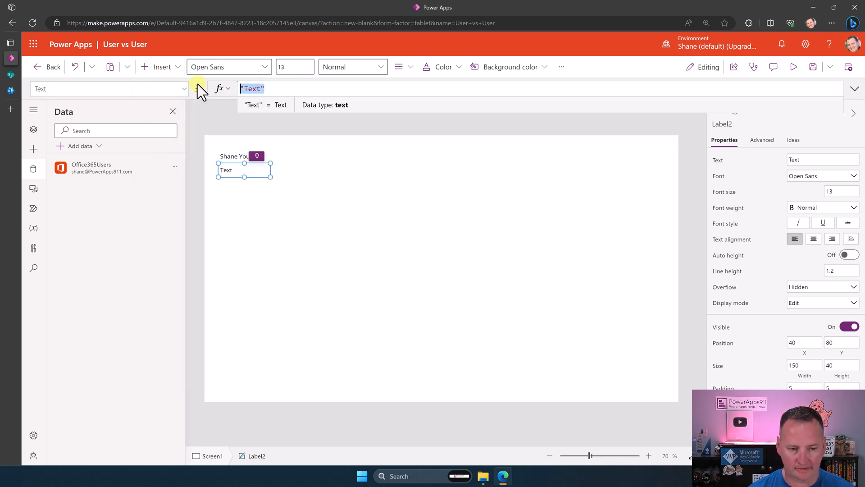
text(Office365Users)
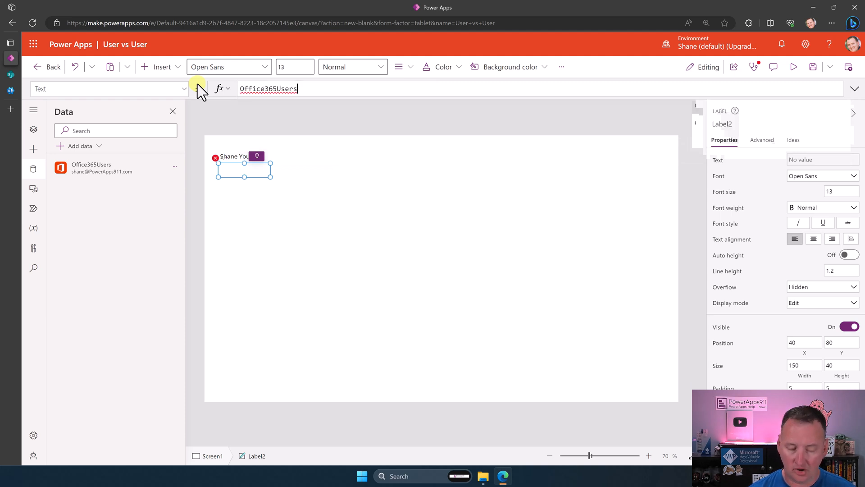
text(.myp)
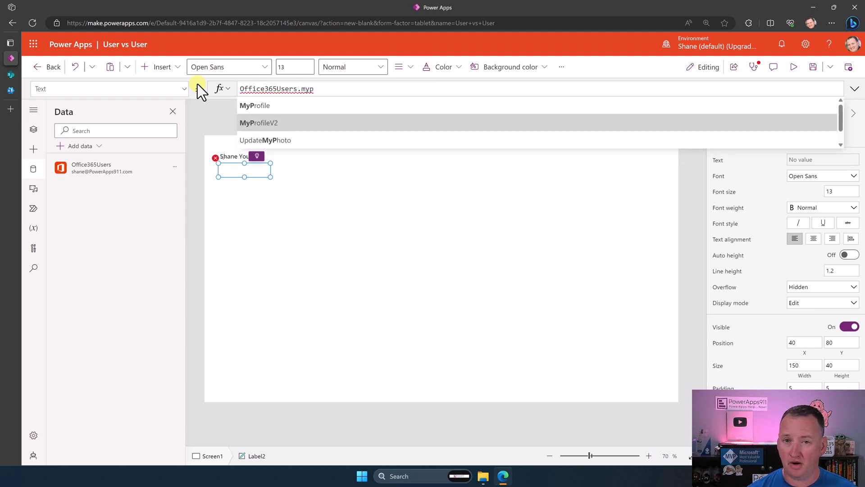
click(258, 122)
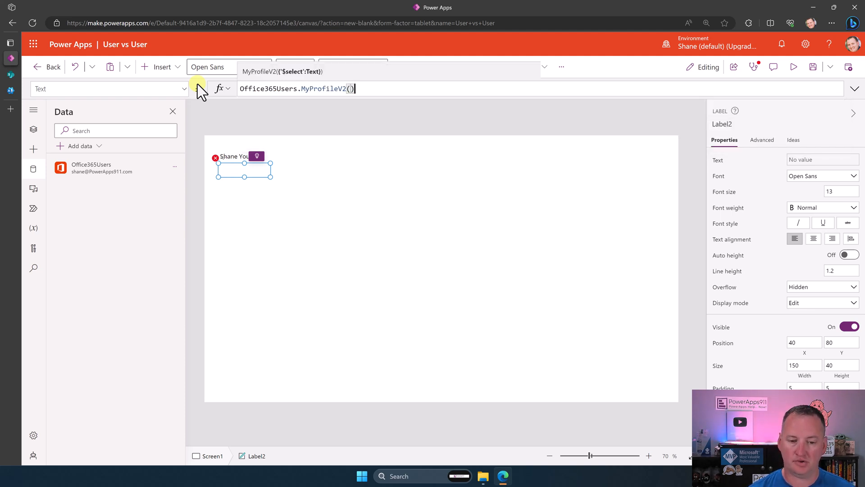
text(.)
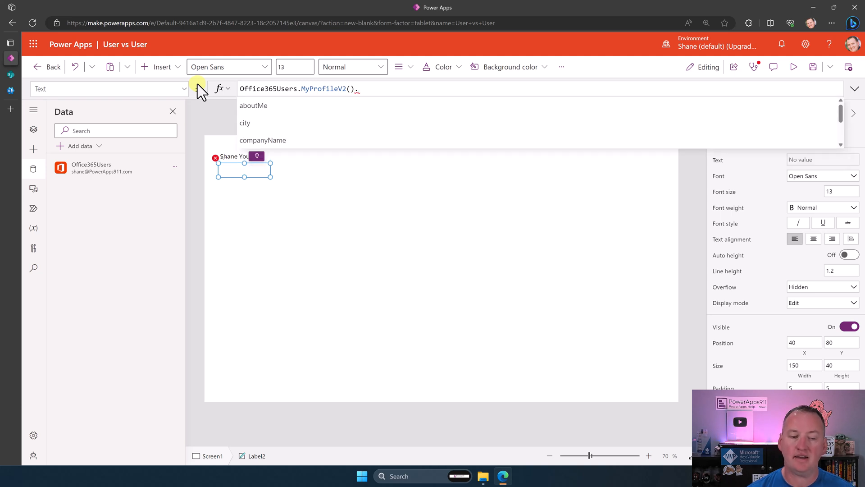
scroll(down, 3)
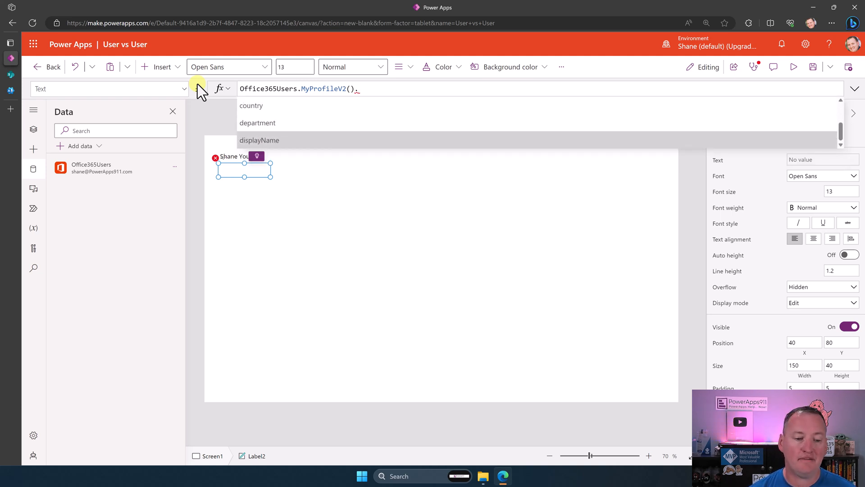
click(259, 140)
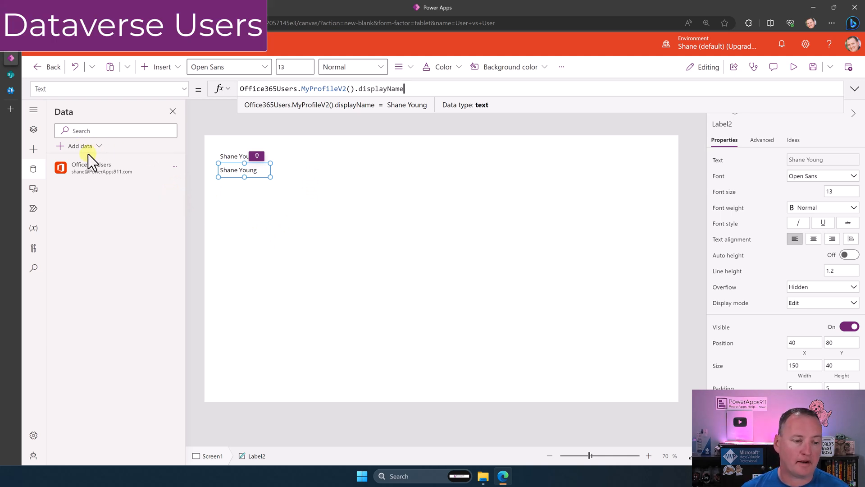
Step: Search 'users' and add the Dataverse Users table as a data source
click(79, 145)
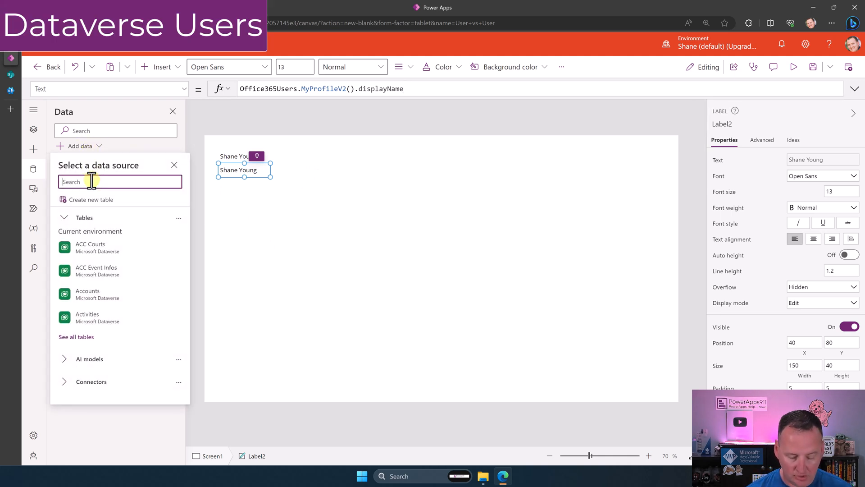
text(users)
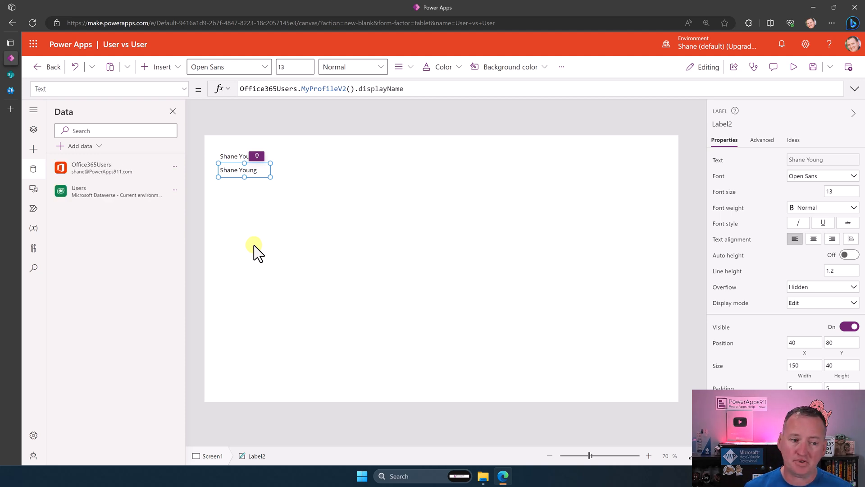
mouse_move(238, 255)
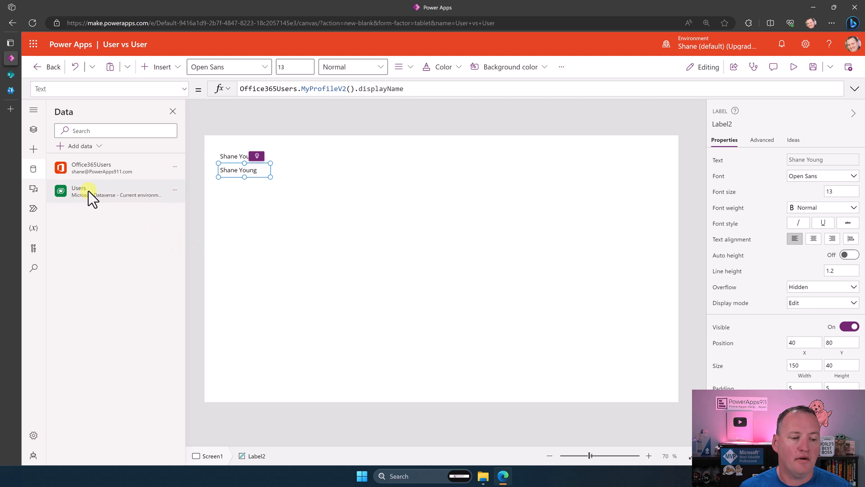
click(162, 67)
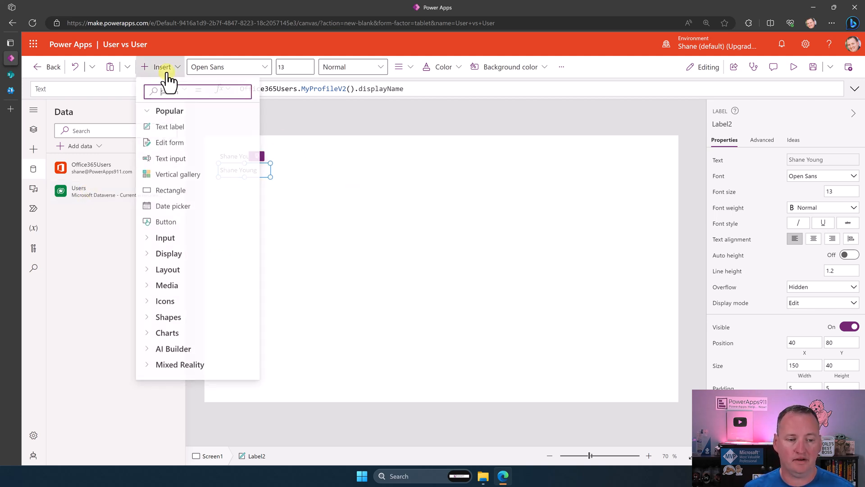
Step: Insert a third label with Text LookUp(Users, 'Primary Email' = User().Email).'Full Name'
click(170, 126)
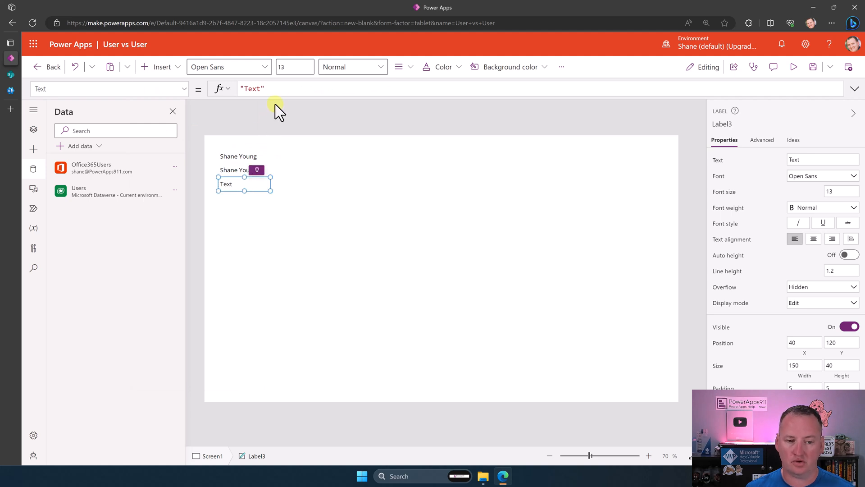
click(253, 88)
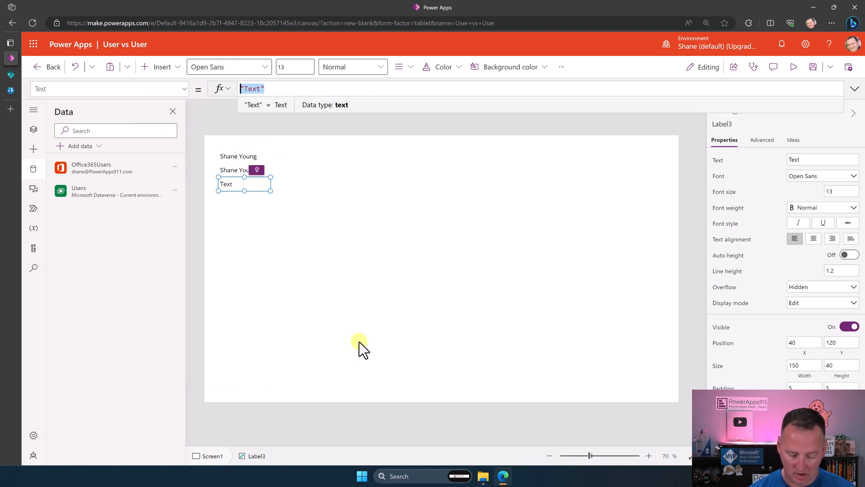
text(Lookuop)
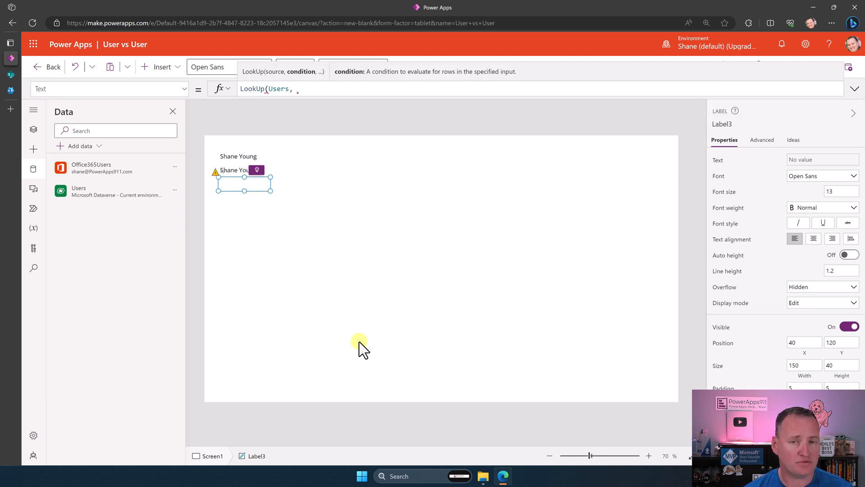
text(prim)
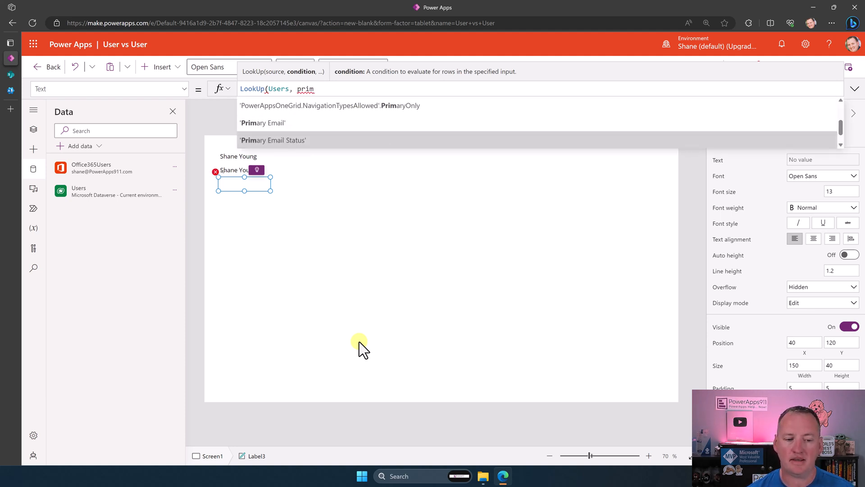
click(263, 122)
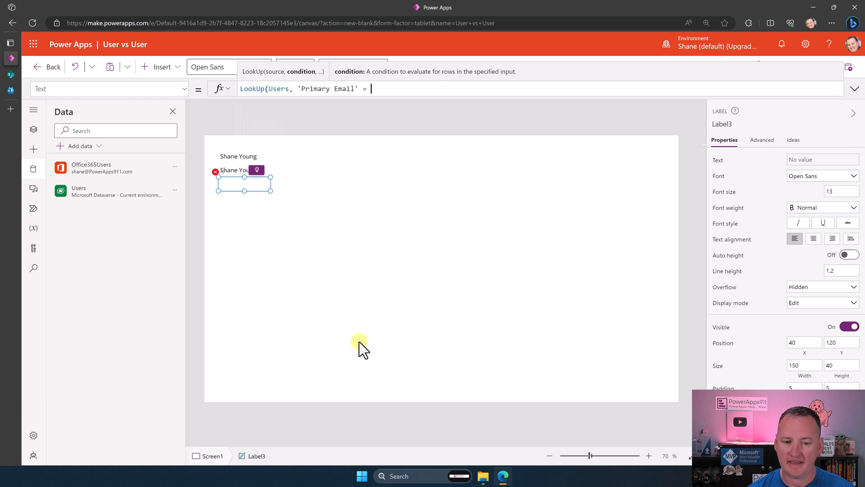
text(User().e)
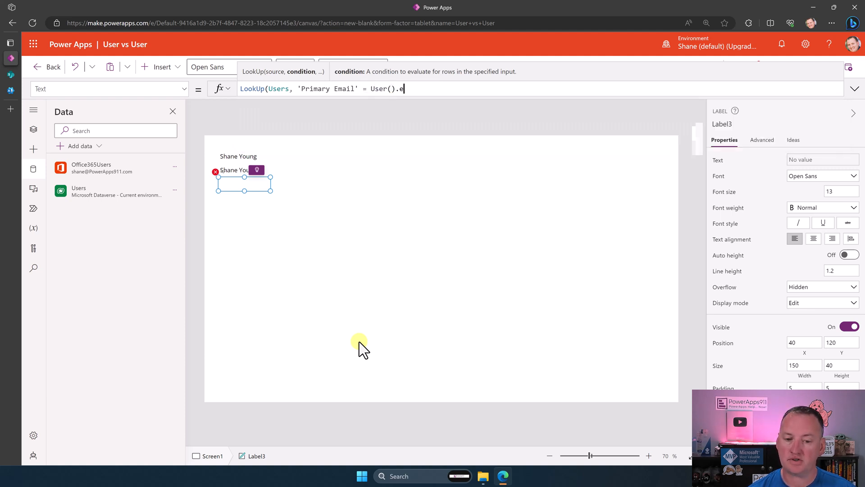
text(mail))
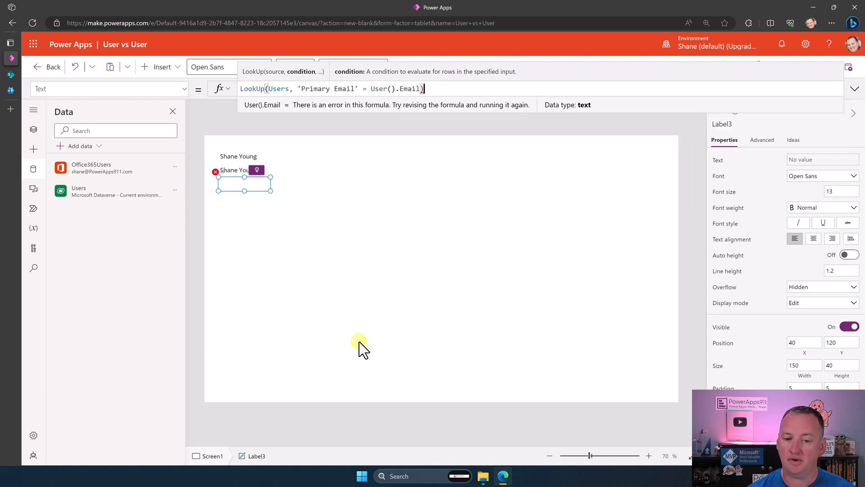
text(.full)
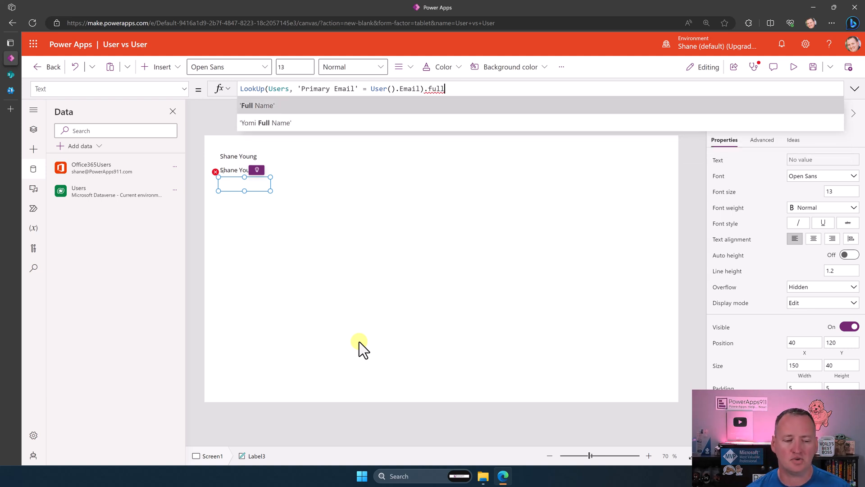
click(258, 106)
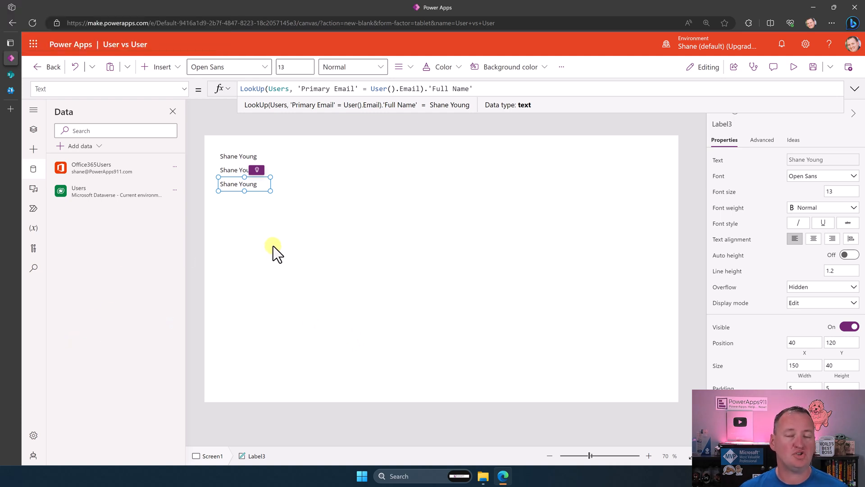
mouse_move(359, 260)
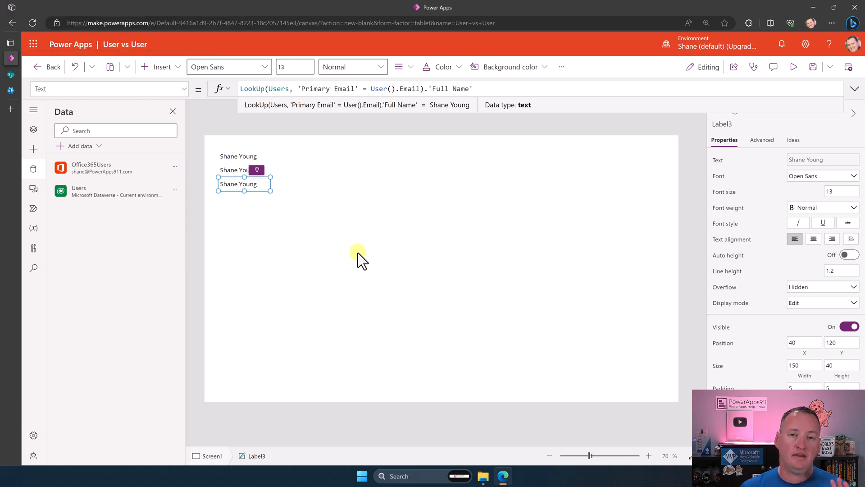
mouse_move(367, 253)
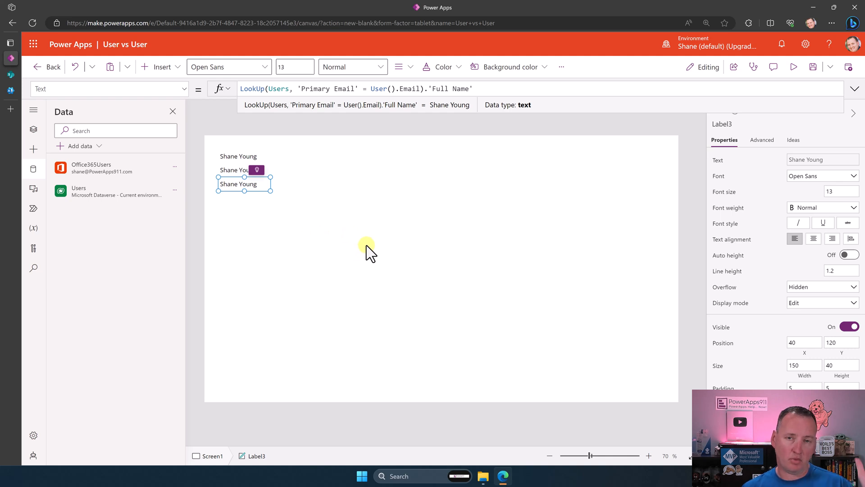
mouse_move(85, 151)
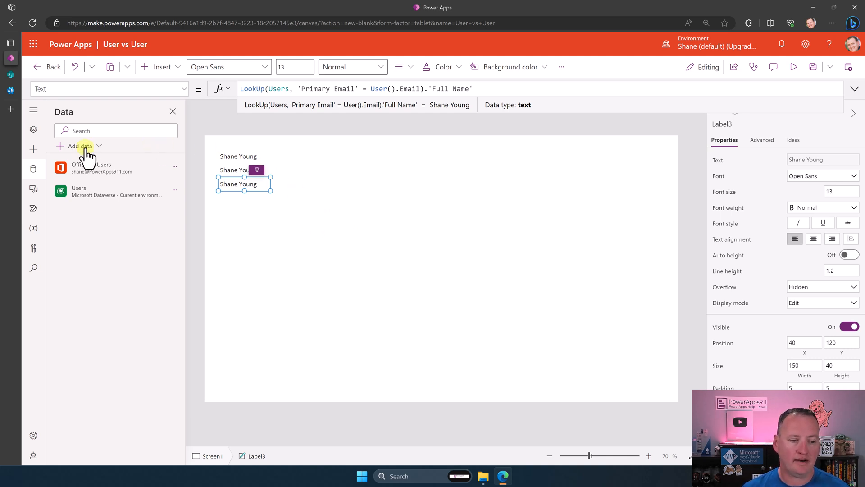
Step: Connect the Employees list from the recent SharePoint site as a data source
click(80, 146)
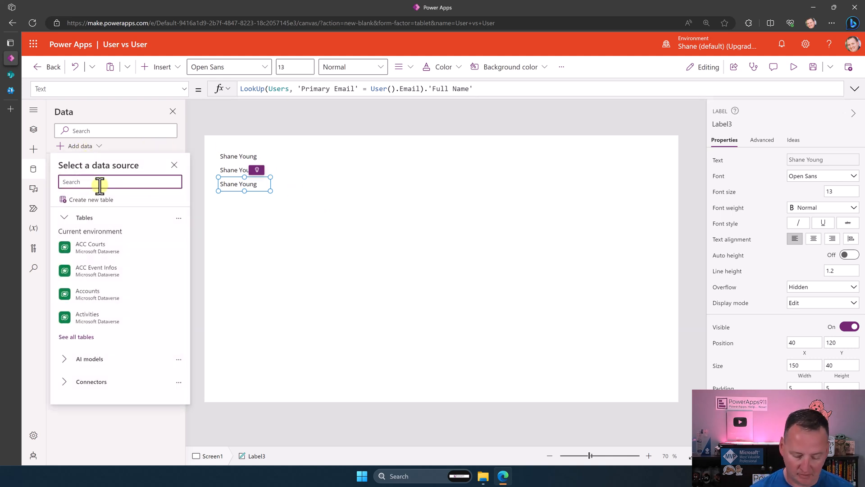
text(sharepoint)
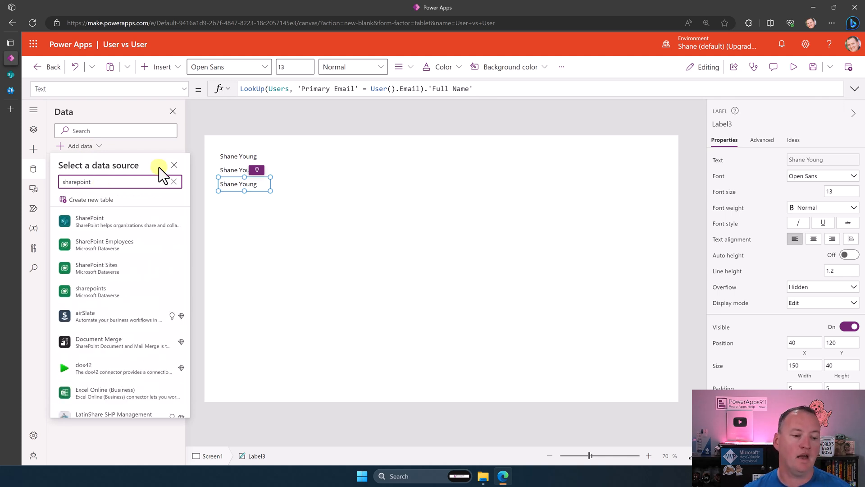
click(90, 221)
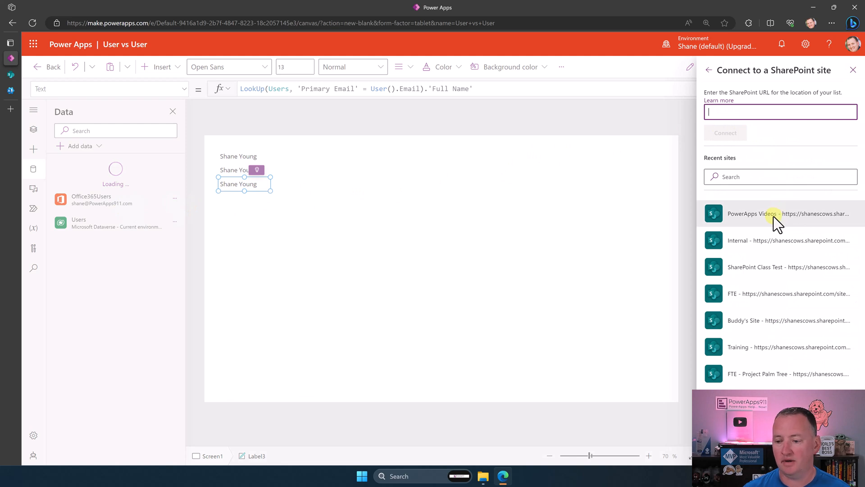
click(778, 214)
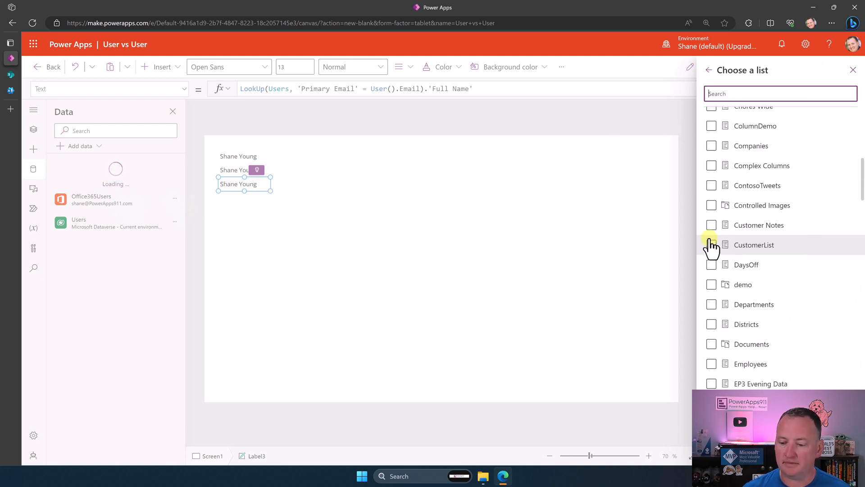
scroll(down, 3)
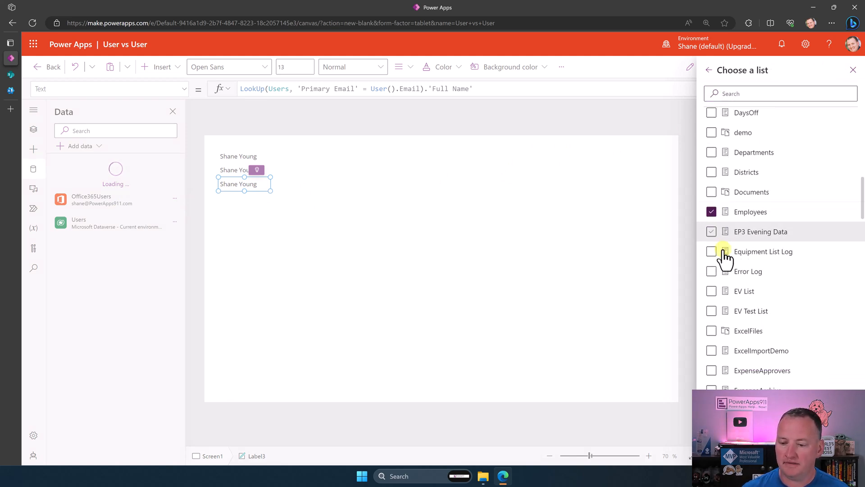
click(851, 69)
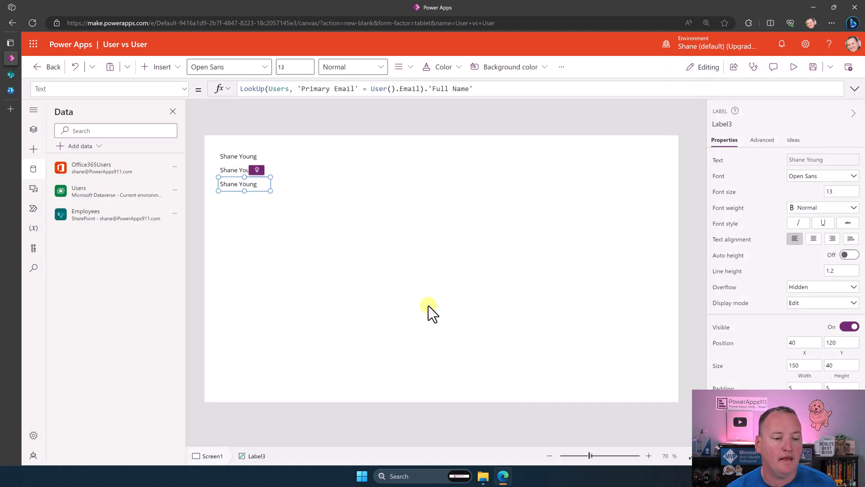
mouse_move(220, 154)
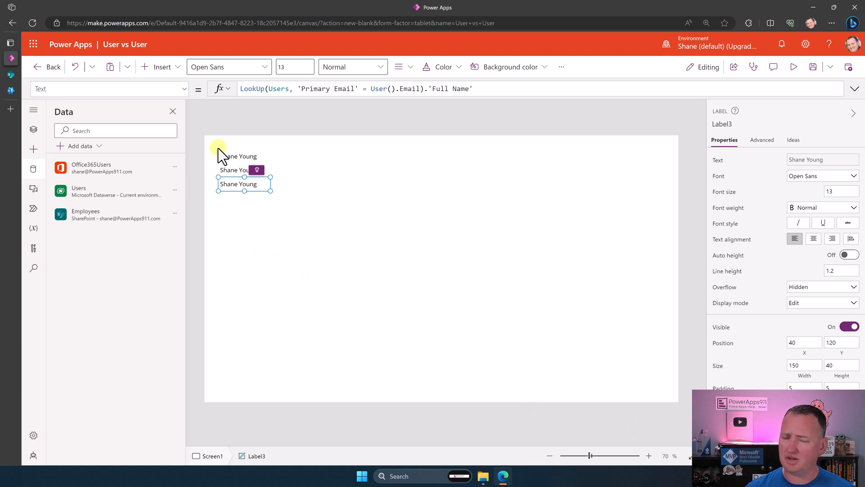
Step: Insert a fourth text label and drag it below the three name labels
click(161, 67)
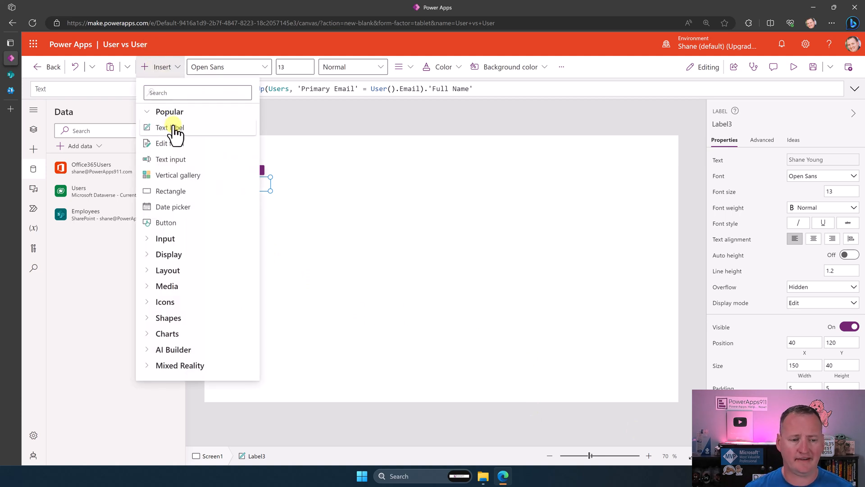
click(168, 127)
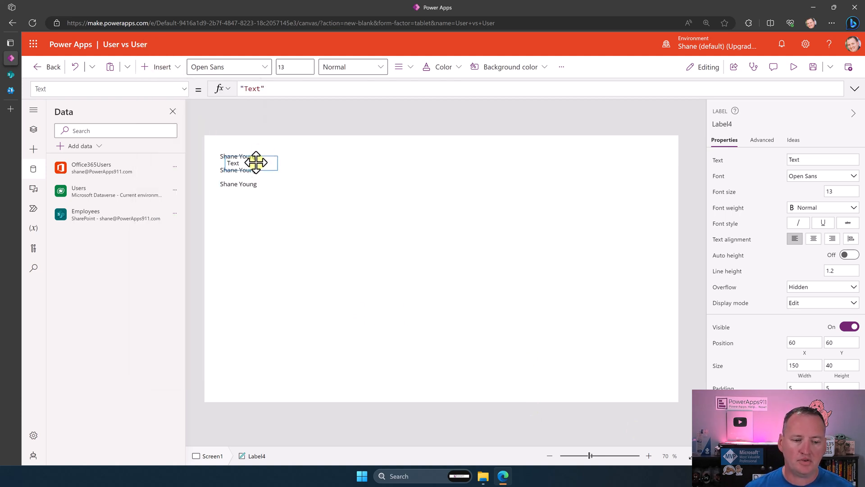
drag(255, 162, 244, 197)
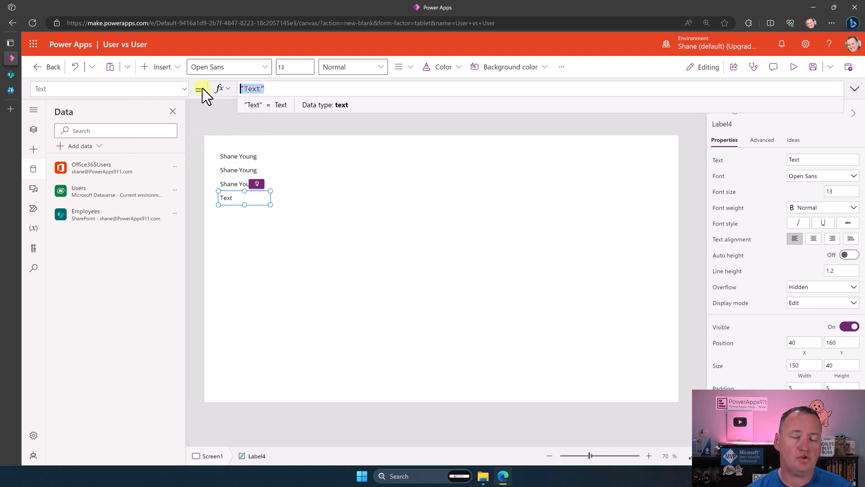
Step: Start its Text formula as LookUp(Choices(Employees.Manager)
text(Lookup)
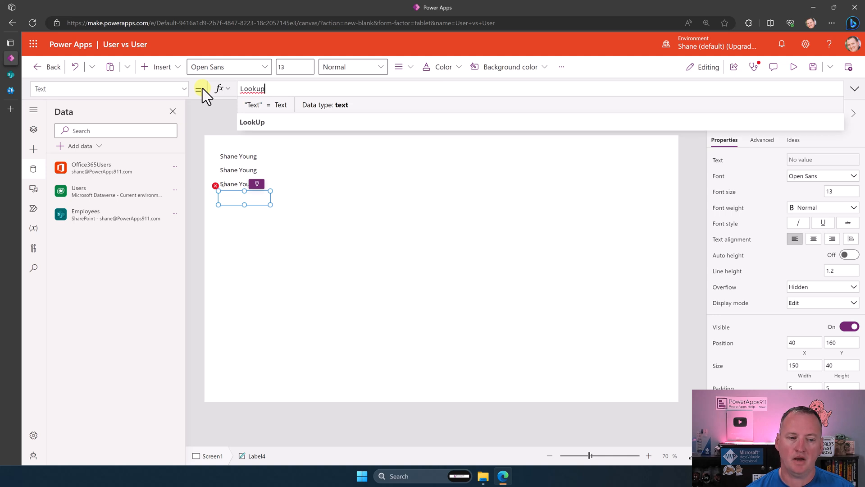
text(()
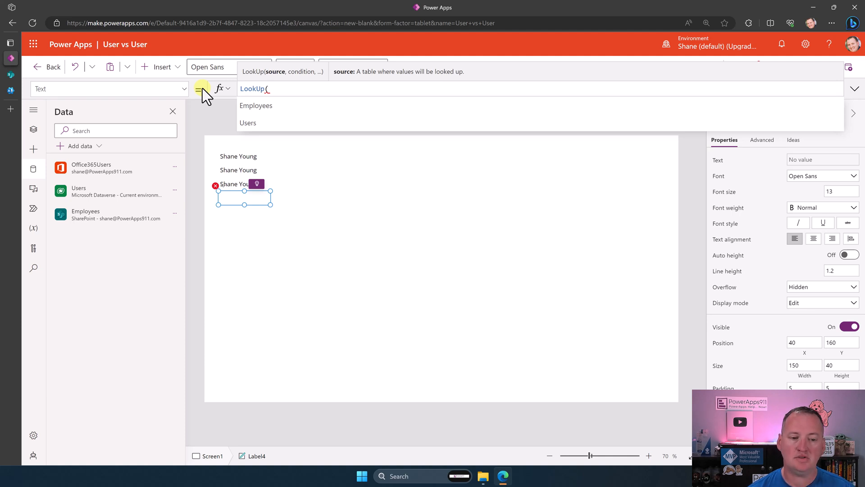
text(Choices()
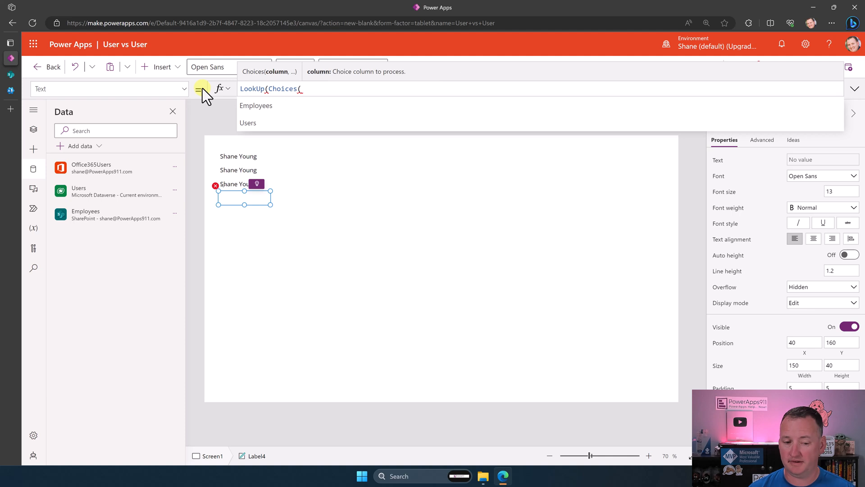
click(256, 105)
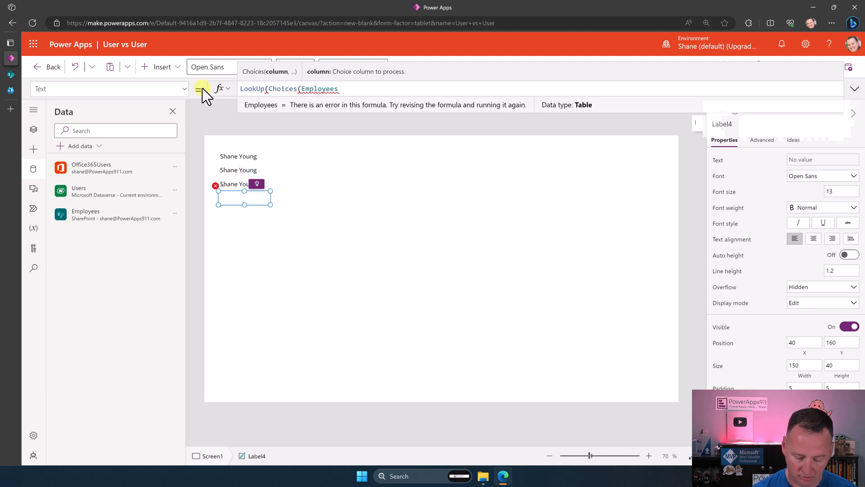
text(.Manager))
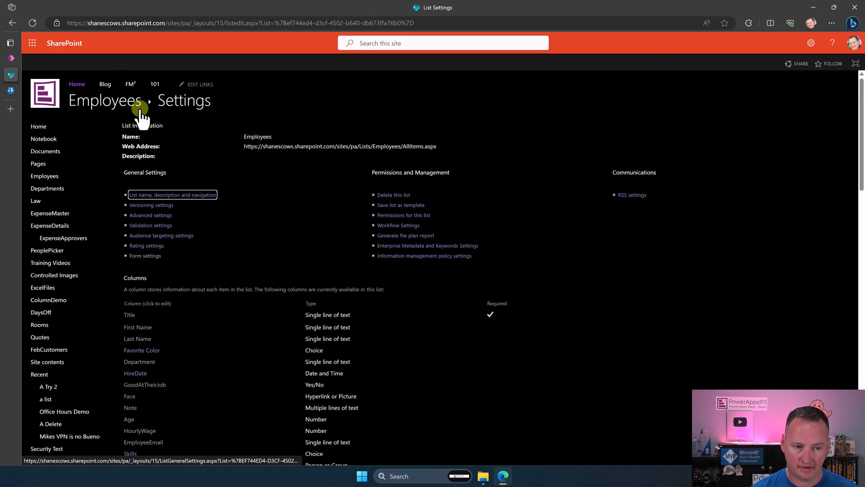
Step: Scroll to the Employees list columns and open the Manager column's settings
scroll(down, 3)
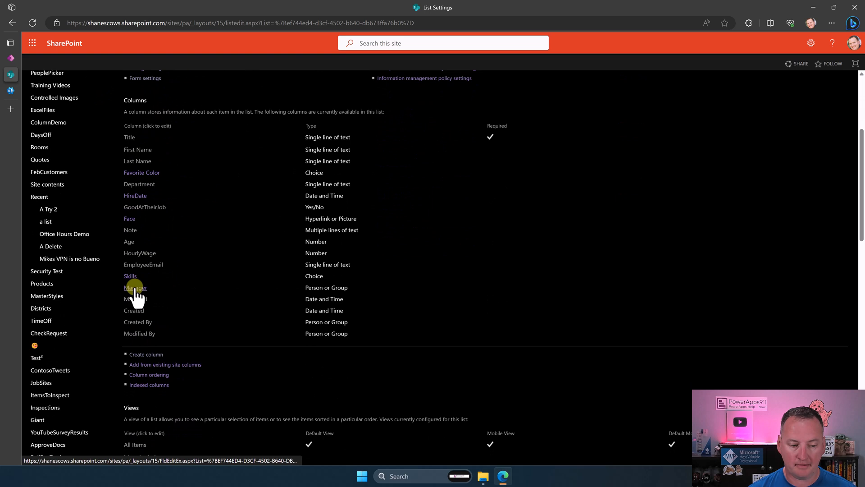
click(136, 287)
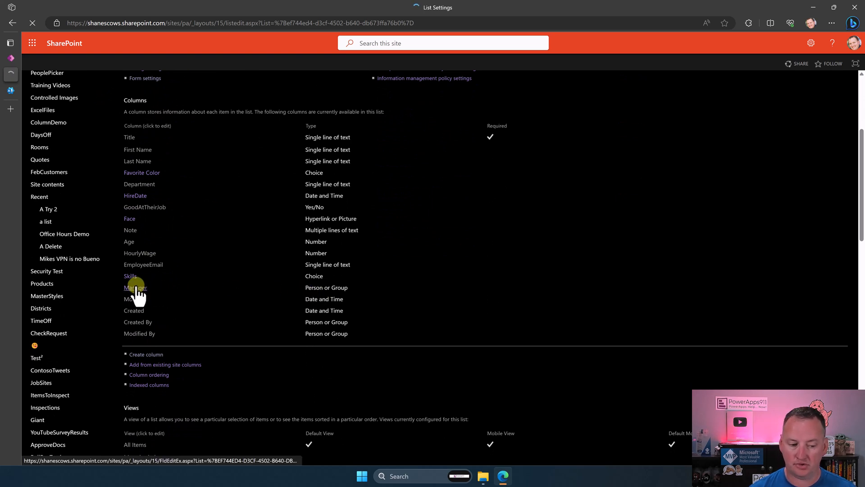
click(135, 288)
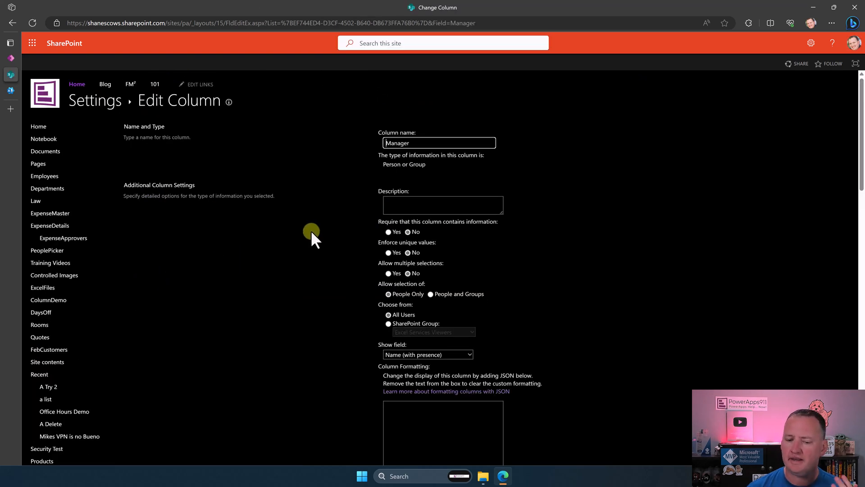
mouse_move(308, 229)
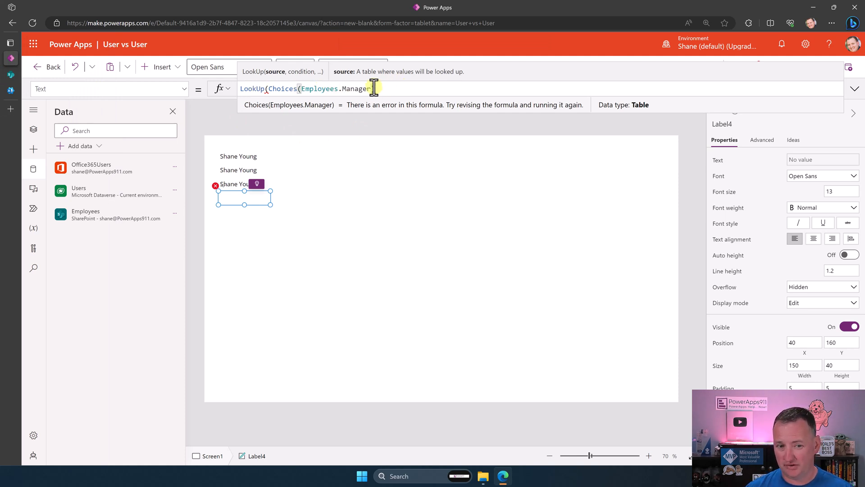
Step: Complete the formula as LookUp(Choices(Employees.Manager), Email = User().Email).DisplayName
text(, Email)
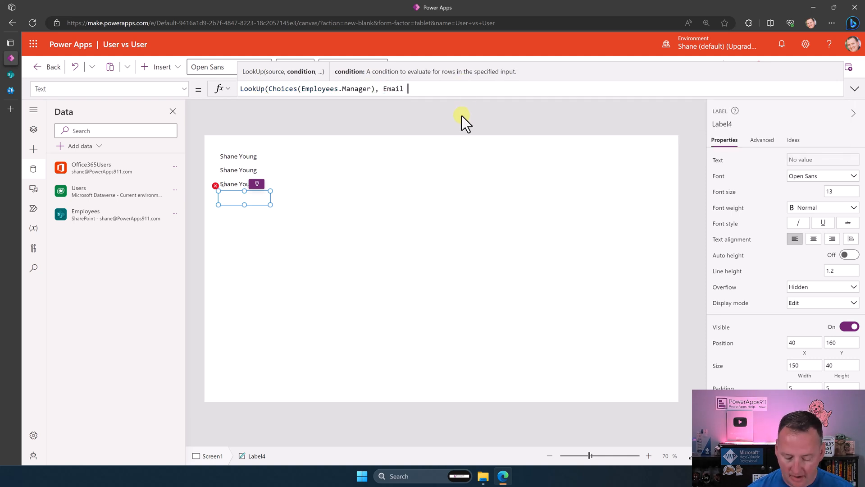
text(= User()
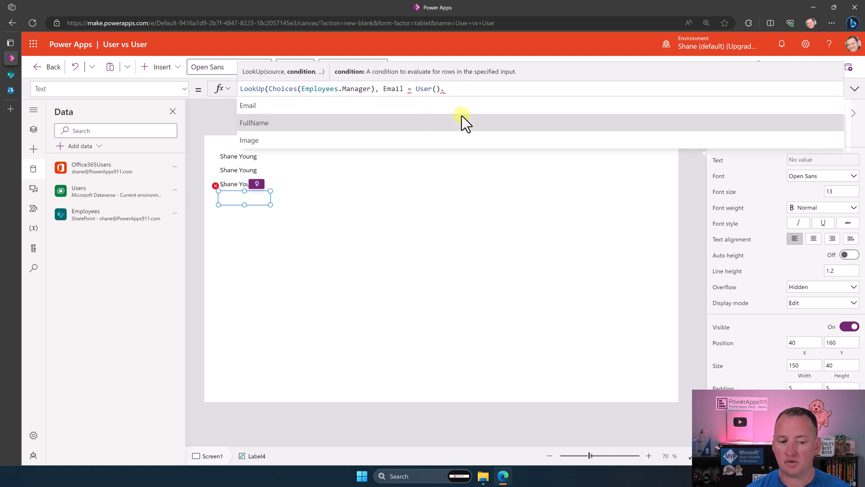
text(.Email))
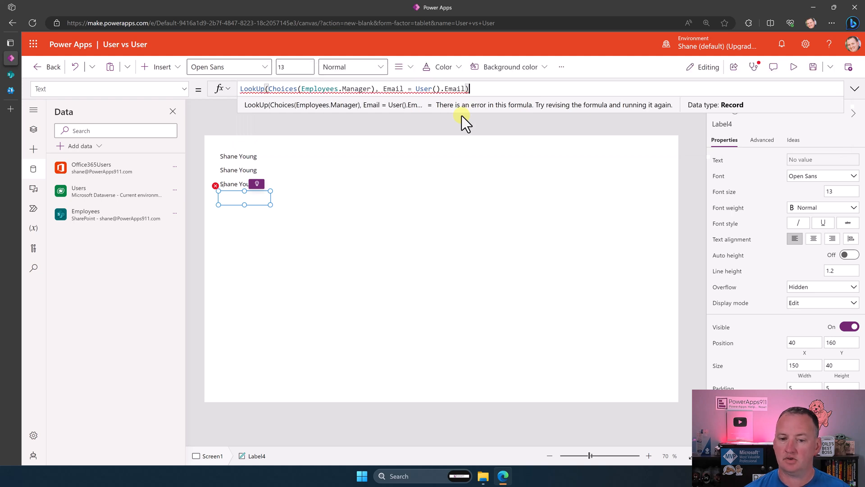
text(.)
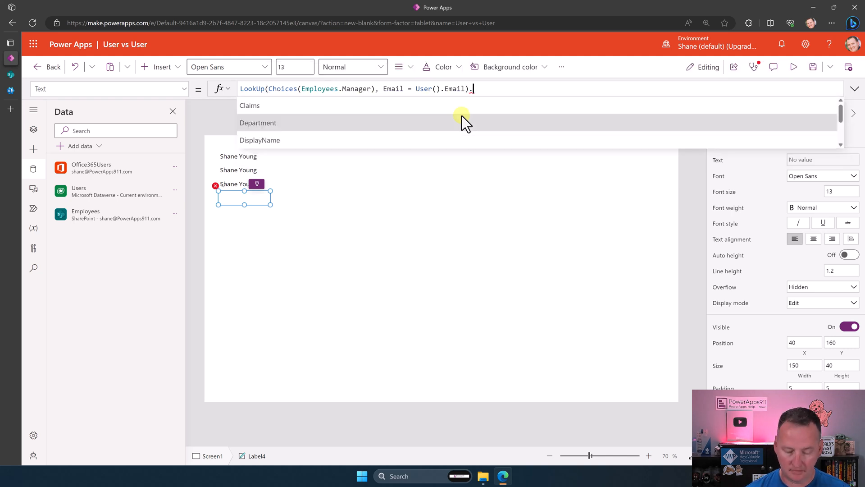
text(Email)
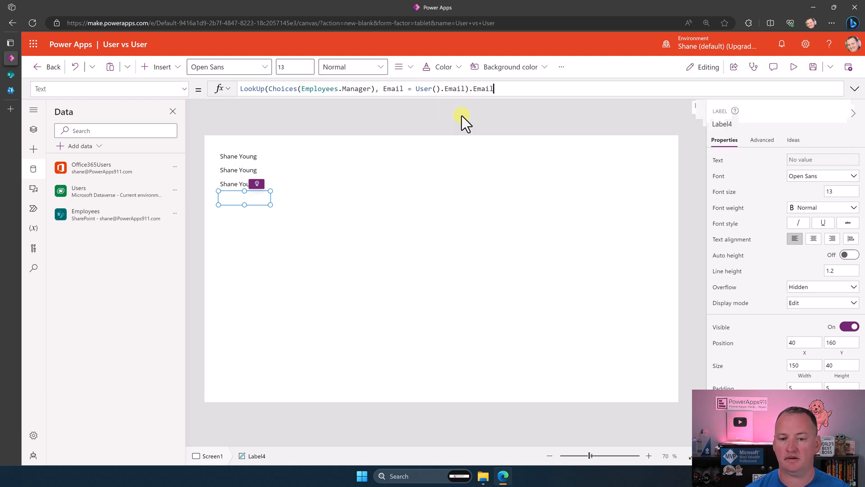
key(Backspace)
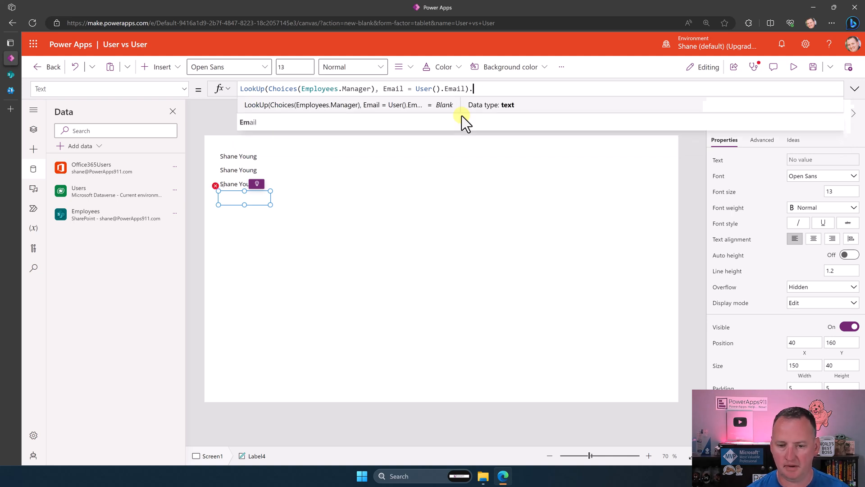
text(DisplayName)
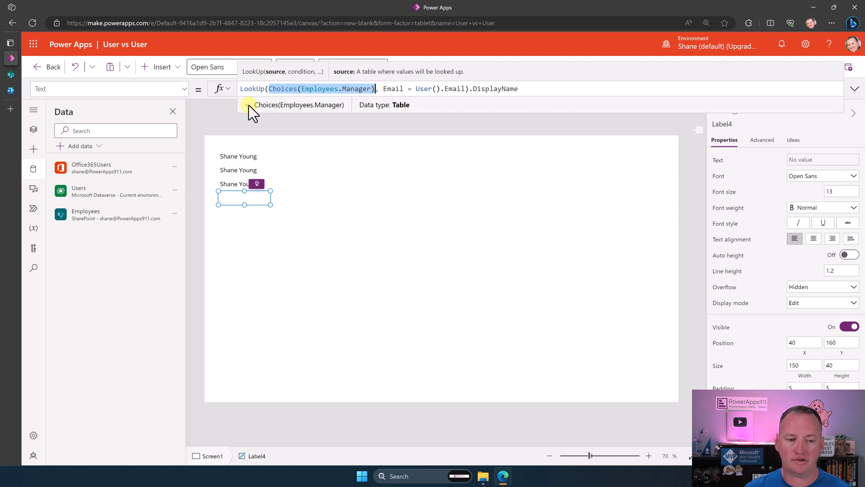
click(248, 105)
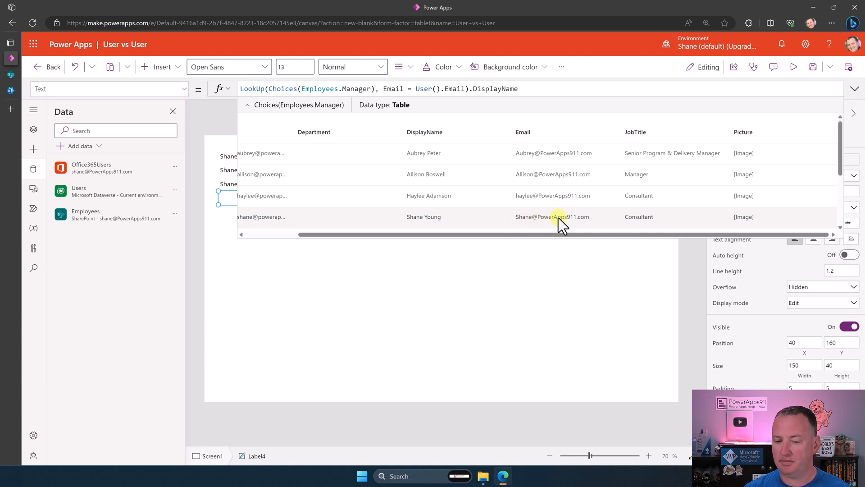
mouse_move(247, 96)
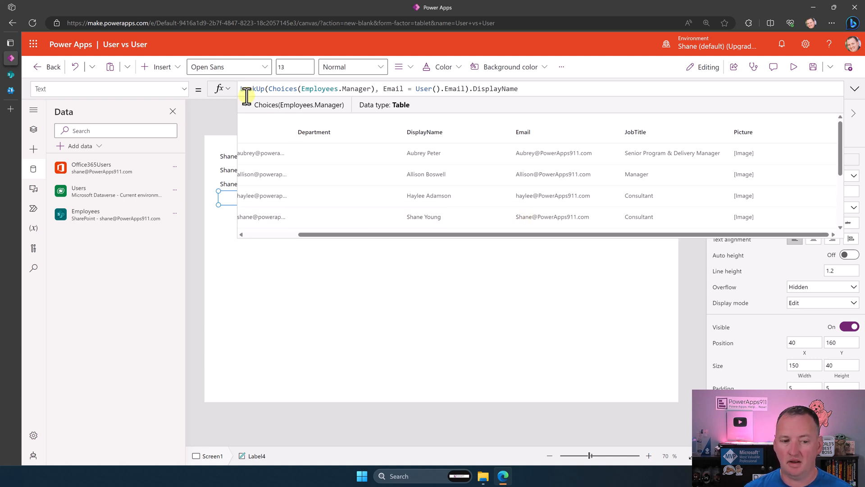
click(281, 156)
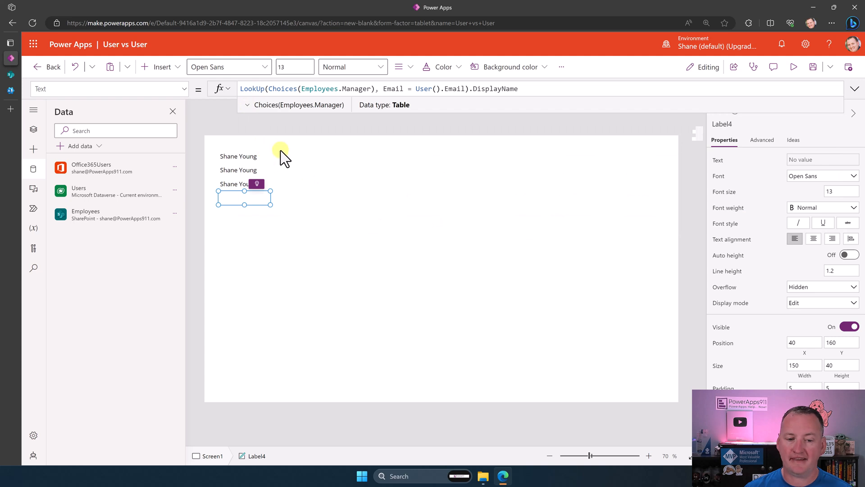
click(414, 88)
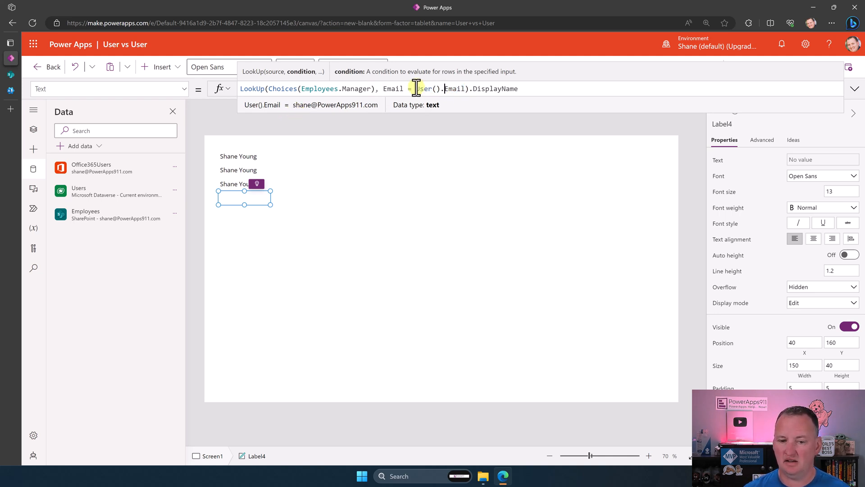
double_click(427, 89)
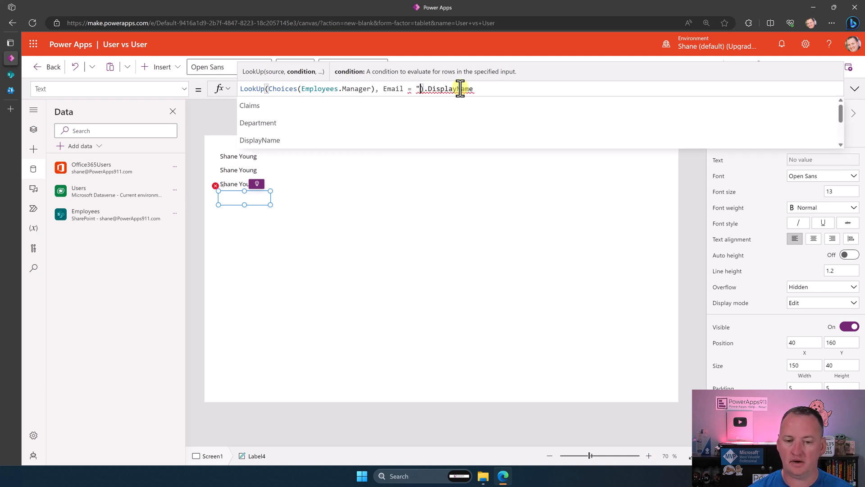
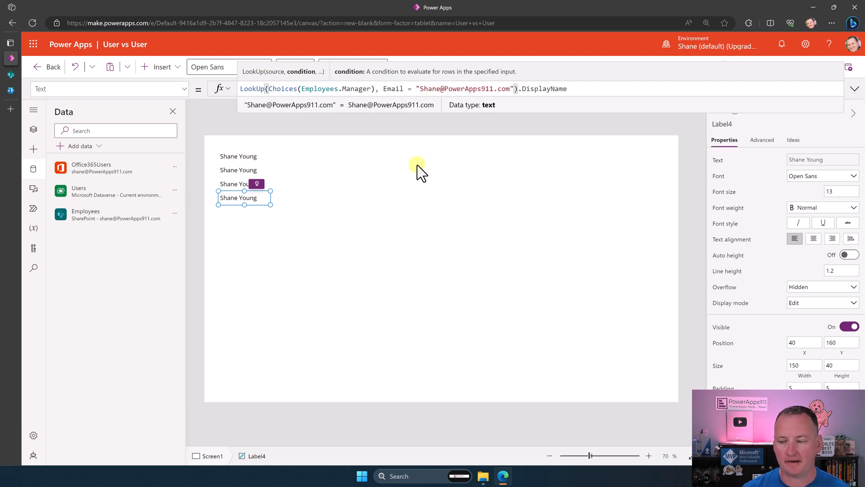
click(428, 88)
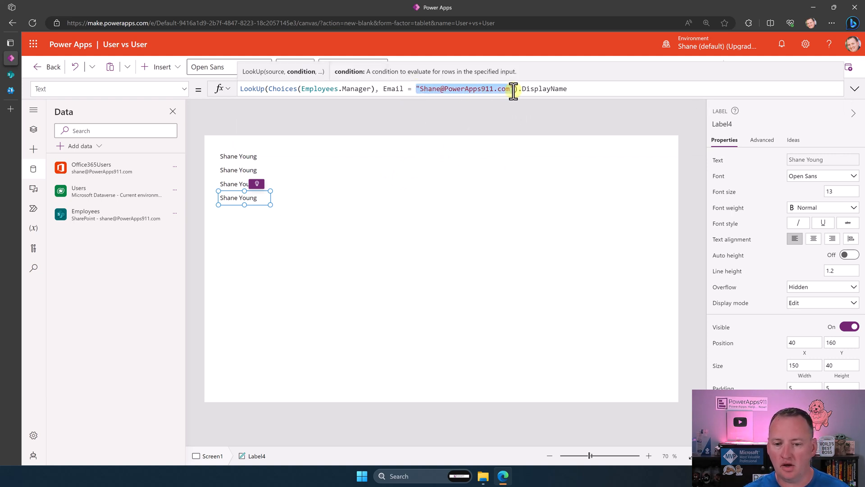
text(User())
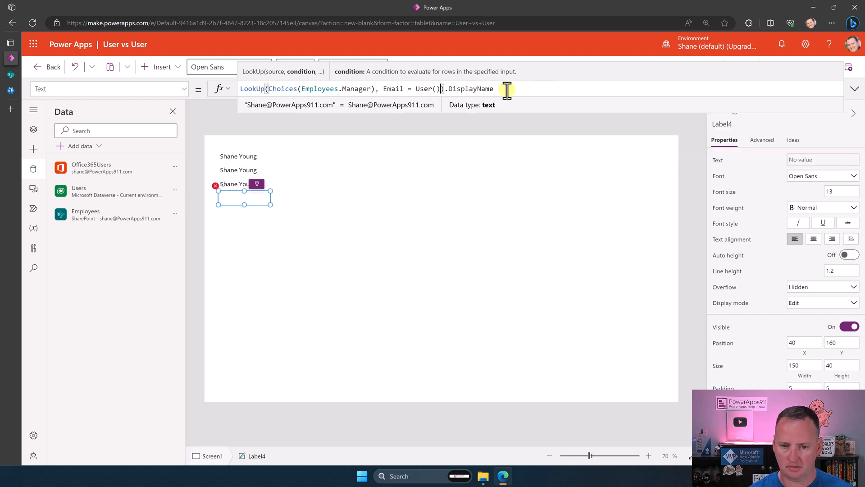
text(.Email)
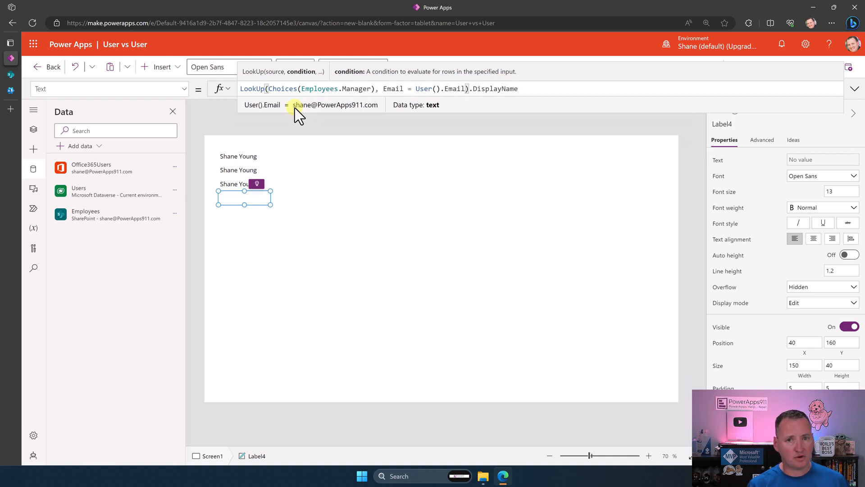
mouse_move(246, 174)
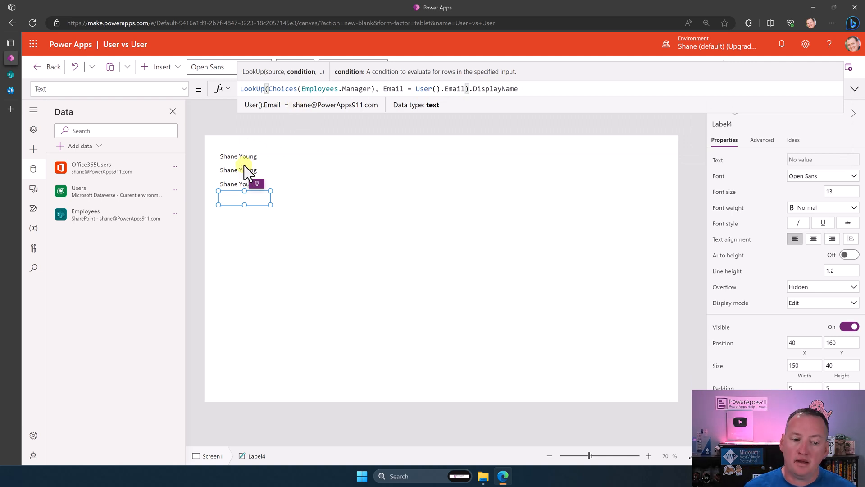
click(239, 156)
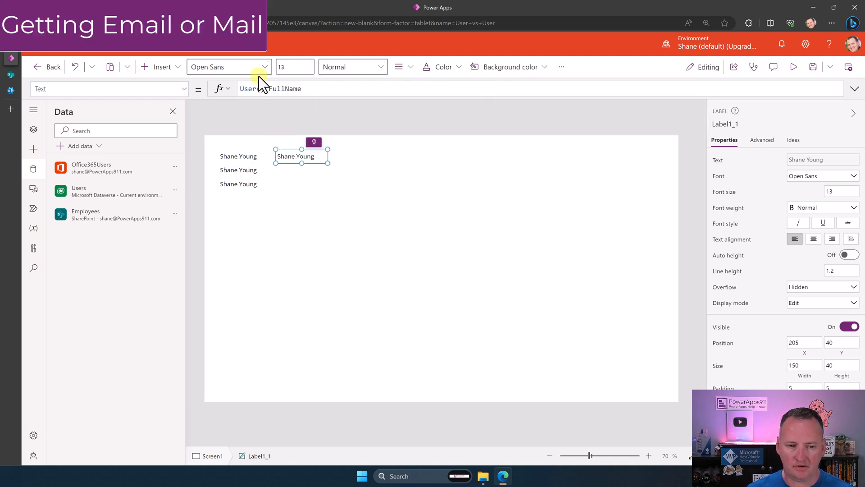
Step: Set the first email label to User().Email and add a copied profile label using .mail
text(.em)
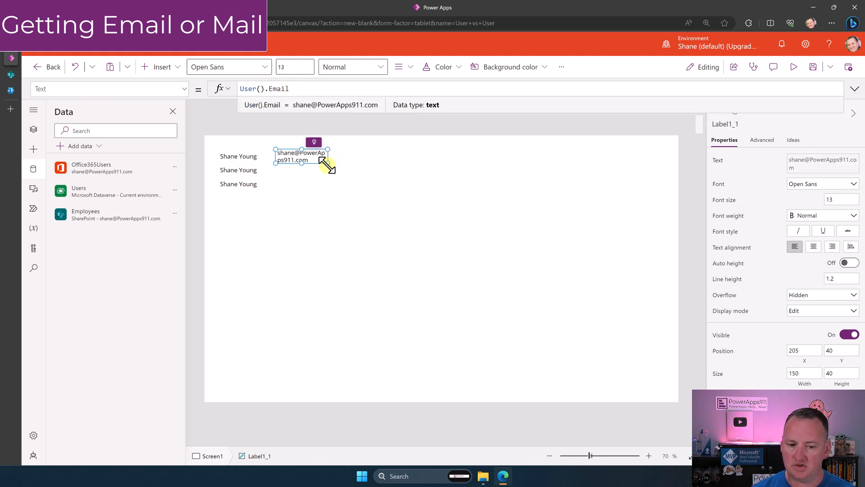
click(237, 170)
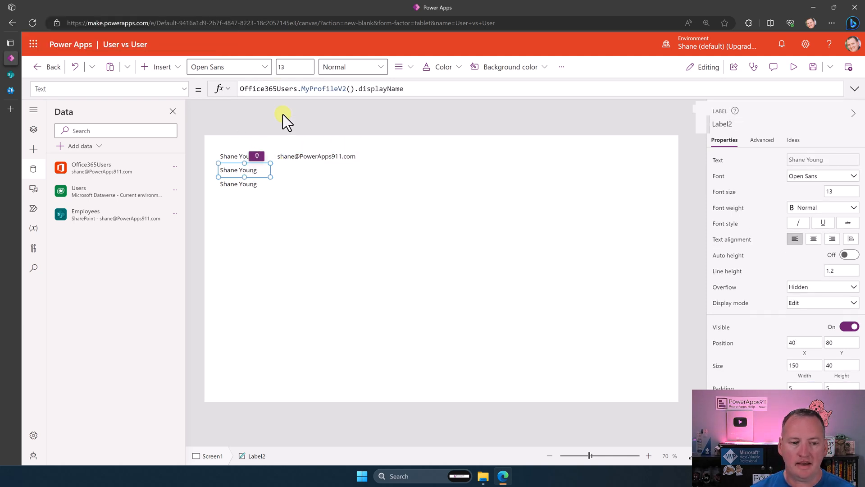
mouse_move(313, 119)
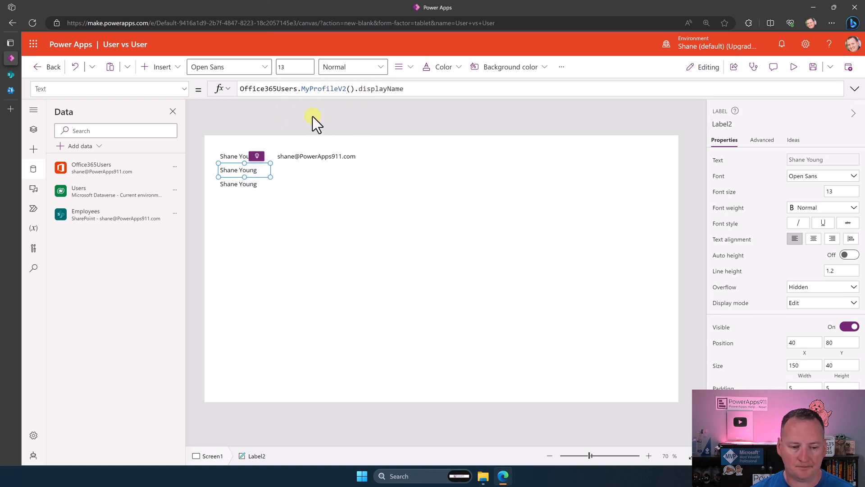
drag(243, 169, 291, 169)
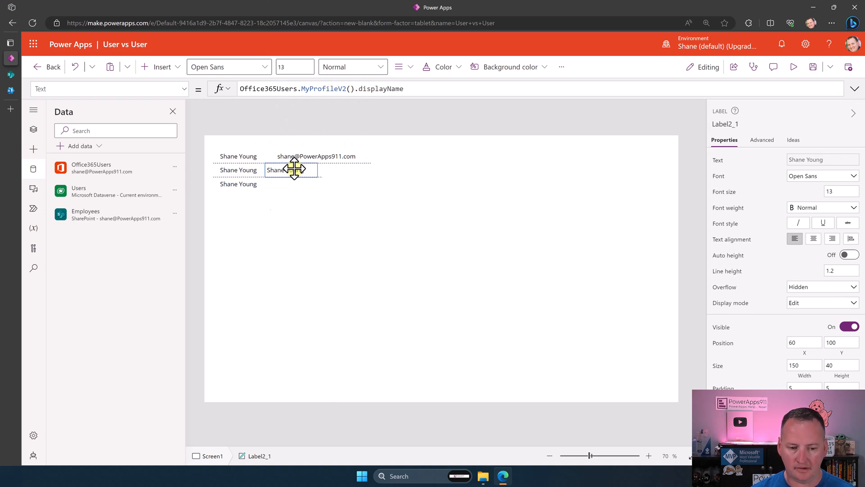
drag(291, 170, 301, 170)
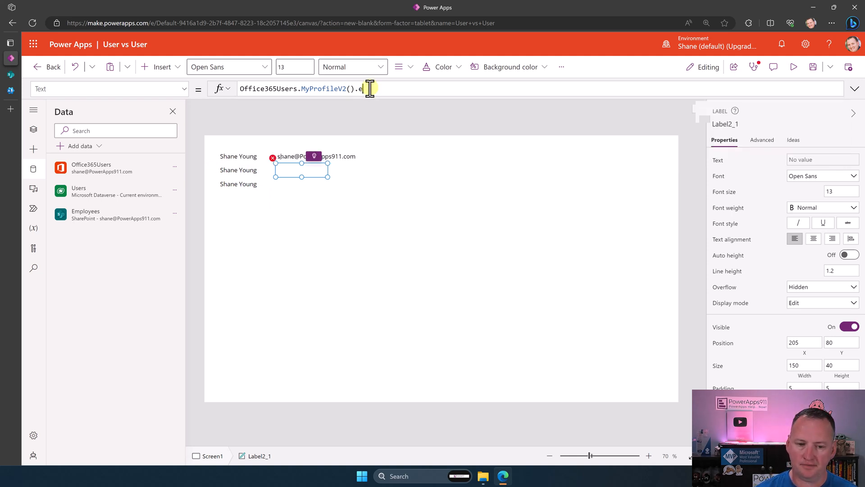
text(mail)
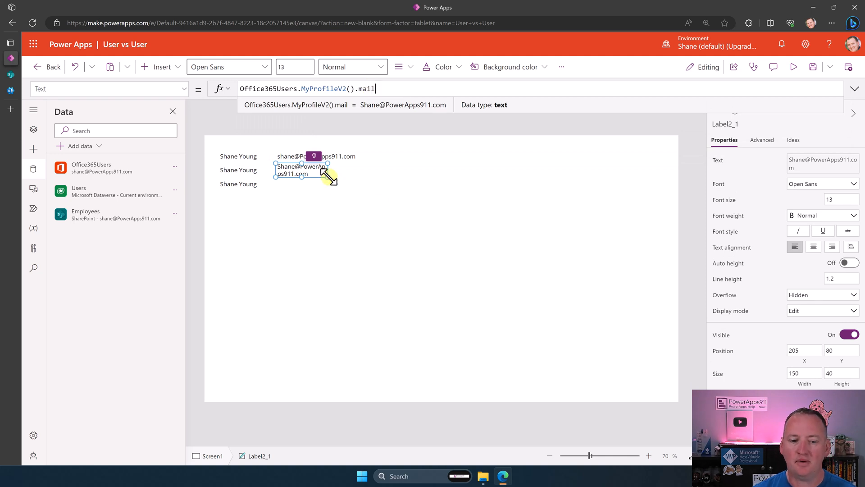
Step: Copy the Dataverse name label into the email column using 'Primary Email', widened to fit
click(239, 184)
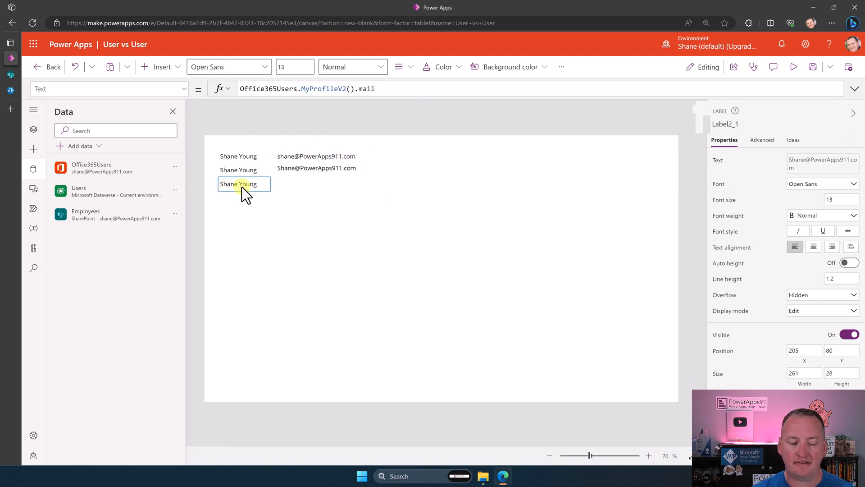
click(245, 191)
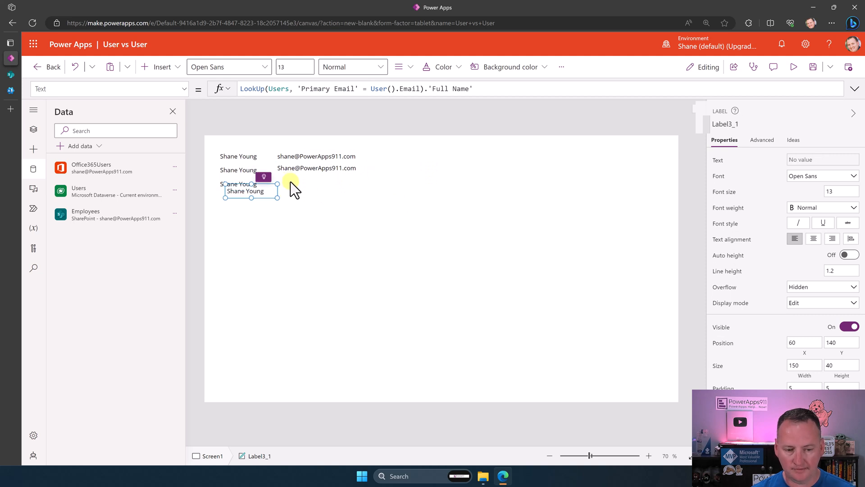
drag(251, 183, 300, 184)
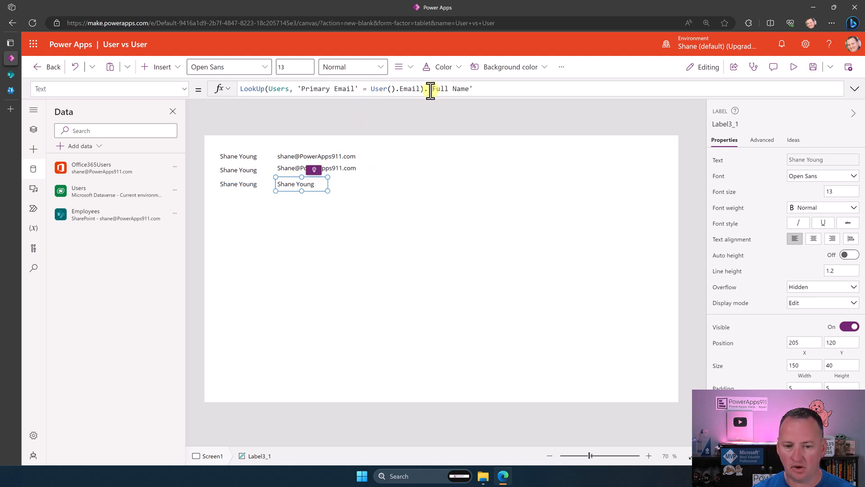
text(prim)
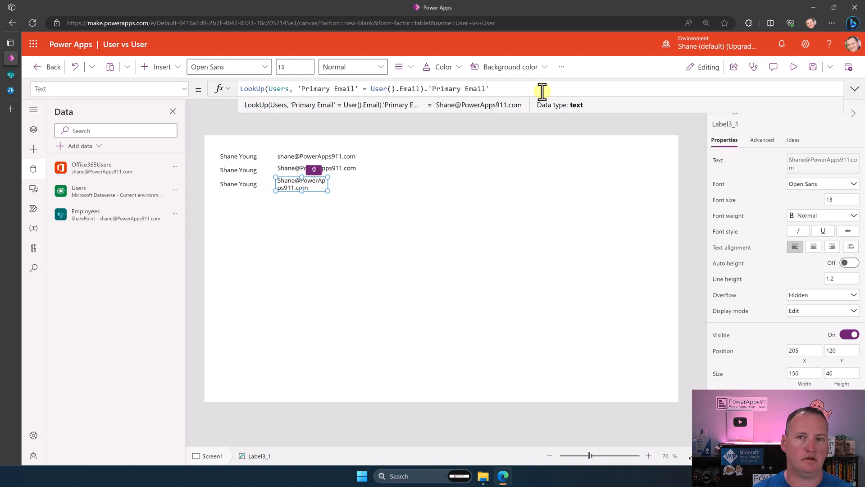
drag(329, 190, 367, 186)
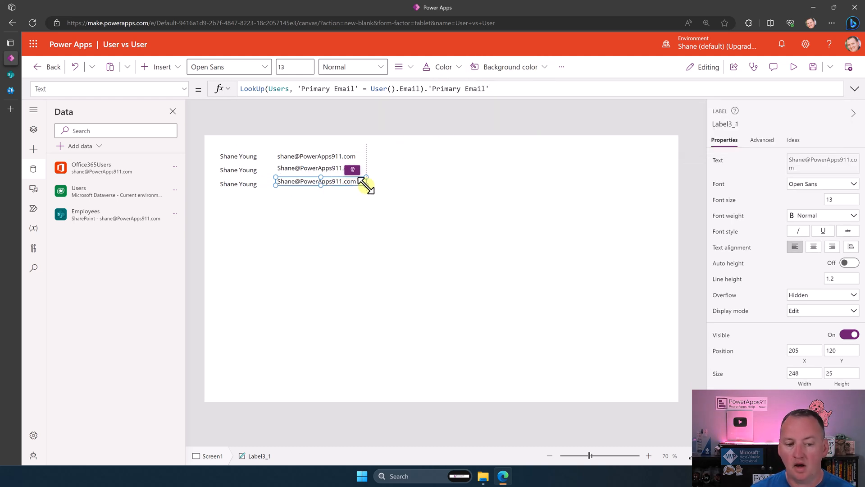
click(237, 183)
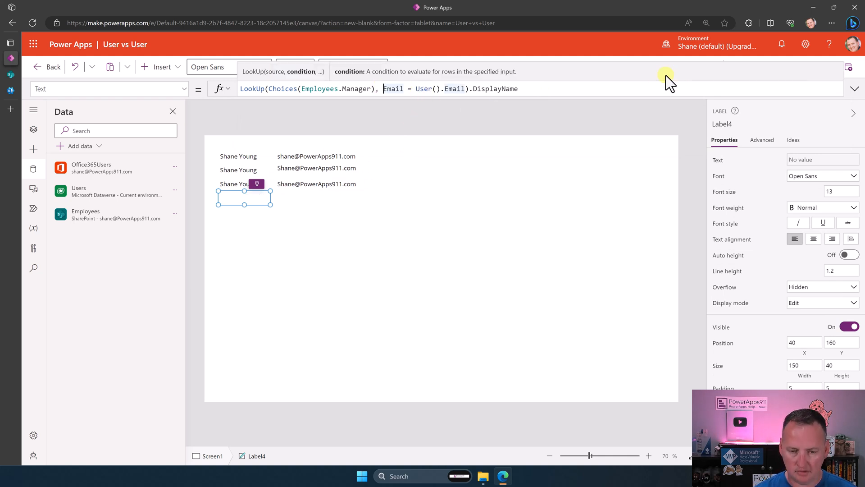
Step: Wrap both emails in Lower() so Label4 shows Shane Young, and place its copy beside it
text(Lower()
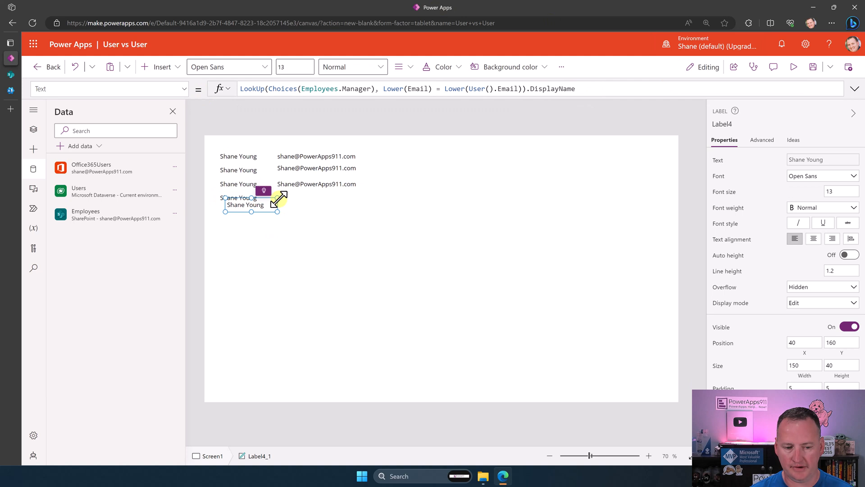
drag(251, 204, 303, 197)
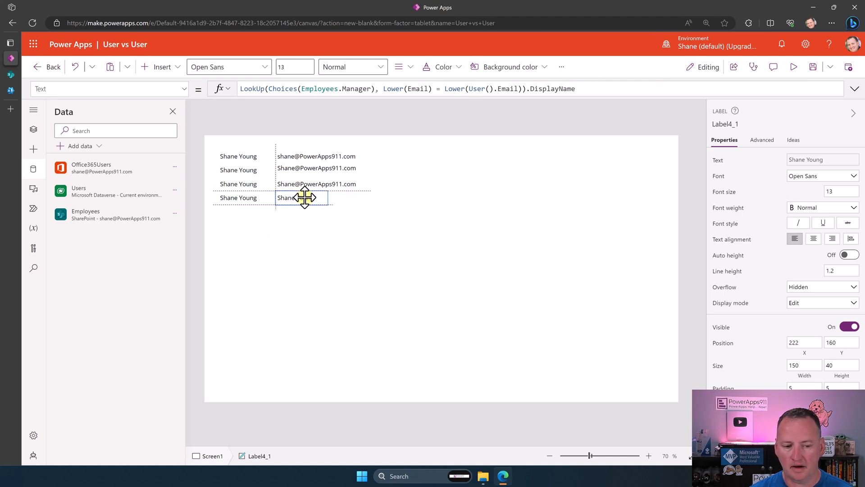
click(545, 88)
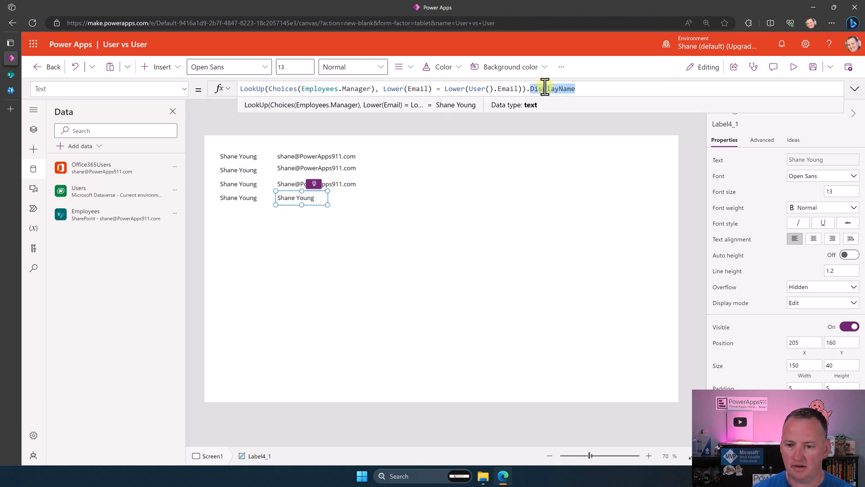
Step: Change the copied manager label's formula to .Email and widen it to fit the address
text(.Email)
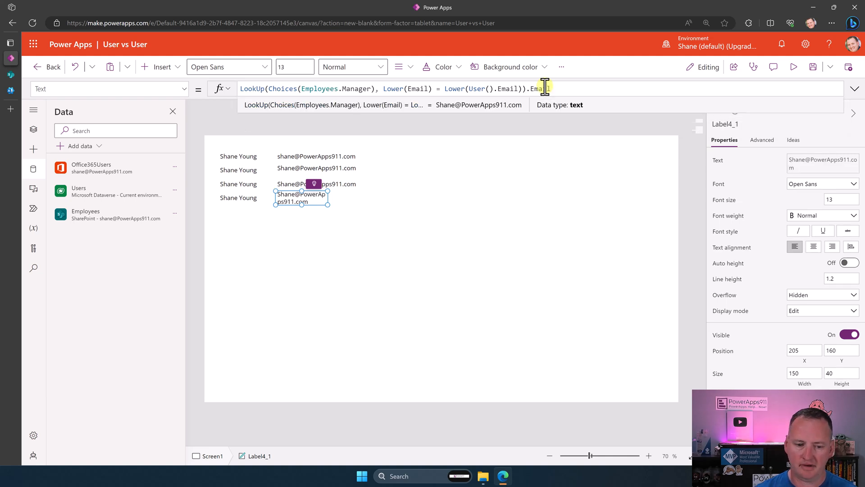
drag(331, 201, 366, 204)
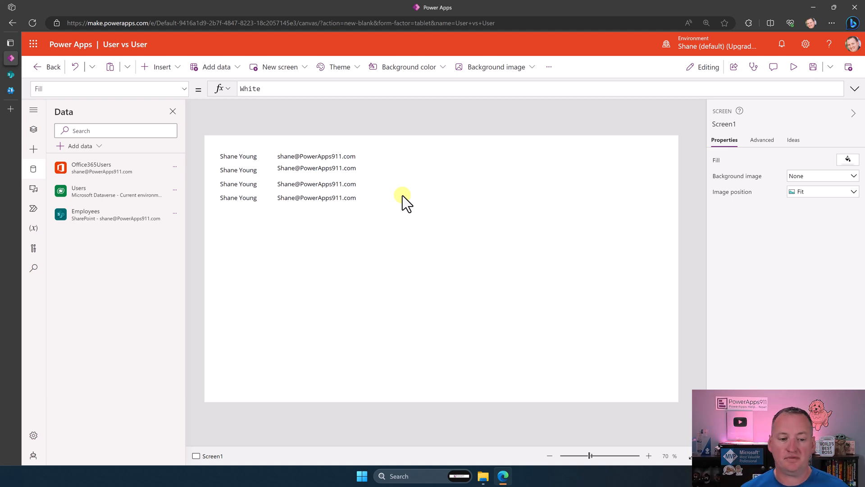
click(316, 155)
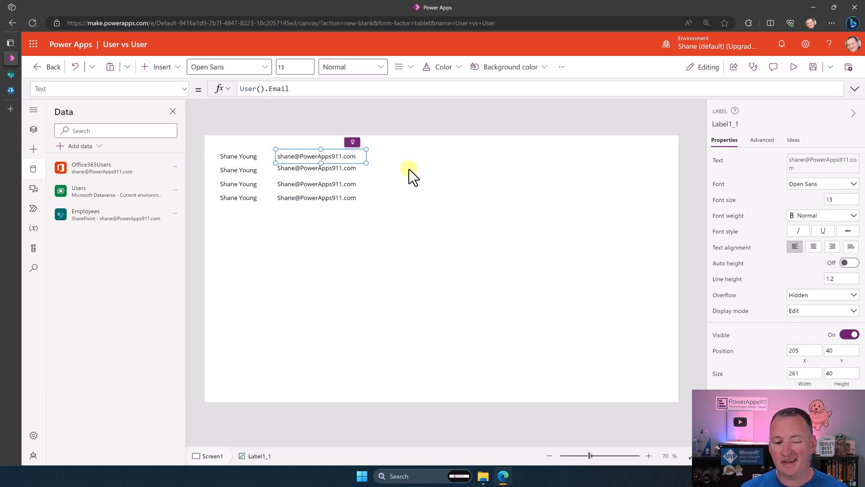
mouse_move(418, 185)
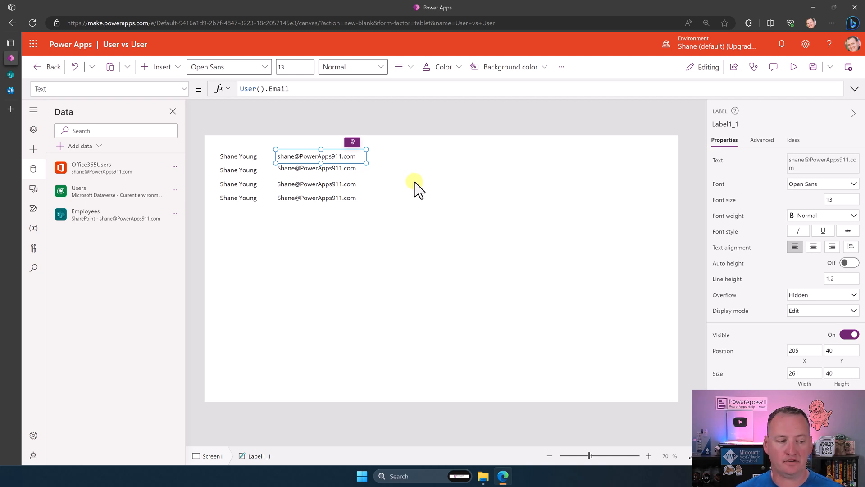
mouse_move(401, 190)
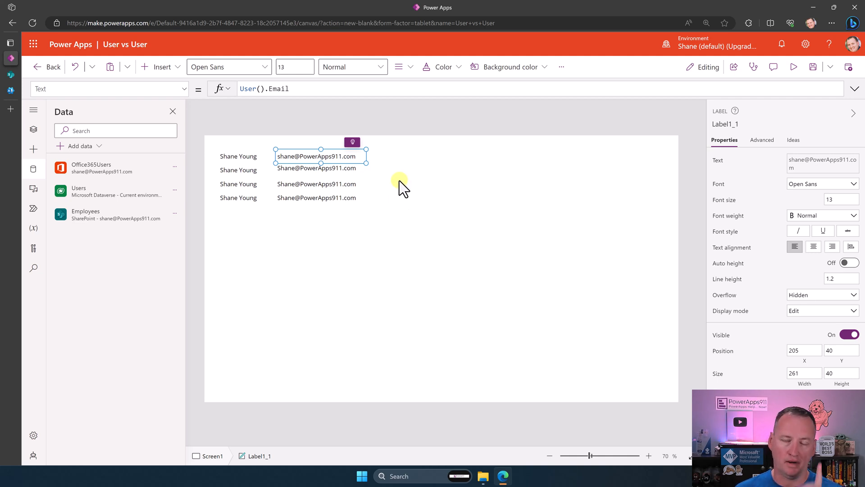
mouse_move(395, 191)
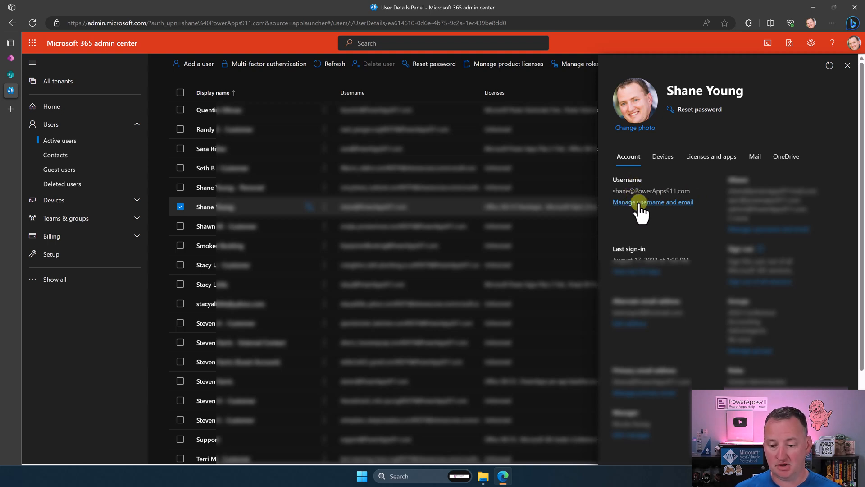
Step: Open Shane Young's 'Manage username and email' panel from the user details
click(652, 201)
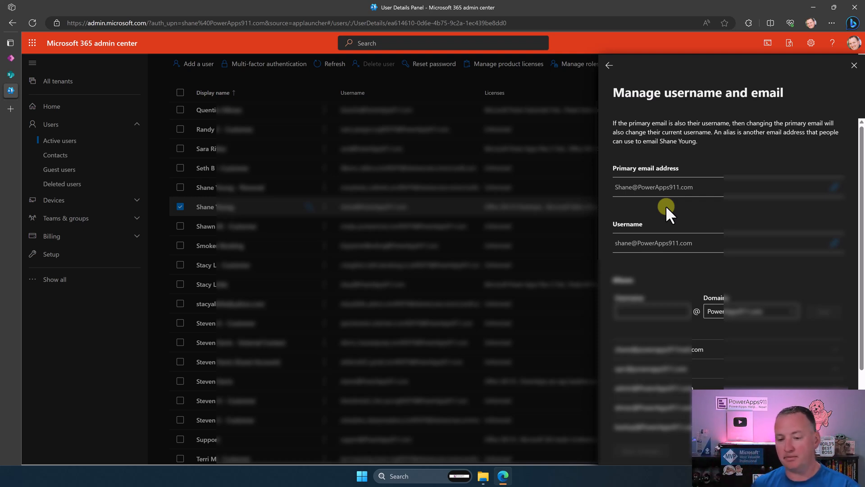
mouse_move(657, 238)
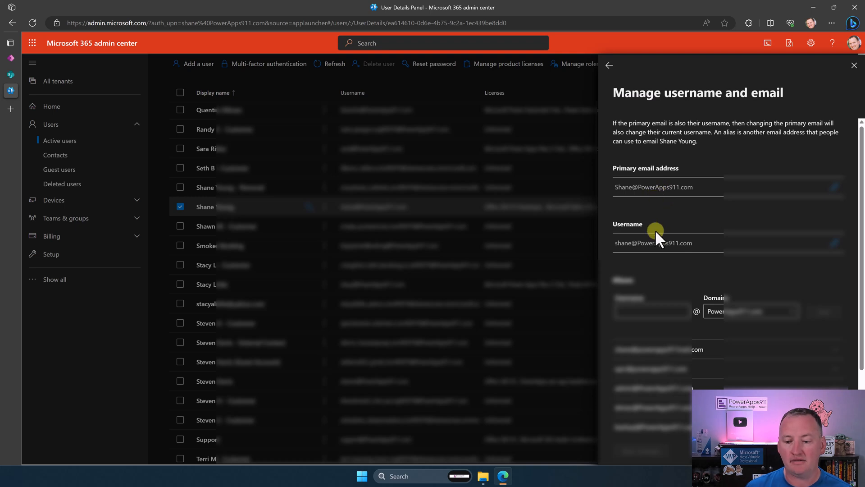
mouse_move(657, 187)
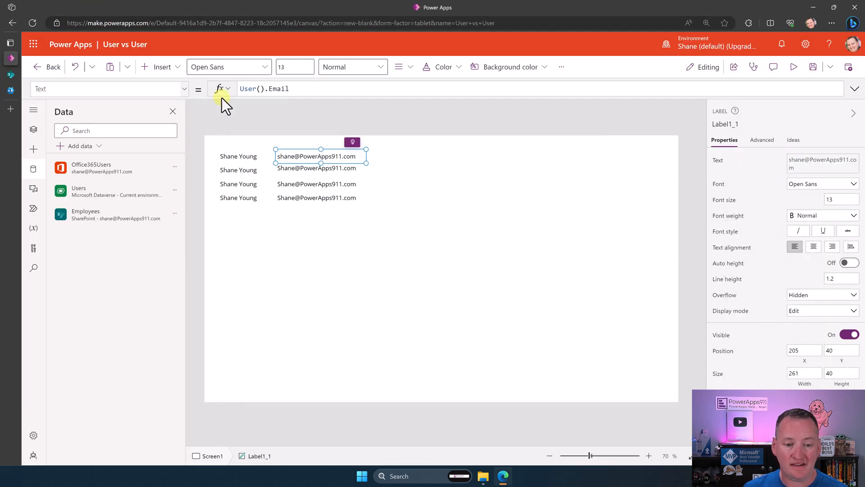
mouse_move(304, 155)
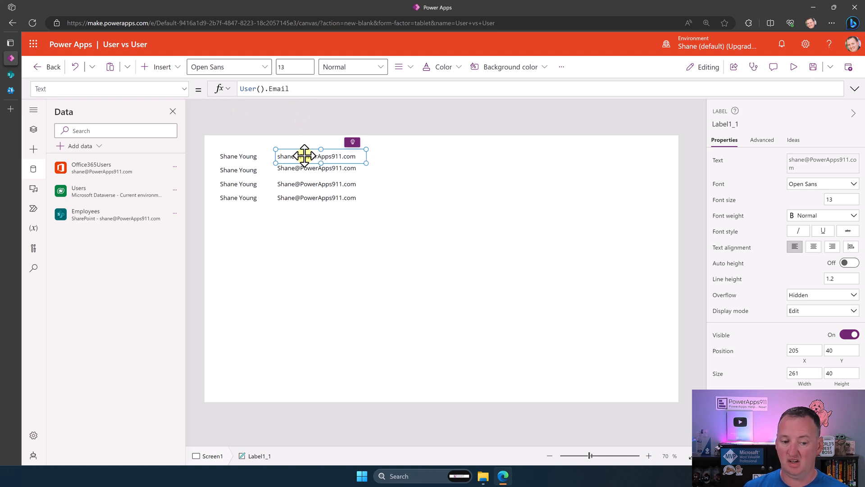
mouse_move(304, 155)
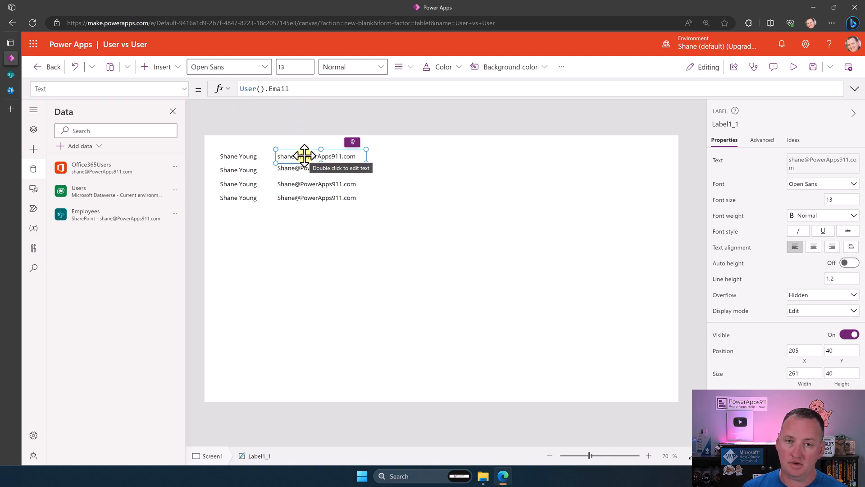
mouse_move(309, 176)
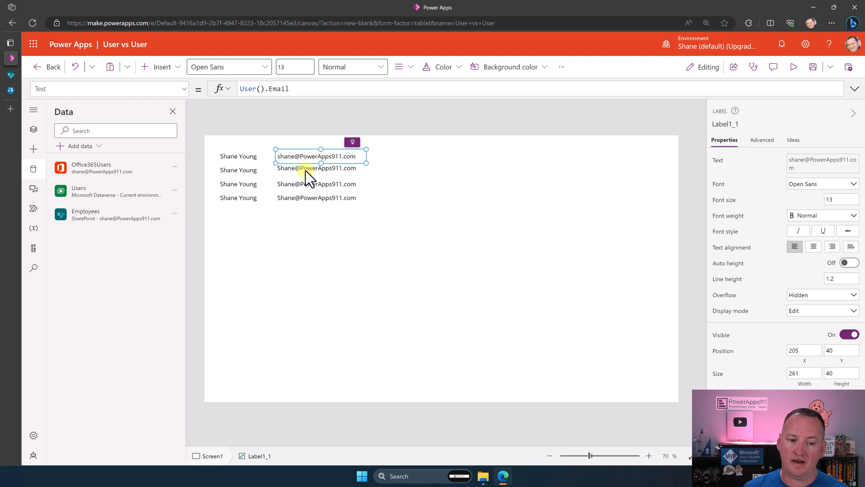
Step: Review the LookUp formulas behind the email labels
click(317, 167)
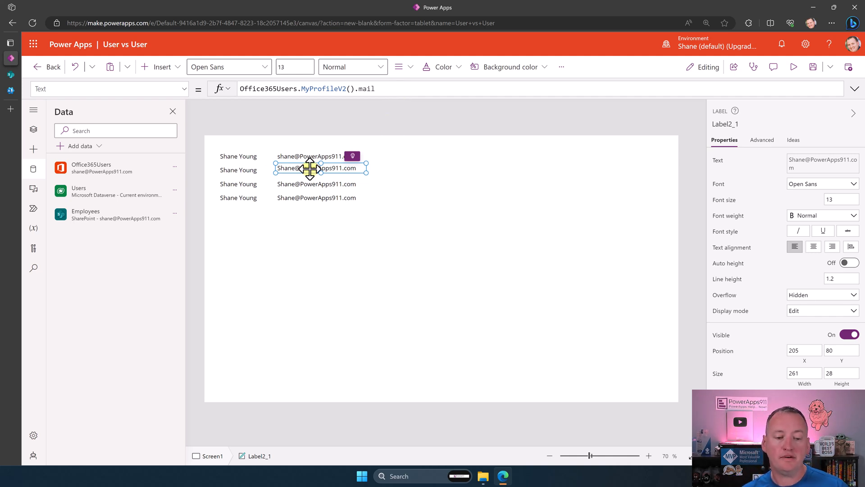
click(316, 184)
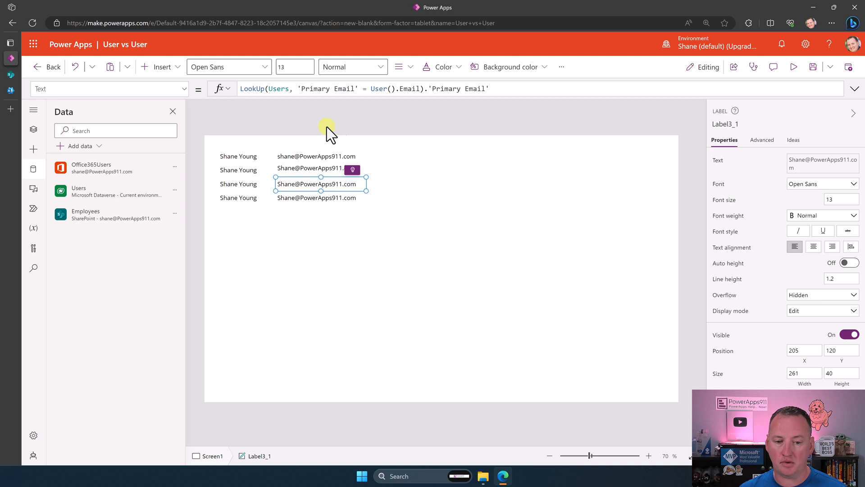
mouse_move(317, 177)
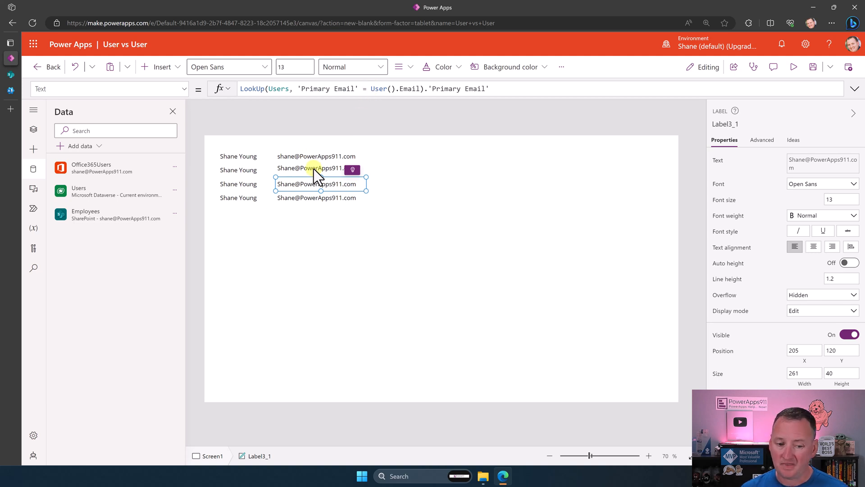
click(316, 156)
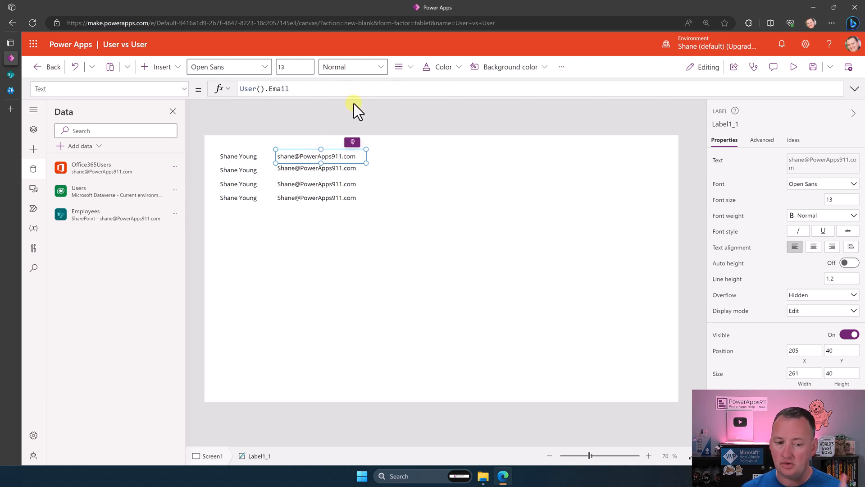
click(317, 167)
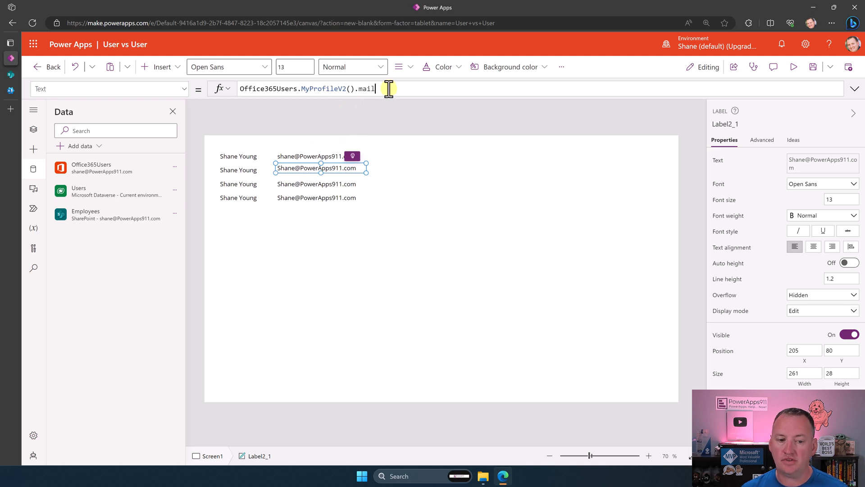
Step: Replace User().Email with Office365Users.MyProfileV2().mail in the Dataverse and SharePoint lookups
click(316, 184)
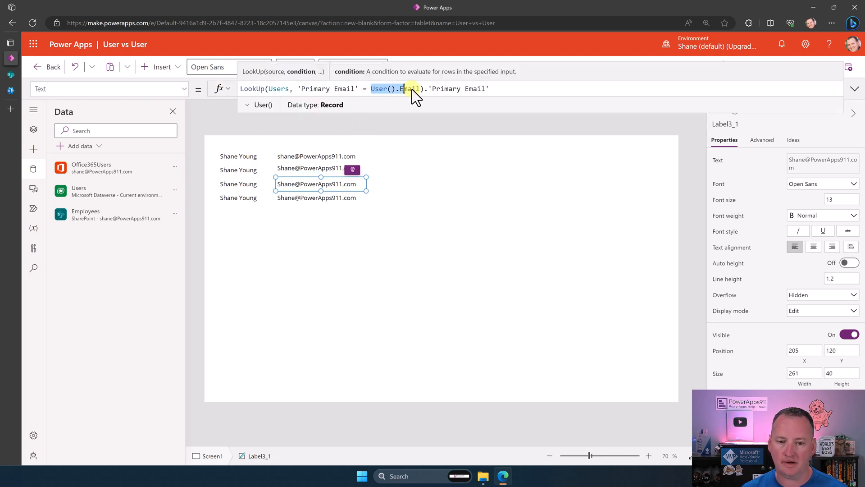
text(Office365Users.MyProfileV2().mail)
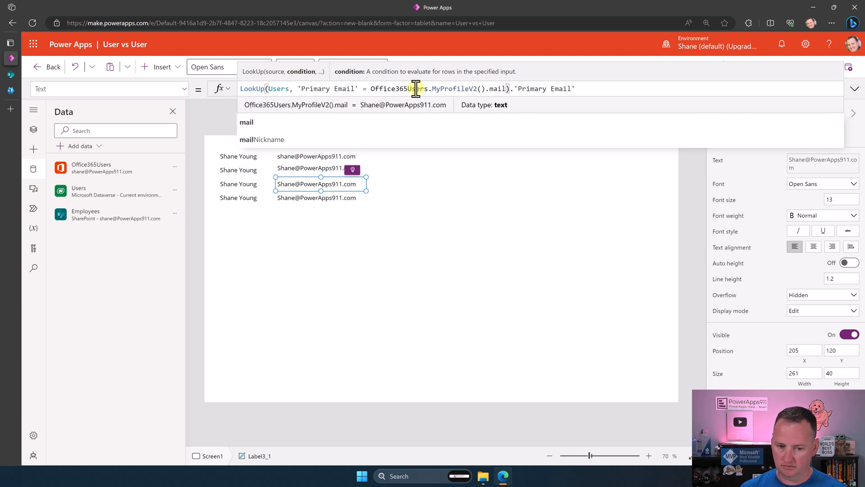
click(317, 198)
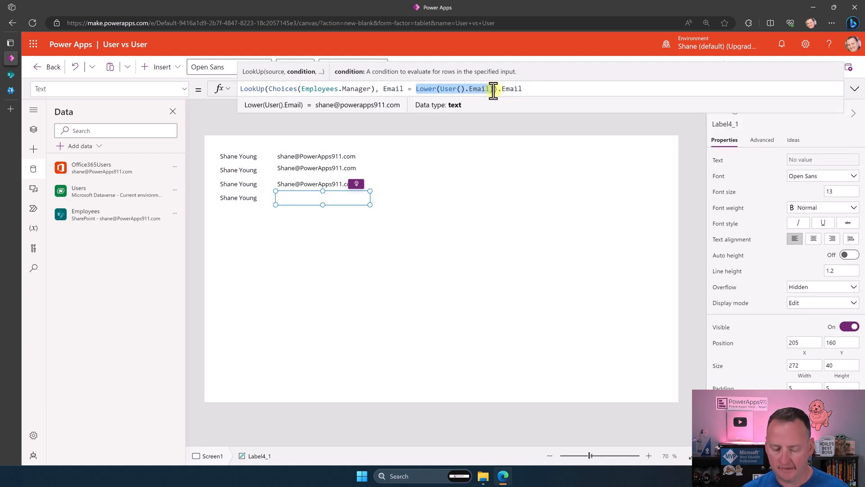
text(Office365Users.MyProfileV2().mail)
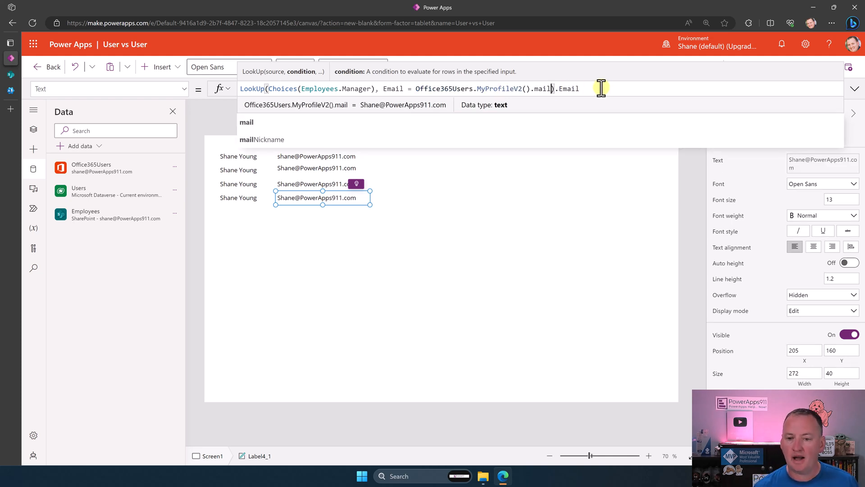
mouse_move(582, 89)
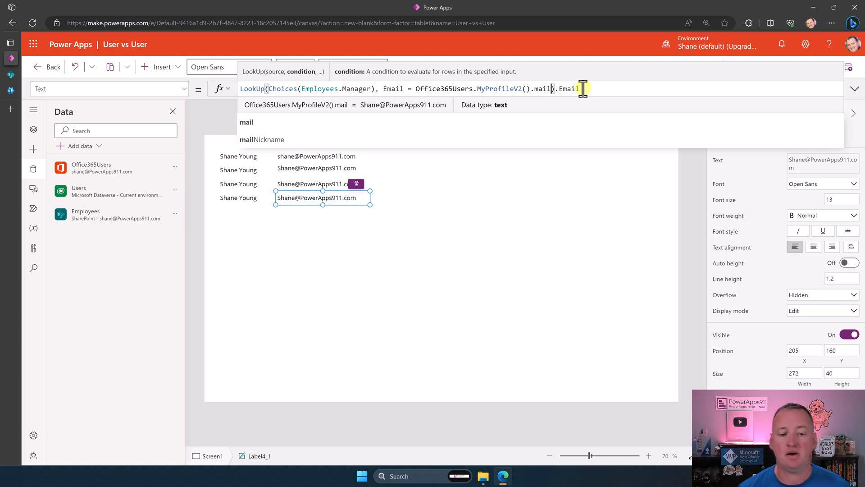
click(464, 182)
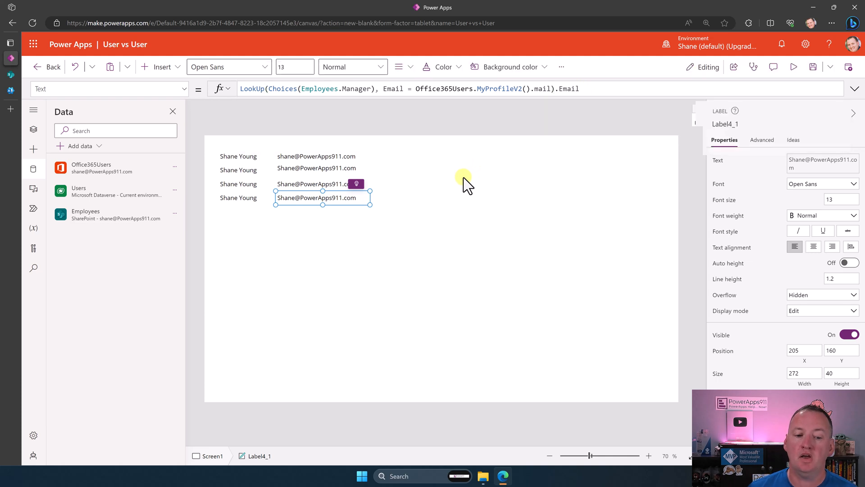
click(316, 155)
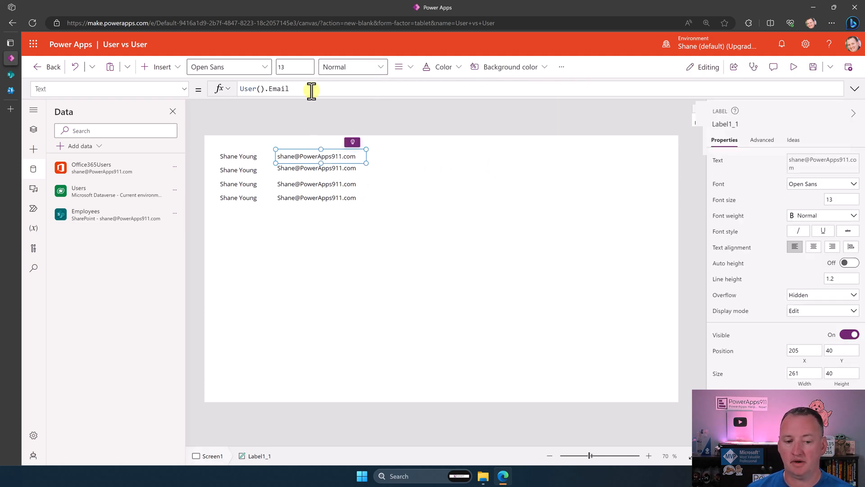
click(316, 168)
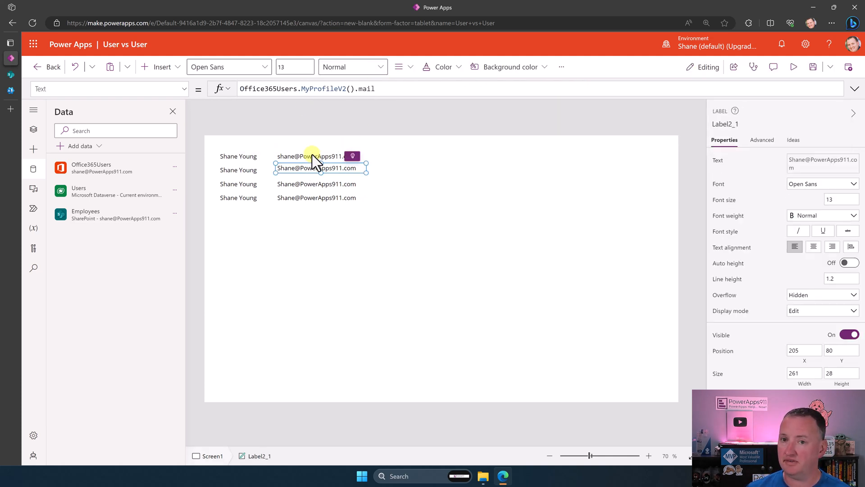
click(411, 156)
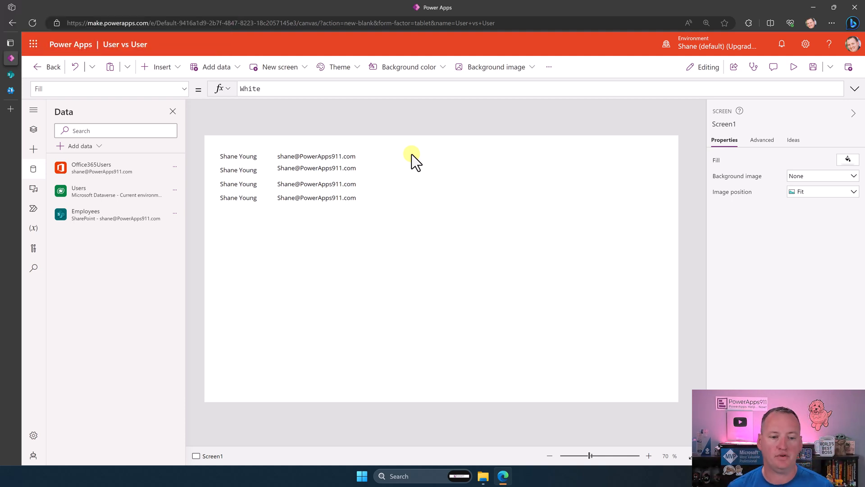
click(316, 184)
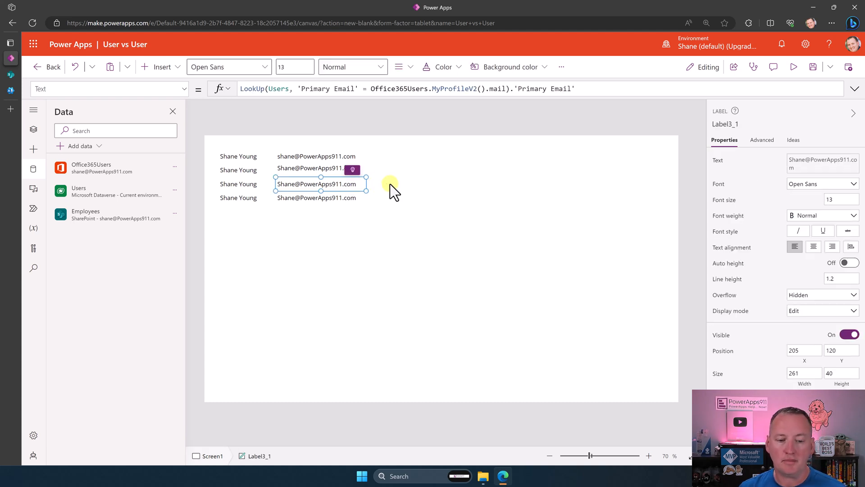
mouse_move(394, 152)
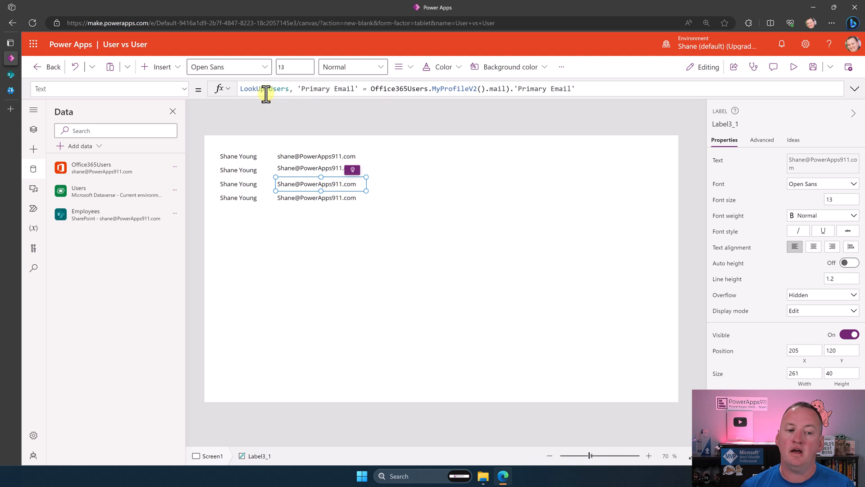
click(287, 88)
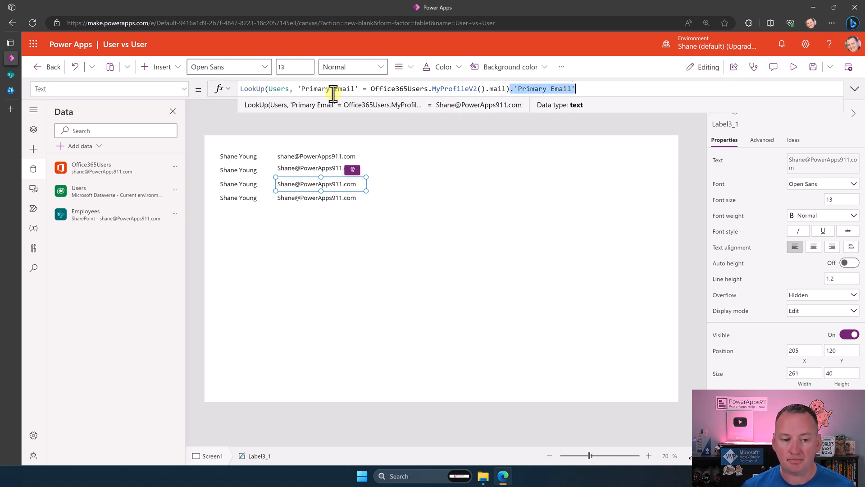
mouse_move(497, 88)
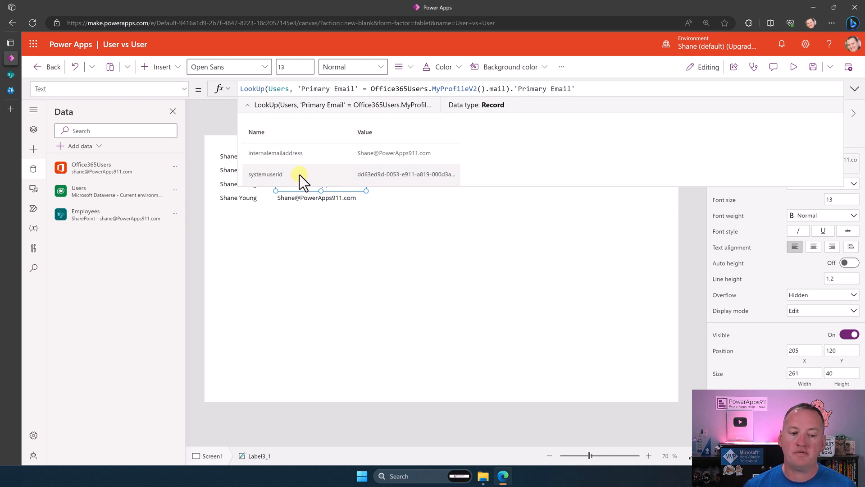
mouse_move(359, 181)
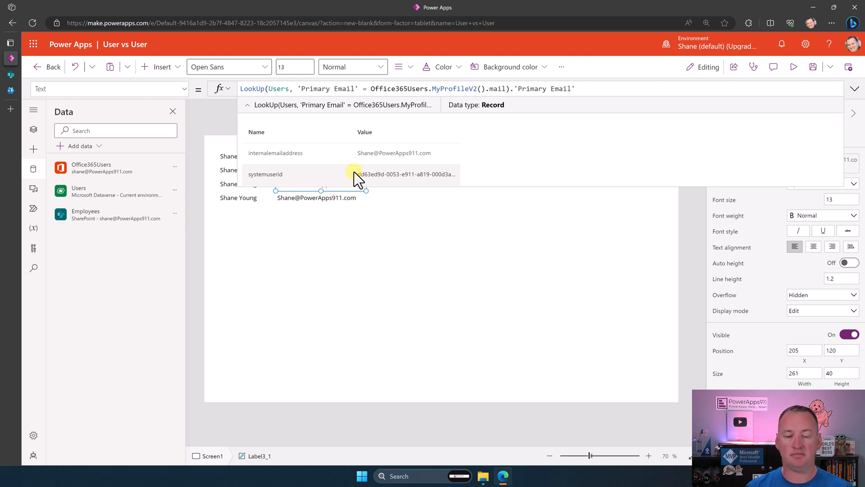
click(424, 181)
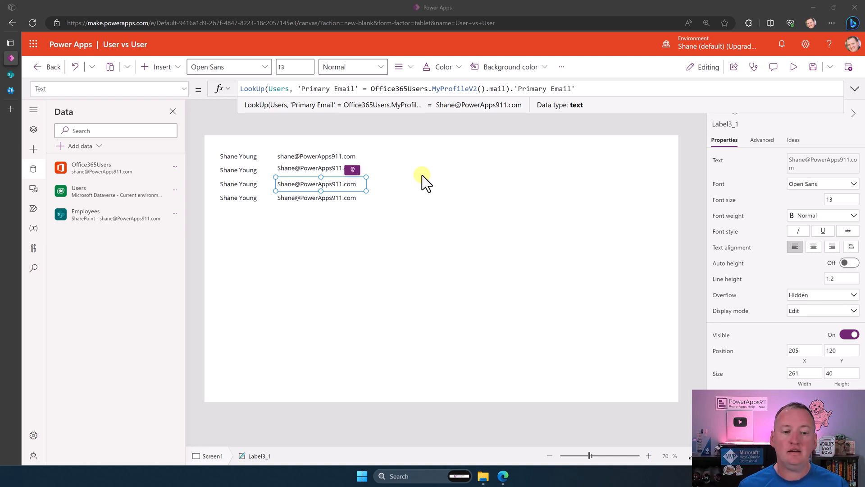
mouse_move(378, 196)
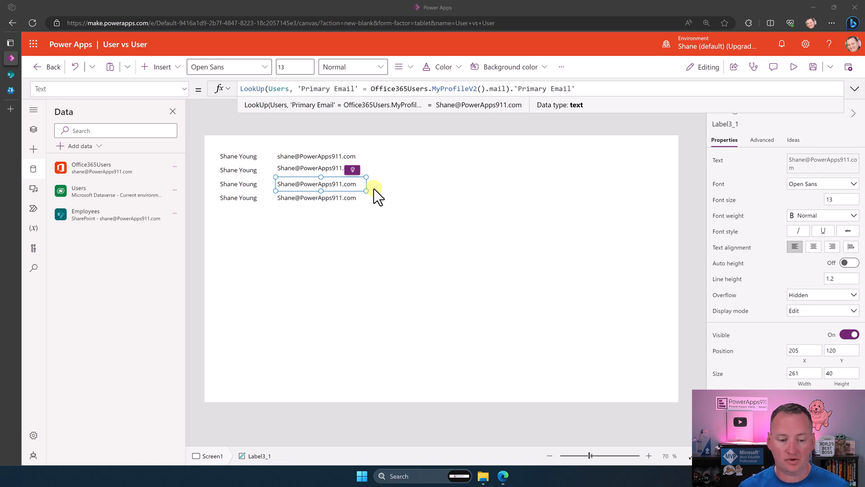
click(317, 197)
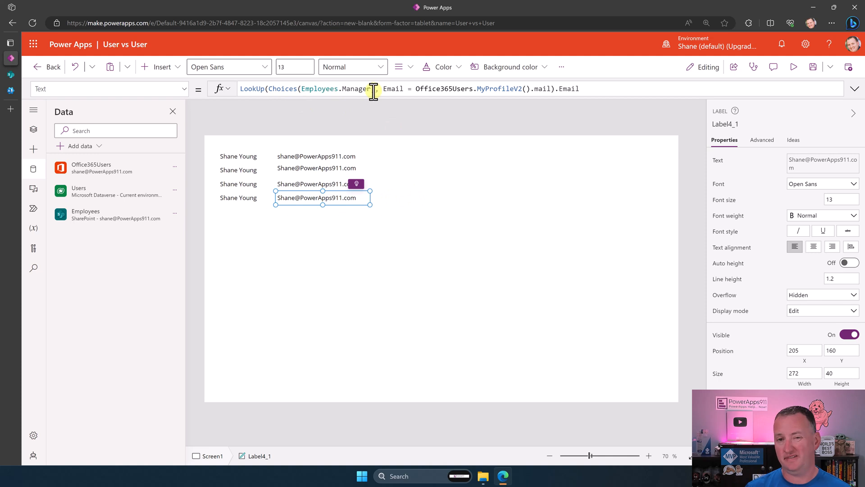
mouse_move(461, 102)
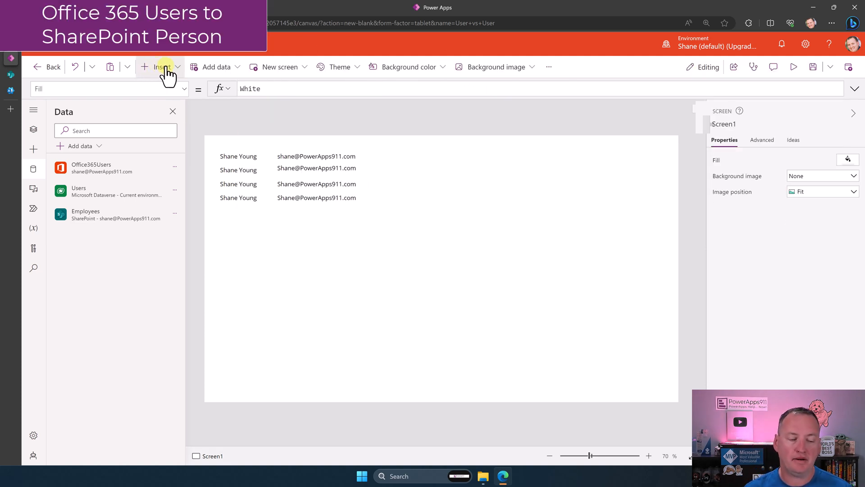
Step: Add a dropdown with Items Office365Users.SearchUserV2({isSearchTermRequired:false}).value
click(162, 67)
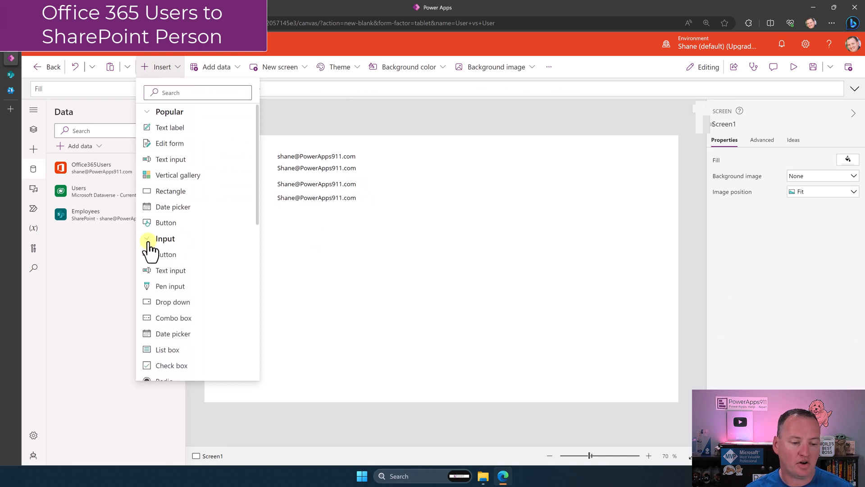
click(172, 302)
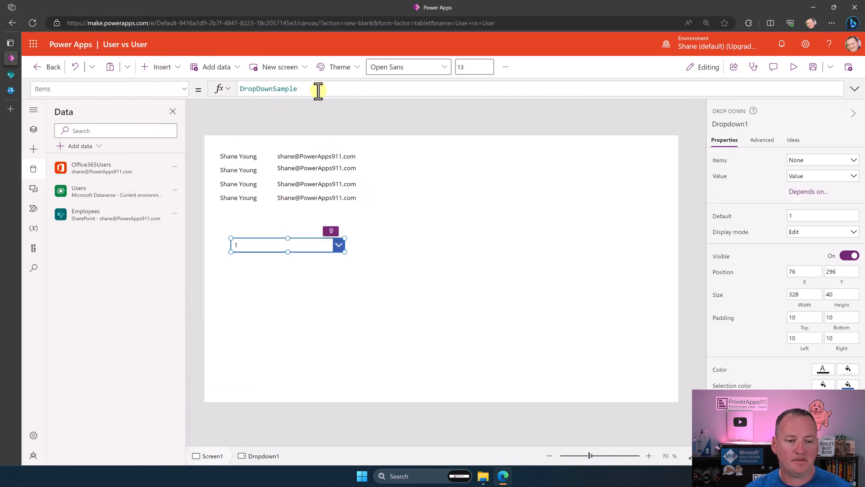
text(of)
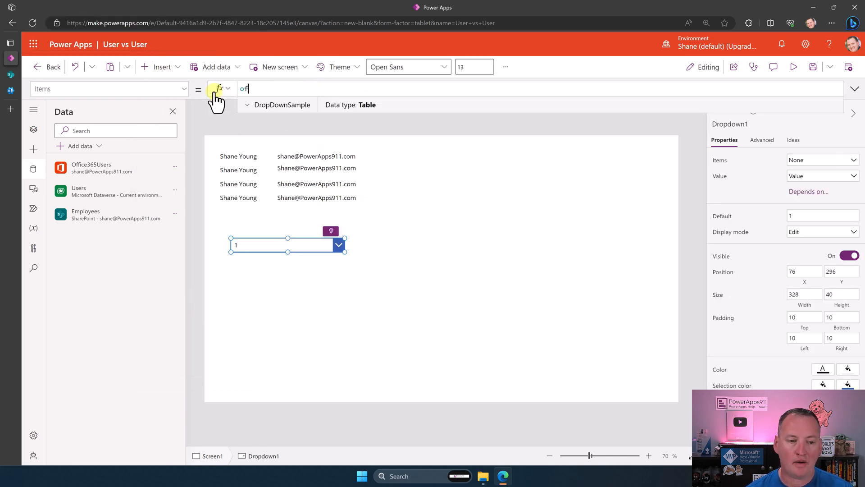
text(fic)
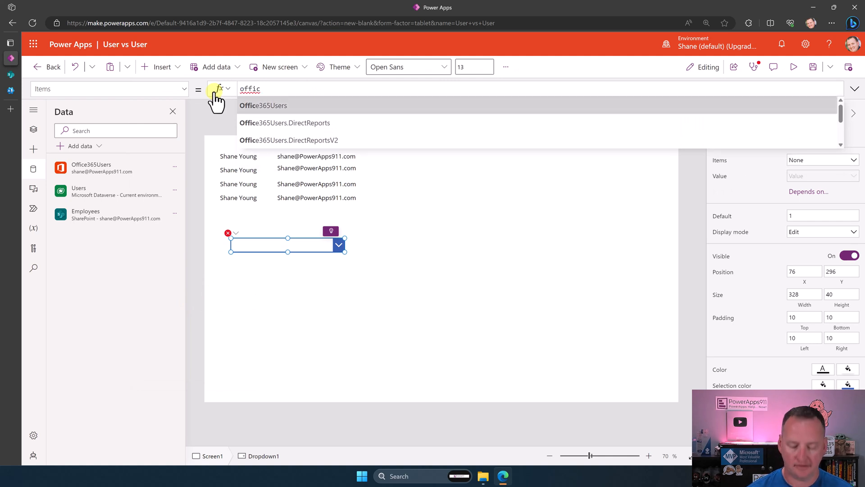
click(263, 106)
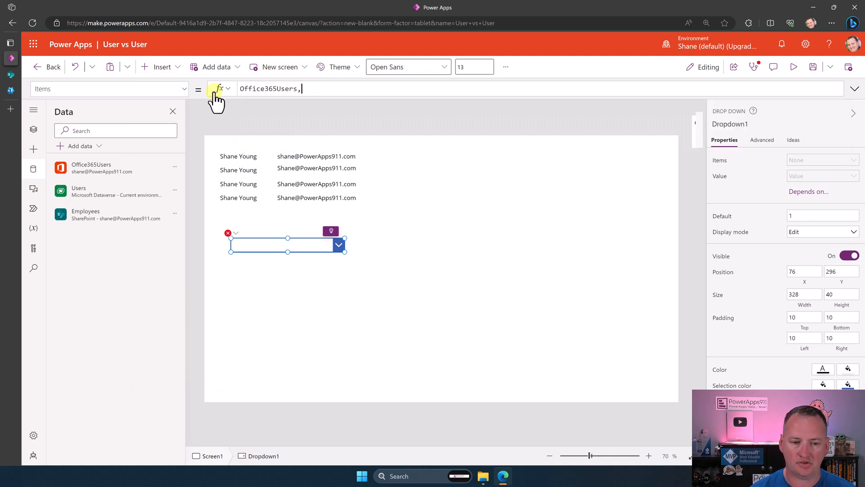
text(.ser)
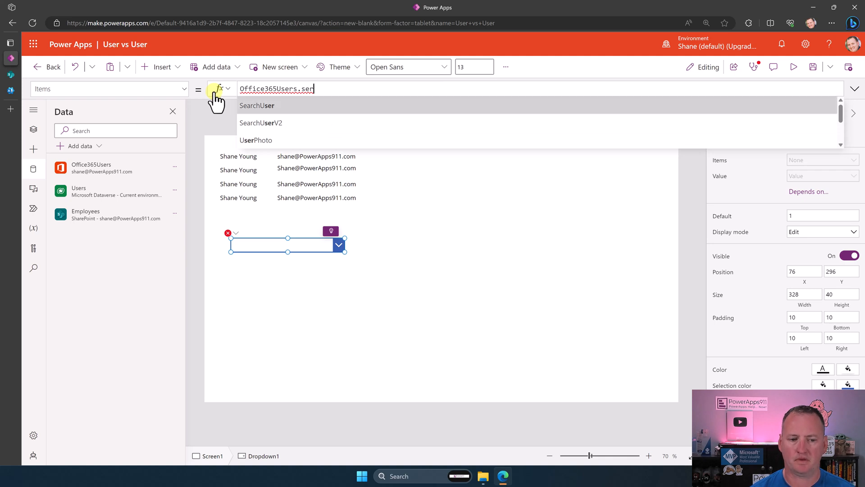
click(261, 123)
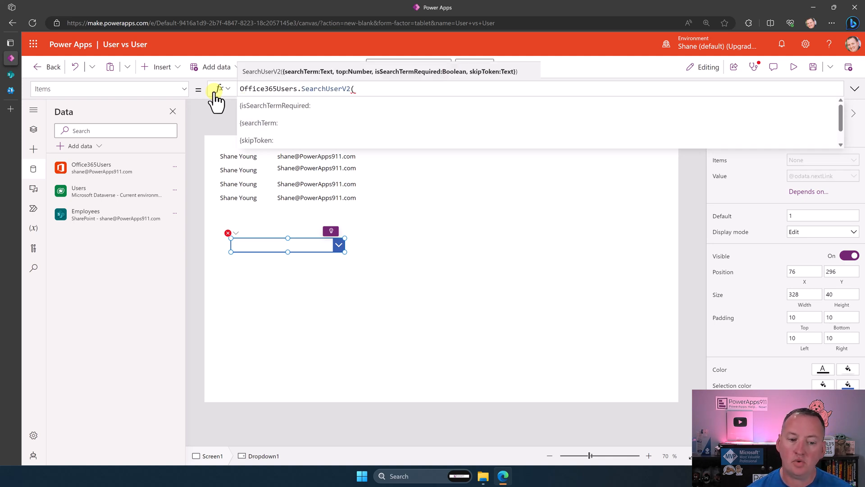
text({isSearchTermRequired:false}))
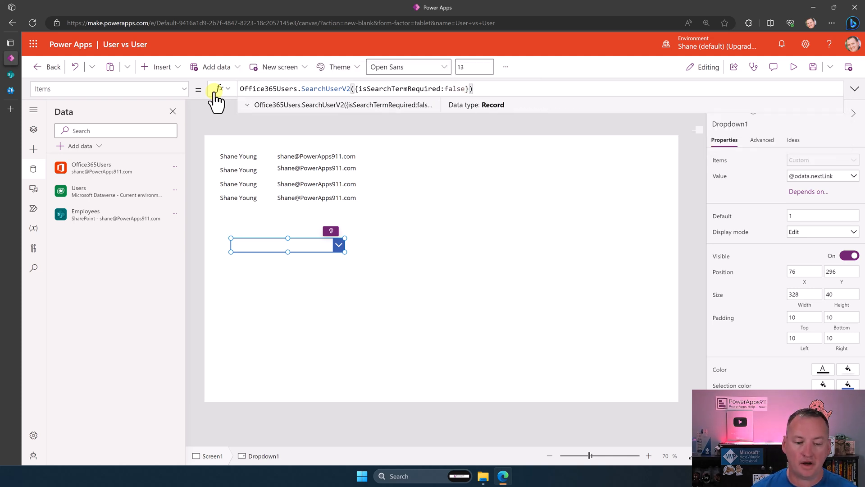
mouse_move(500, 88)
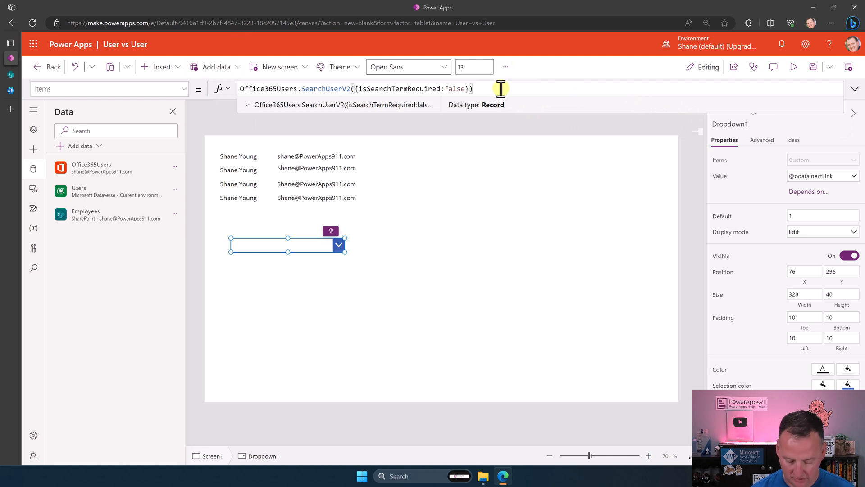
text(.value)
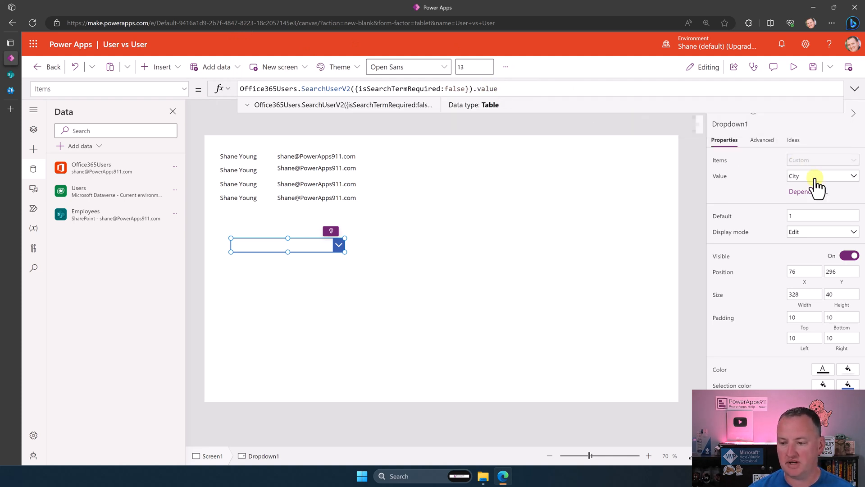
click(793, 66)
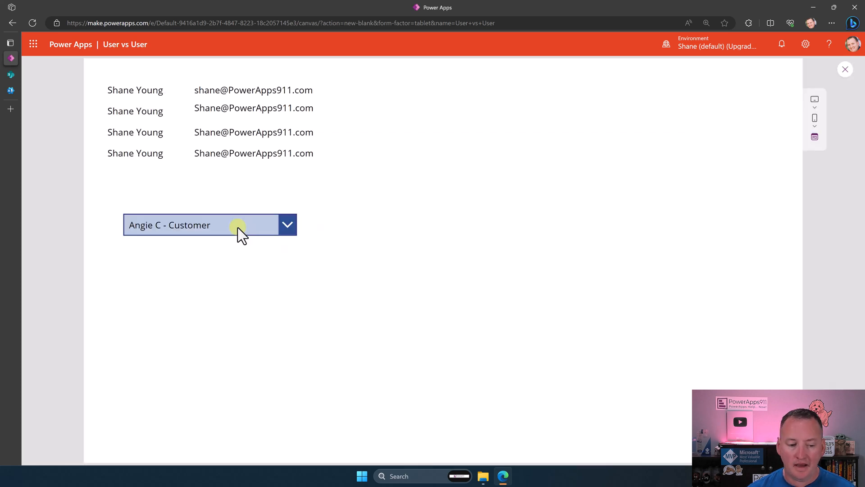
click(286, 225)
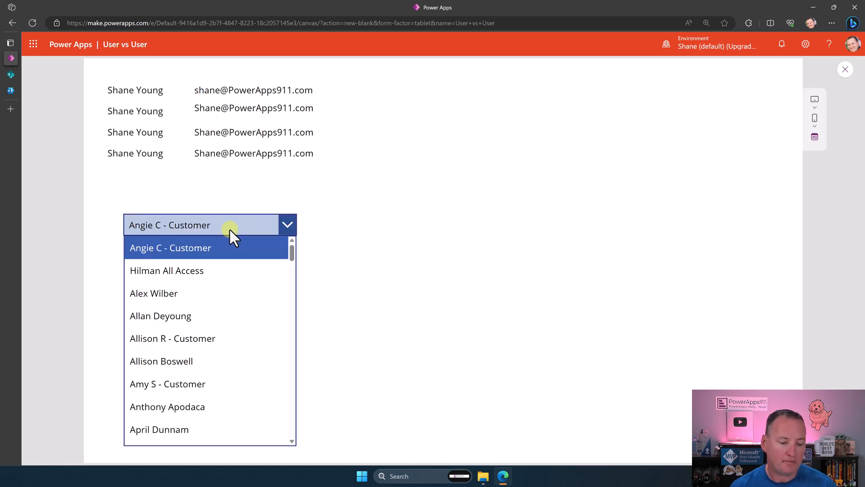
mouse_move(236, 248)
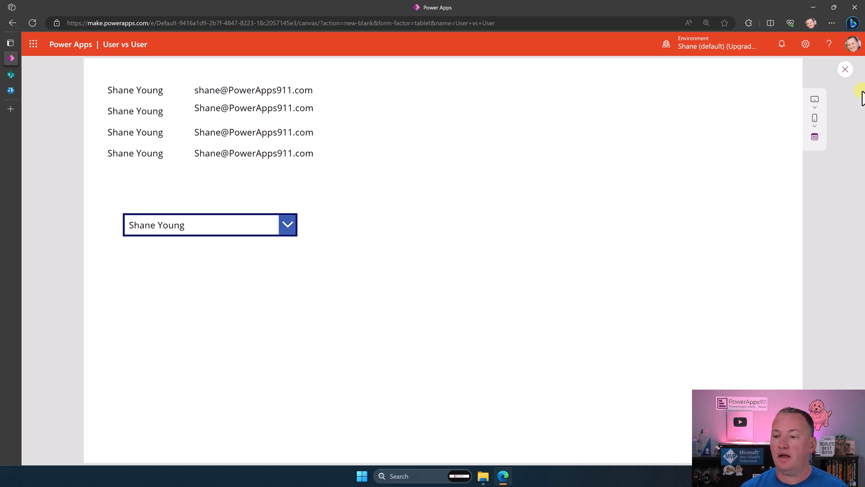
mouse_move(847, 102)
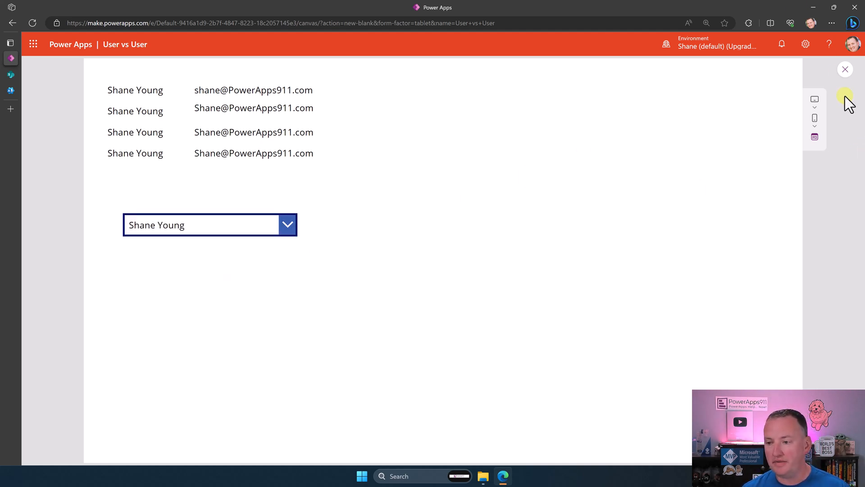
click(844, 69)
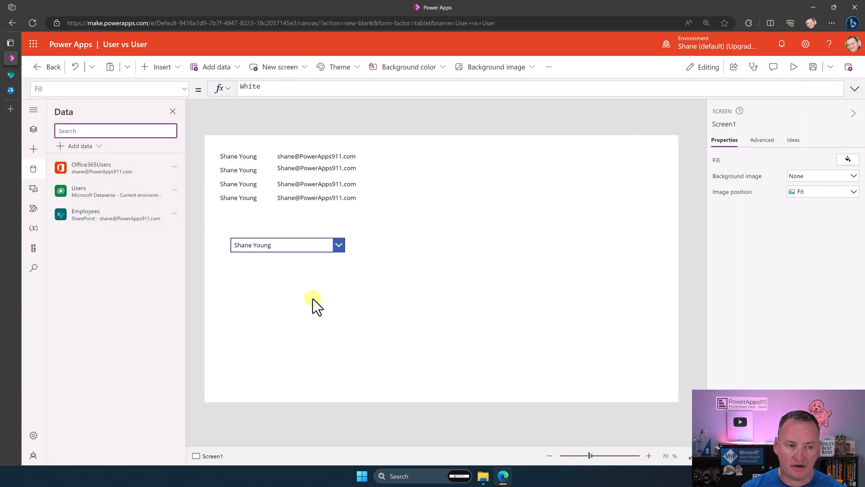
Step: Insert a button with OnSelect Patch(Employees, Defaults(Employees), {Title: "User Test", Manager: Dropdown1.Selected})
click(160, 67)
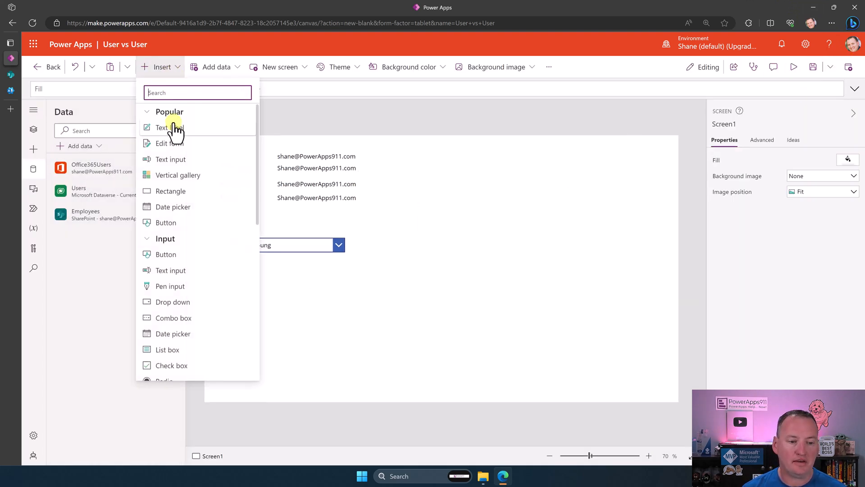
click(165, 222)
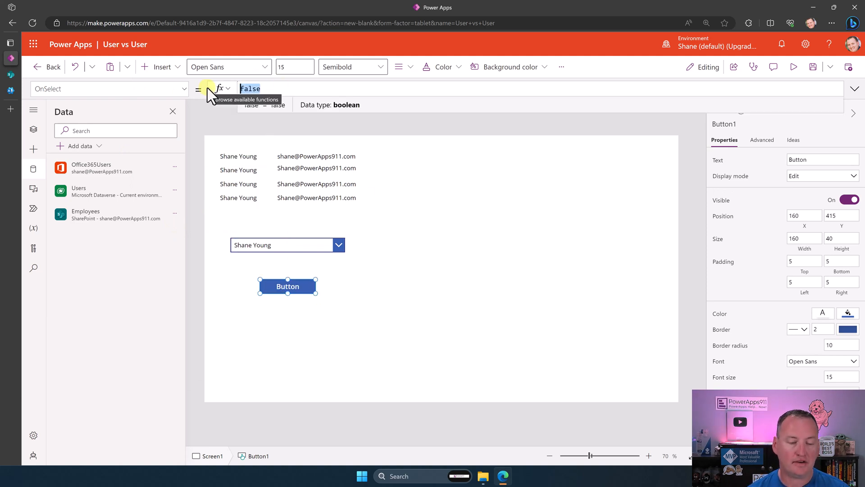
text(Patch(Employees, Defaults()
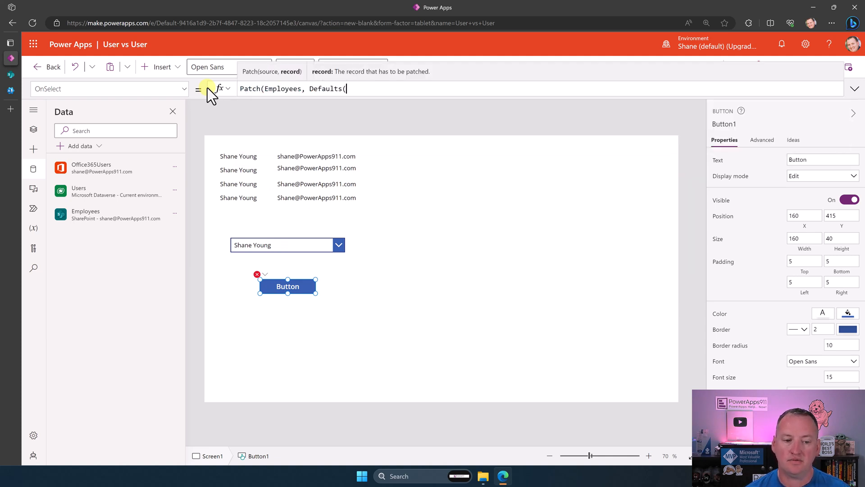
text(Employees)
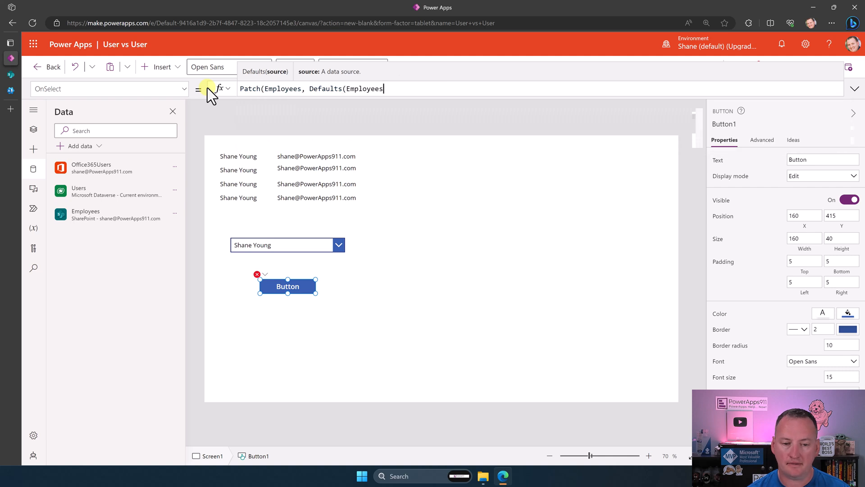
text(),)
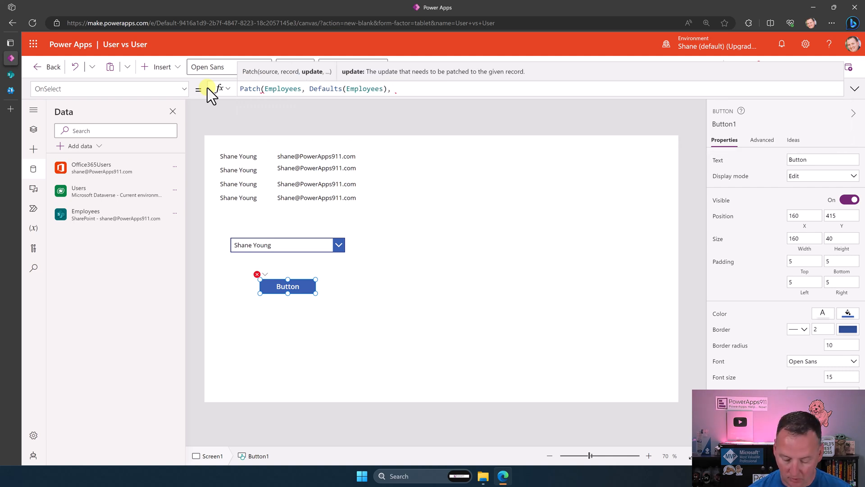
text({Title:)
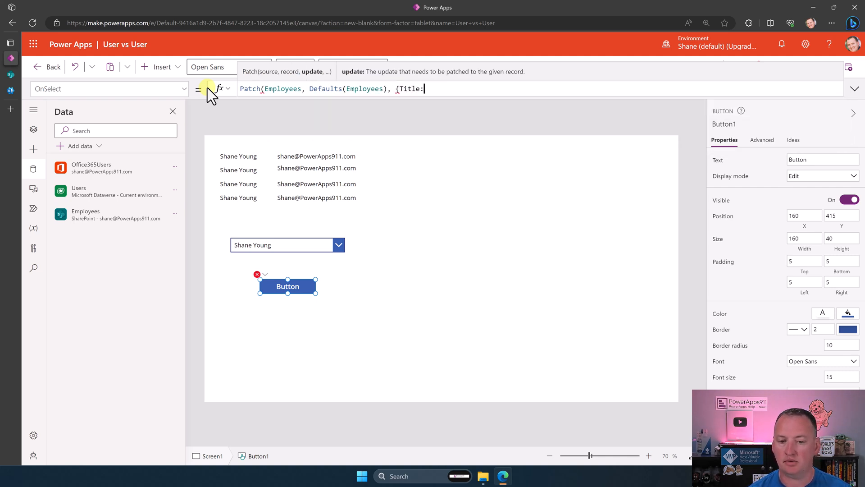
text("User Test")
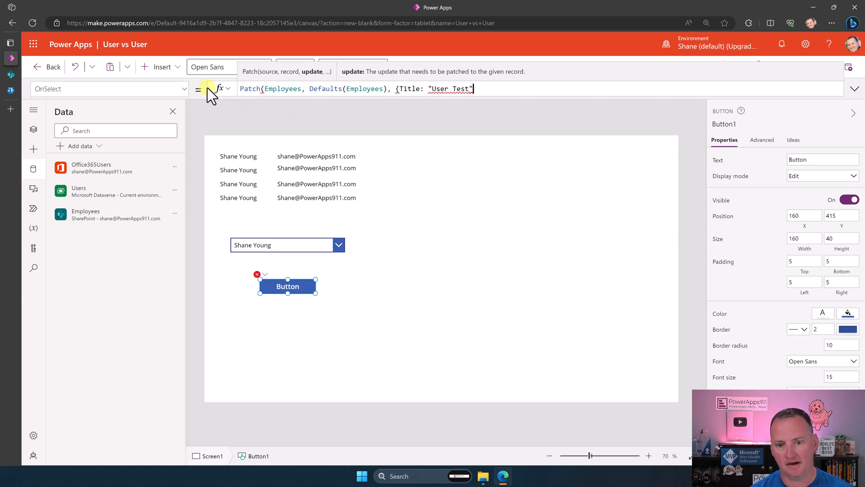
text(, Manager:)
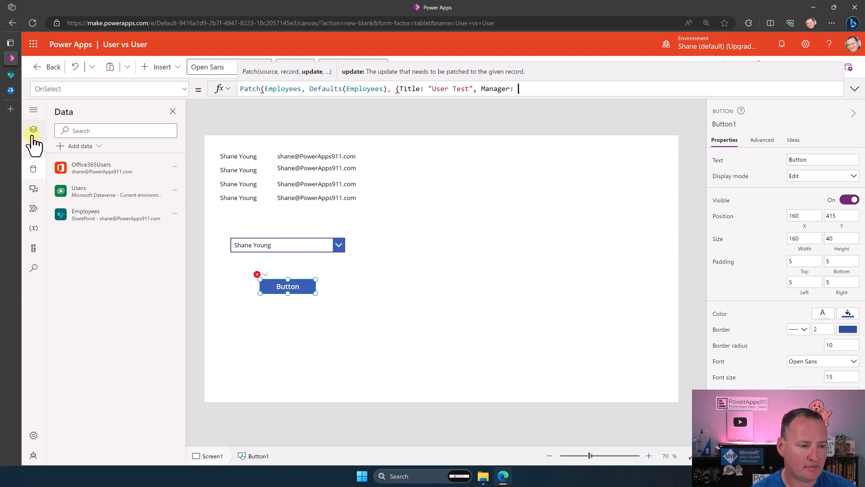
click(33, 130)
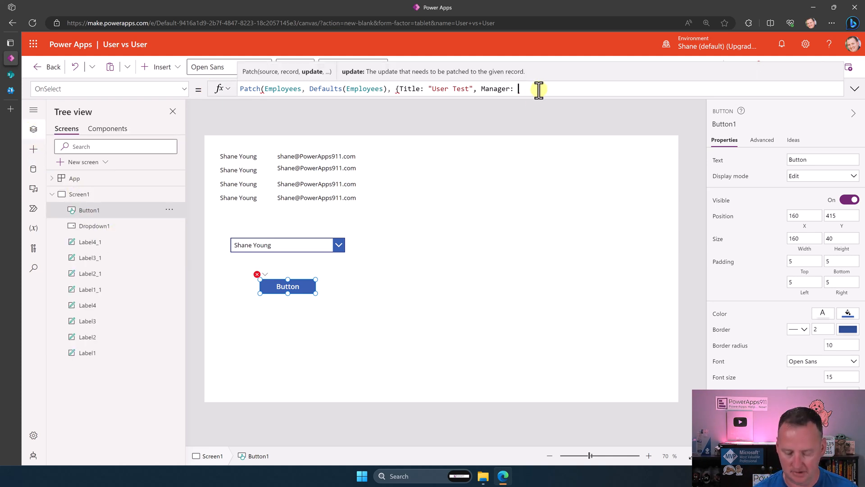
text(Dropdown1)
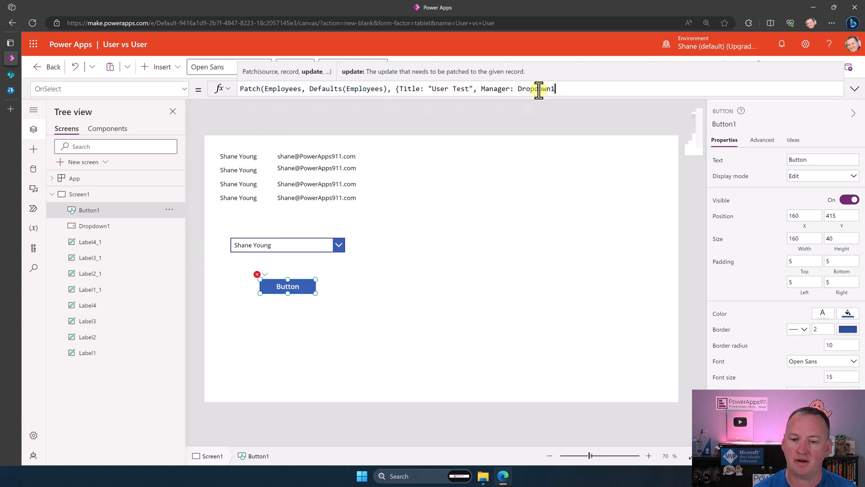
text(.Selected)
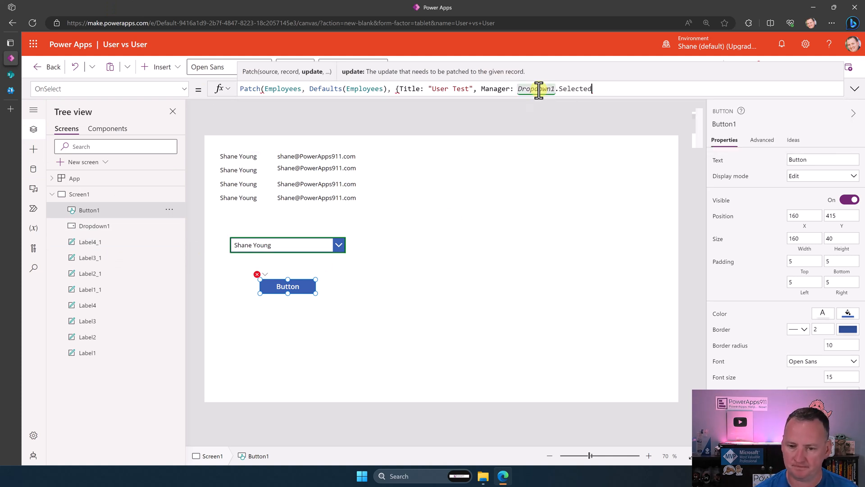
text())
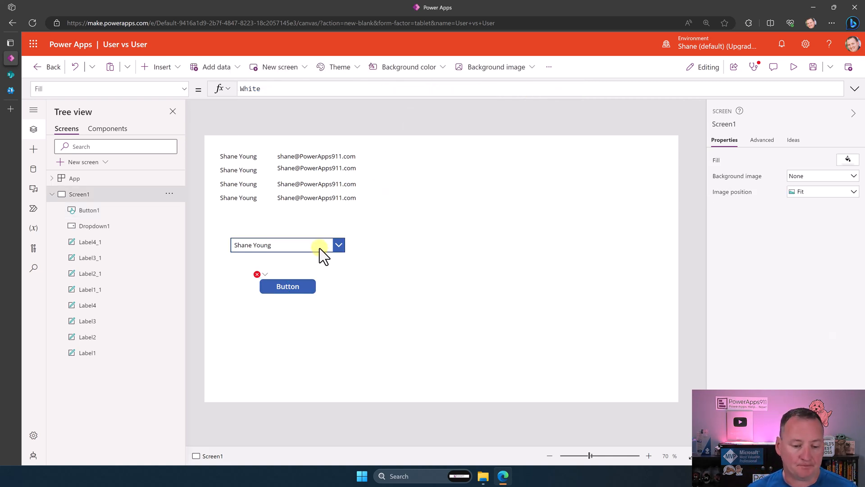
Step: Switch the dropdown's Items to Choices(Employees.Manager), commenting out the SearchUserV2 formula
click(276, 244)
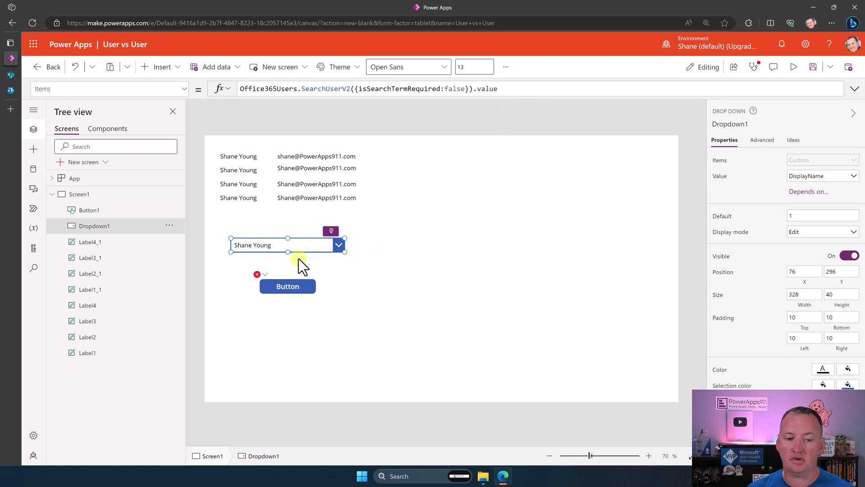
click(368, 88)
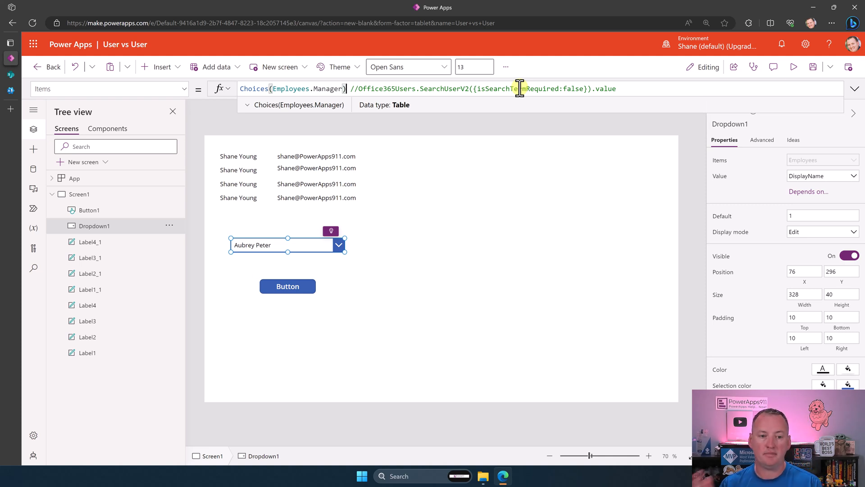
mouse_move(535, 45)
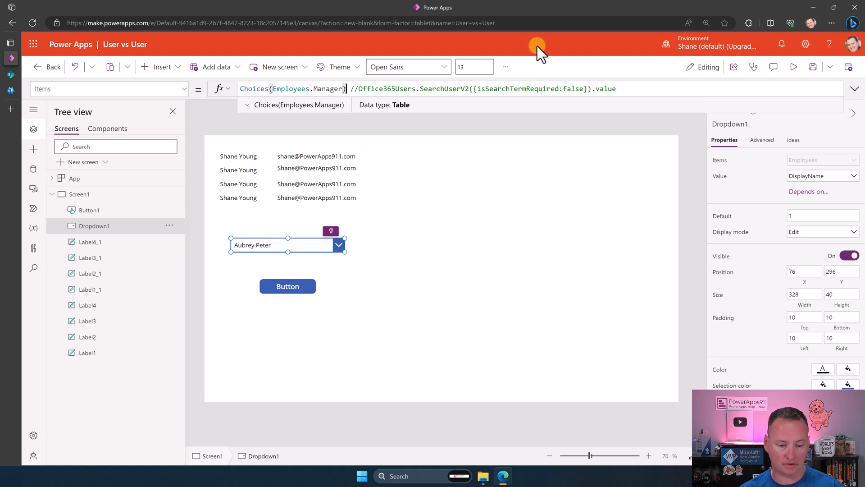
mouse_move(246, 105)
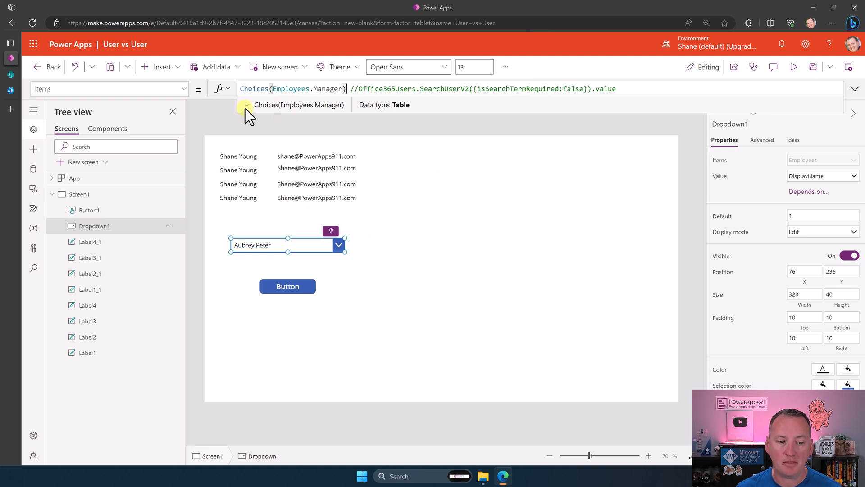
click(246, 105)
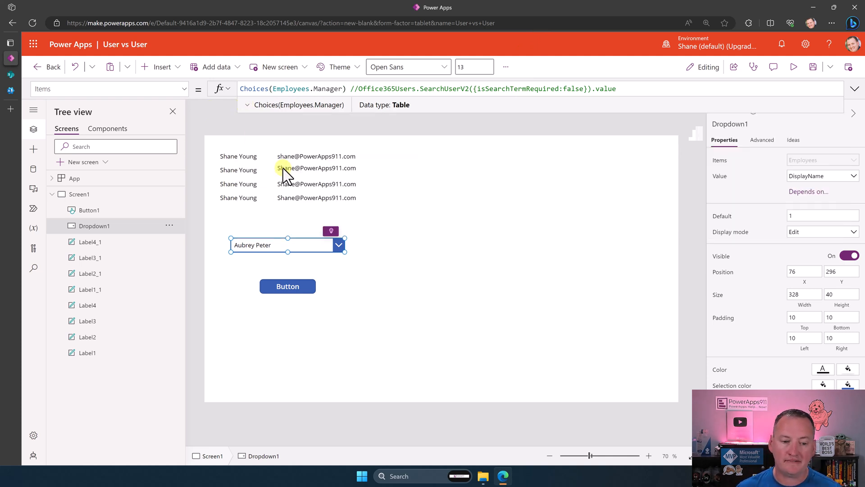
Step: Browse the Office365Users.MyProfileV2() record fields behind the Shane Young name label
click(238, 169)
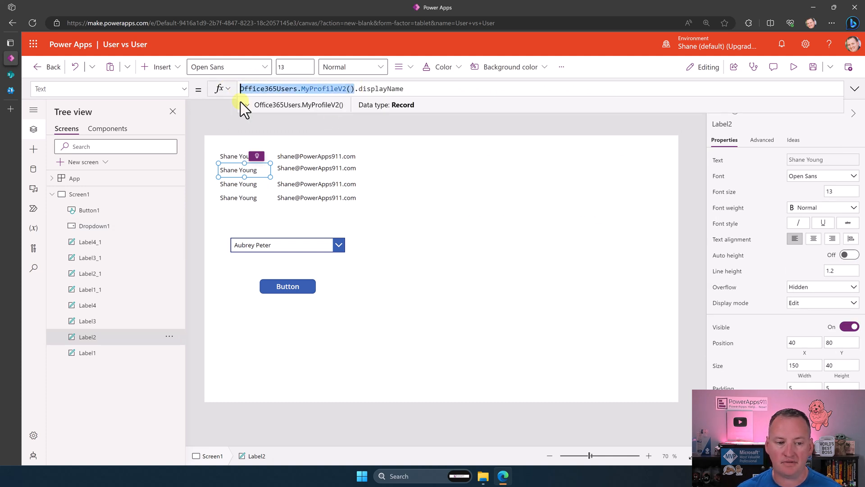
click(247, 105)
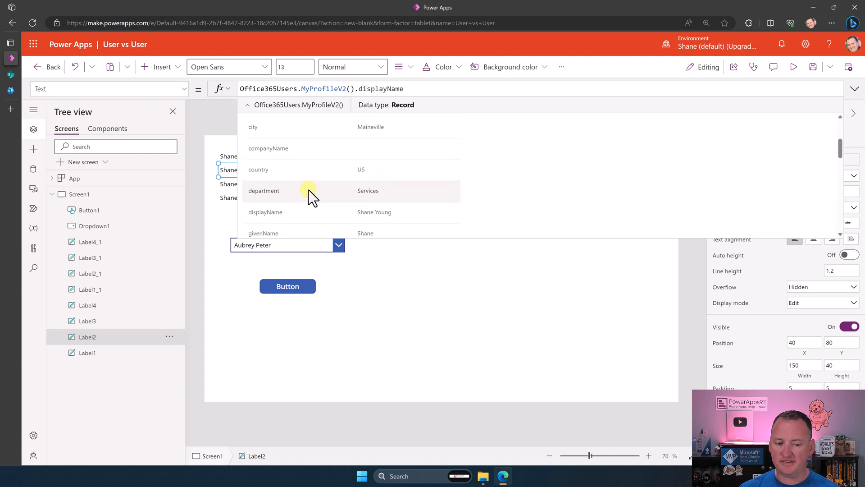
scroll(down, 3)
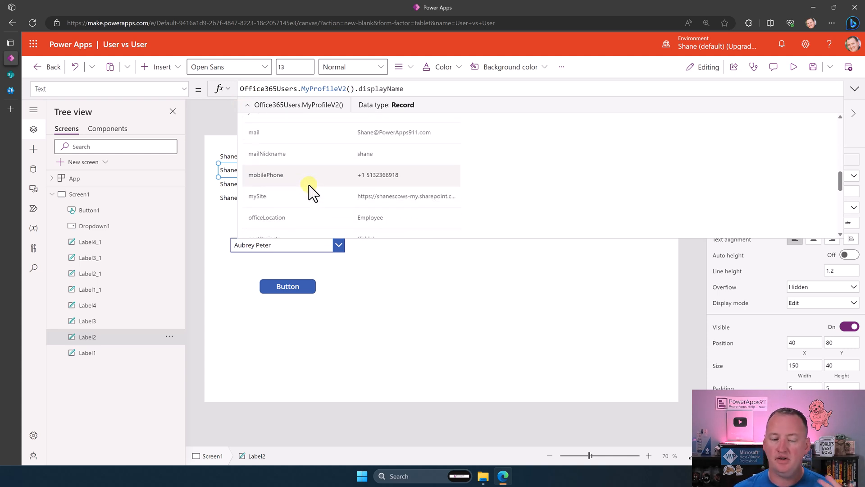
scroll(down, 3)
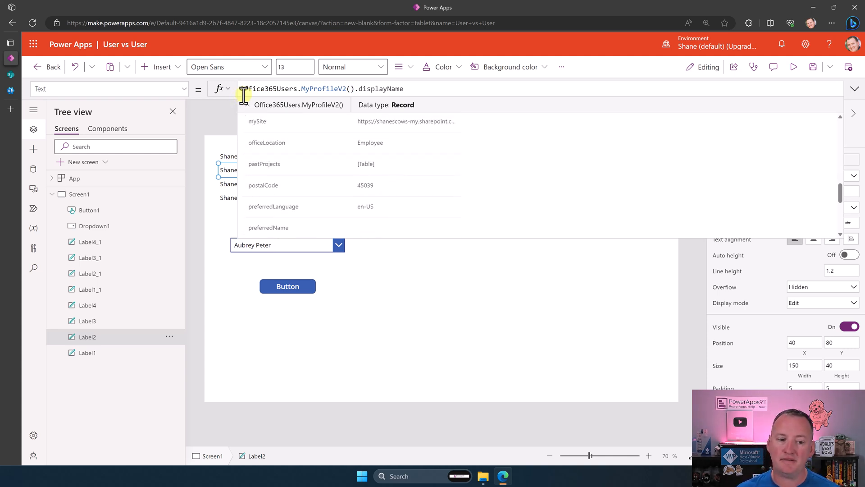
click(287, 286)
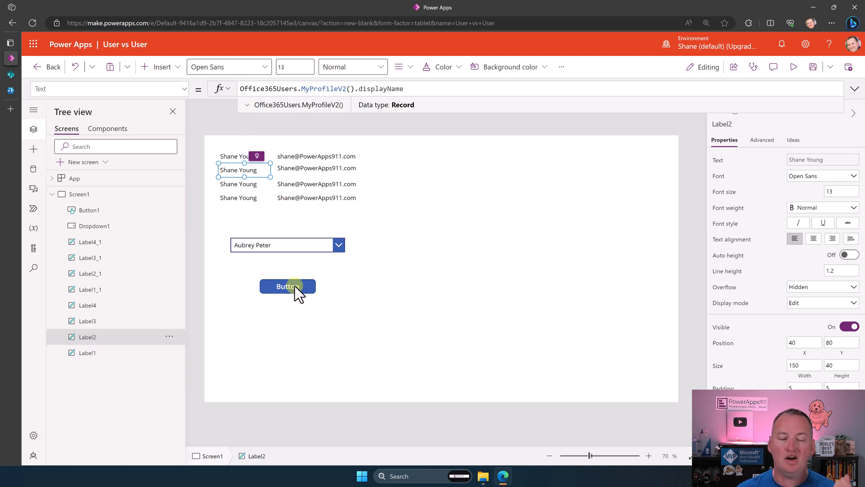
Step: Restore the dropdown's SearchUserV2 items and select the Manager value in the button's Patch
click(287, 287)
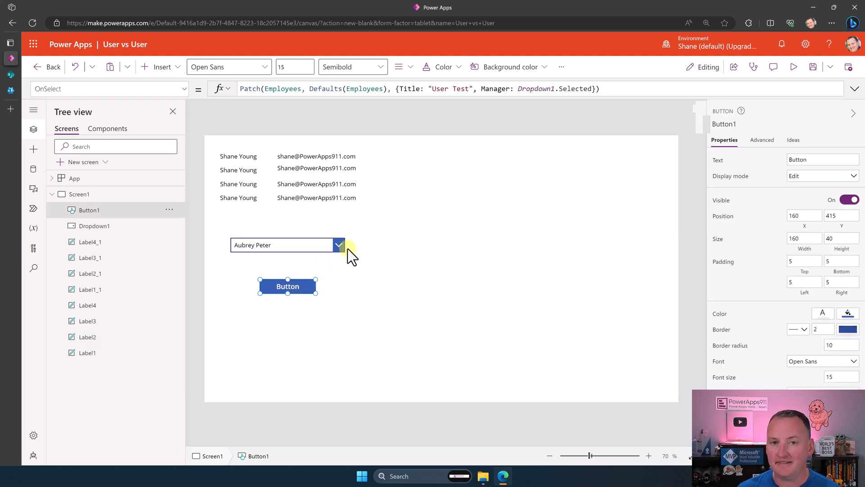
click(282, 244)
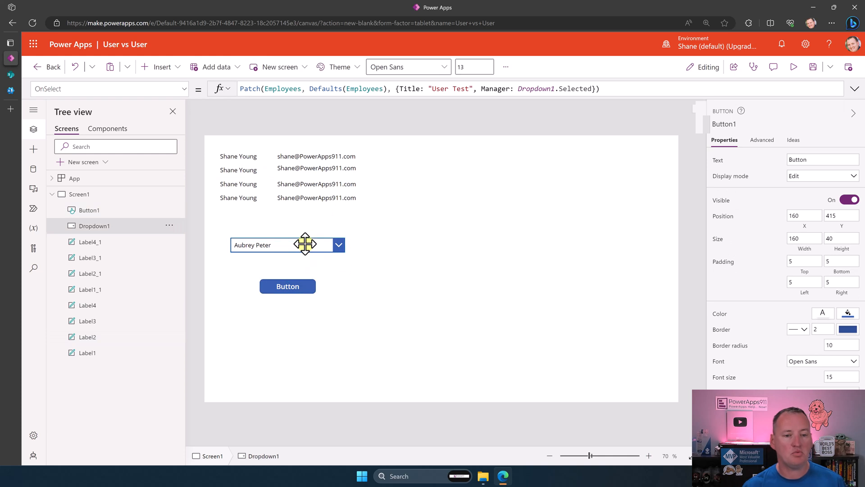
click(281, 244)
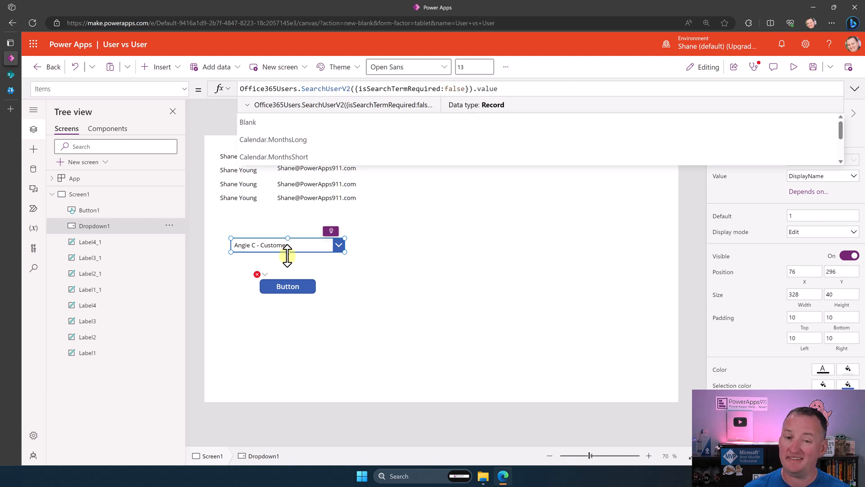
click(287, 285)
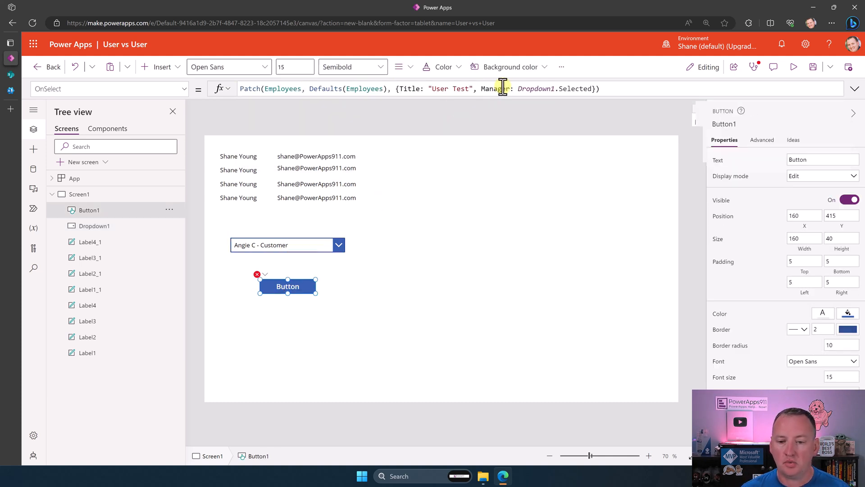
double_click(535, 89)
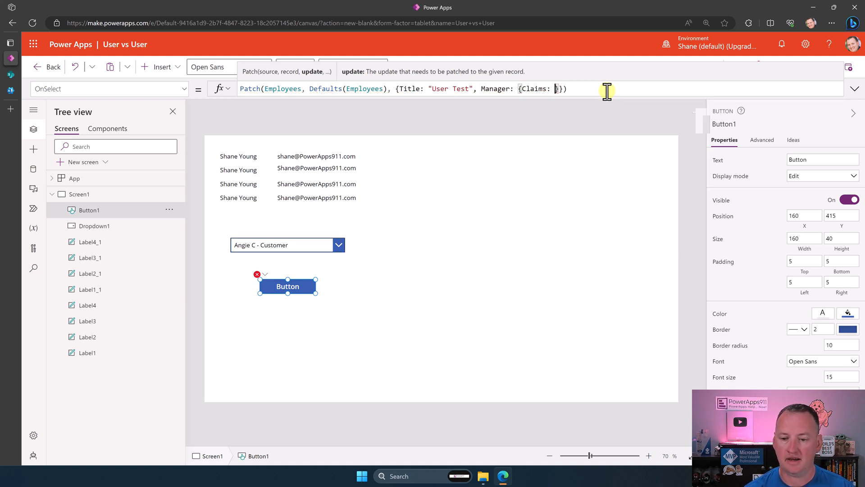
Step: Set Manager to {Claims: Dropdown1.Selected.Mail} with empty Department, DisplayName, Email, JobTitle, Picture
text(dro)
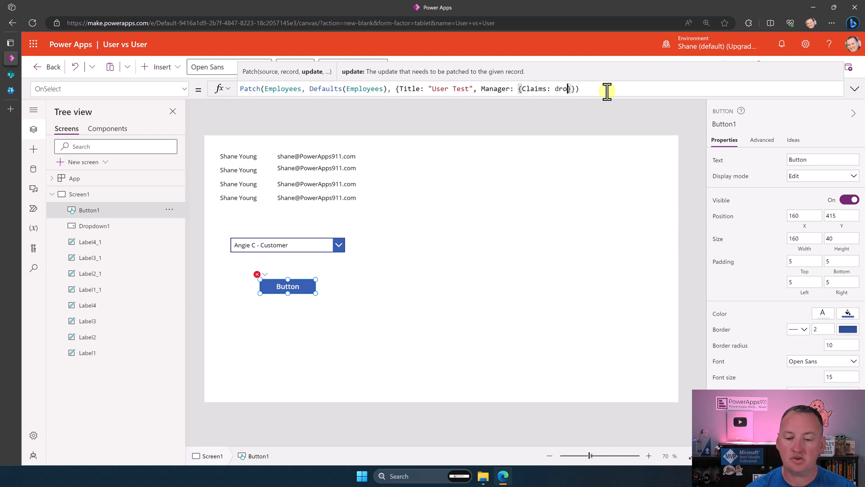
text(Dropdown1)
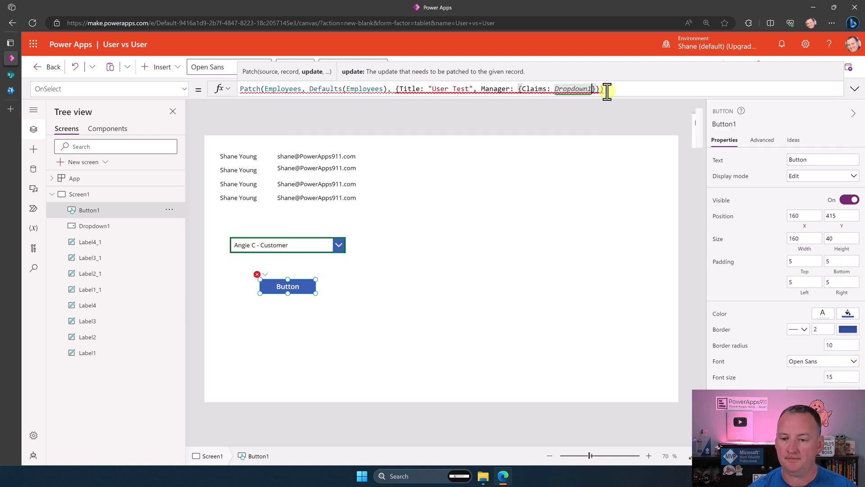
text(.Selected)
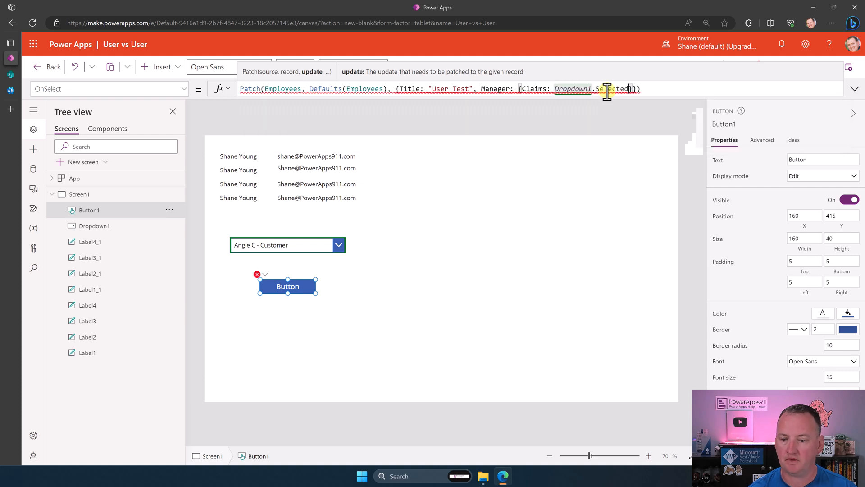
text(.Mail,)
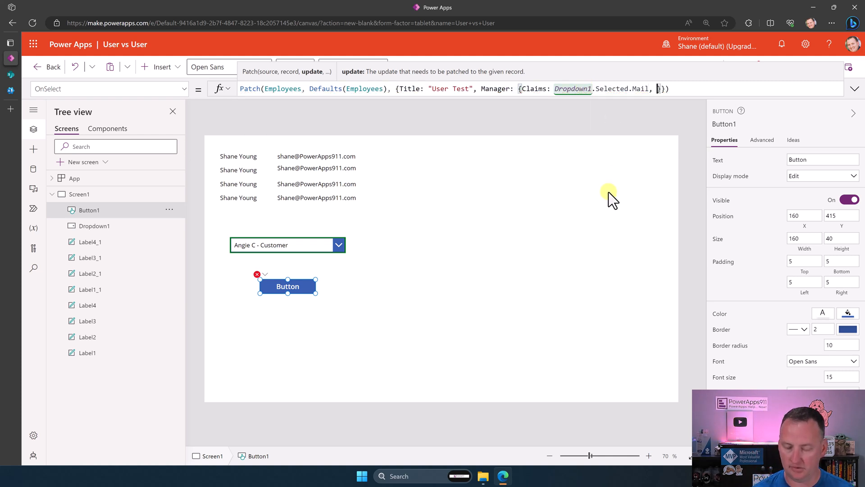
text(Department:")
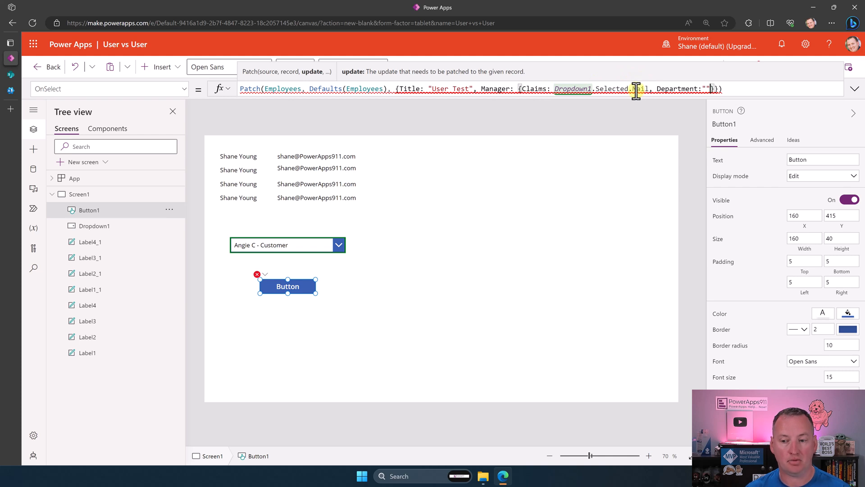
mouse_move(590, 226)
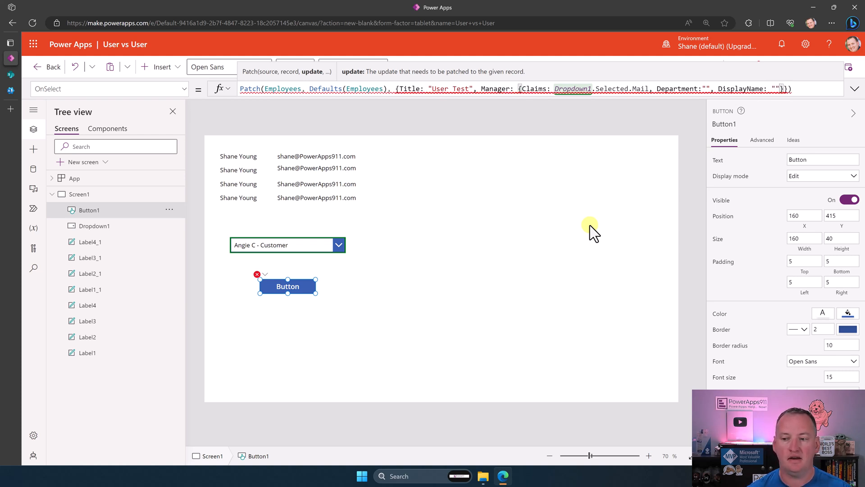
click(600, 89)
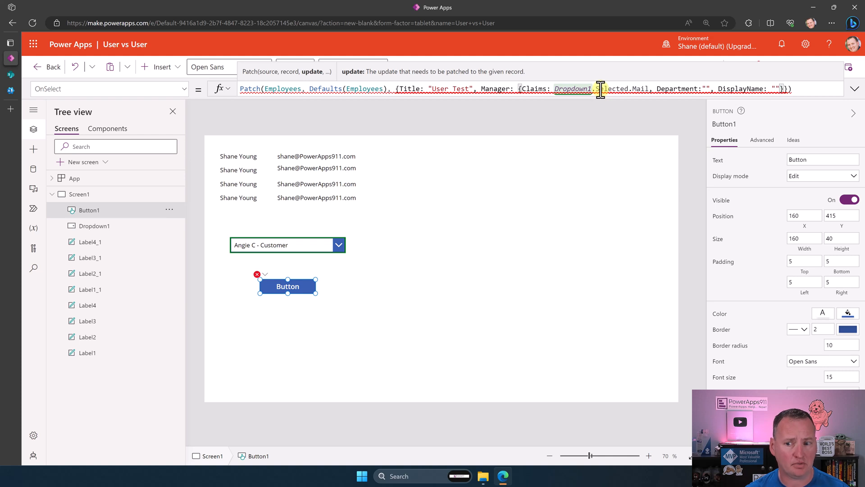
mouse_move(576, 180)
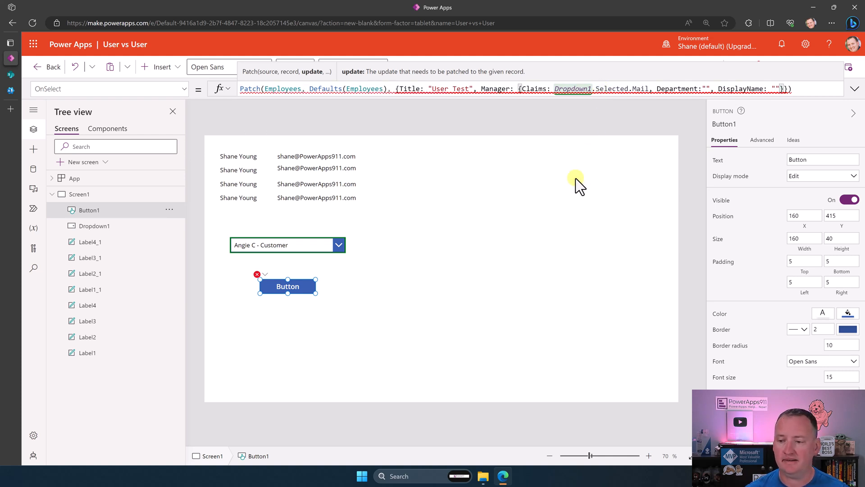
text(,email: ")
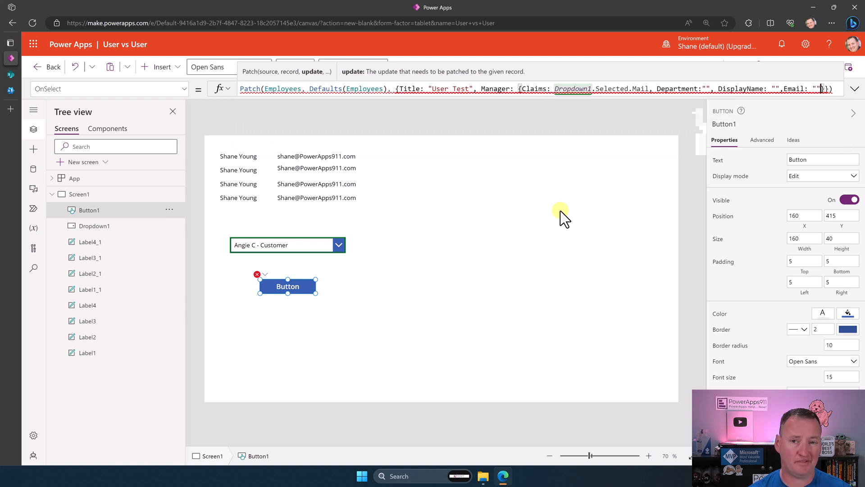
mouse_move(555, 91)
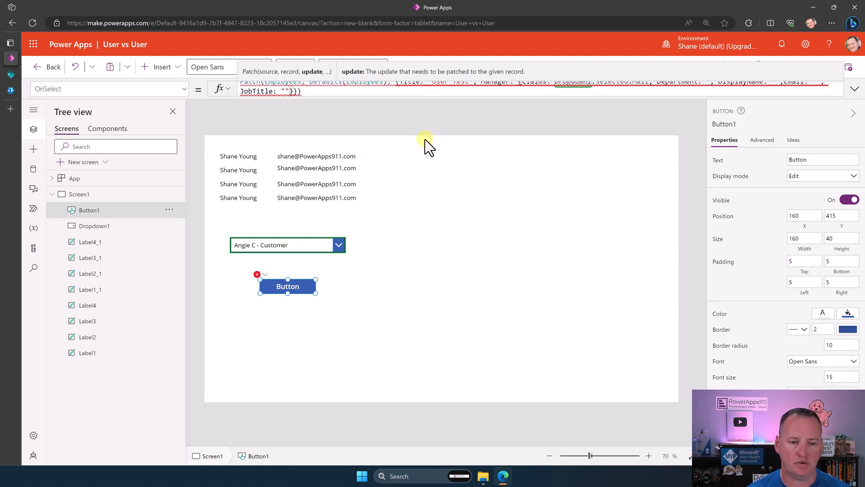
mouse_move(300, 125)
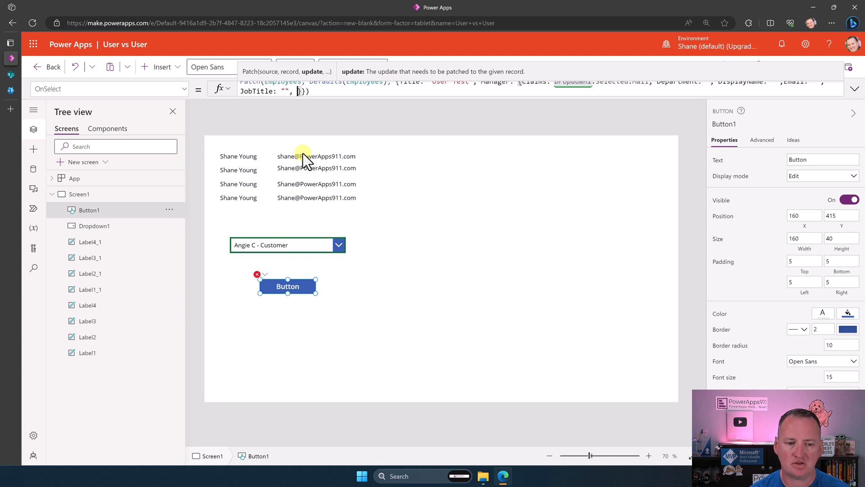
text(Picture: ")
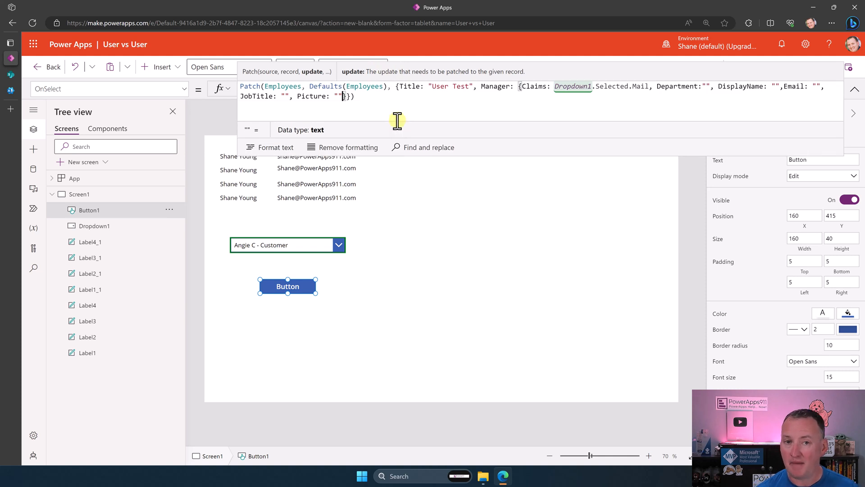
mouse_move(333, 249)
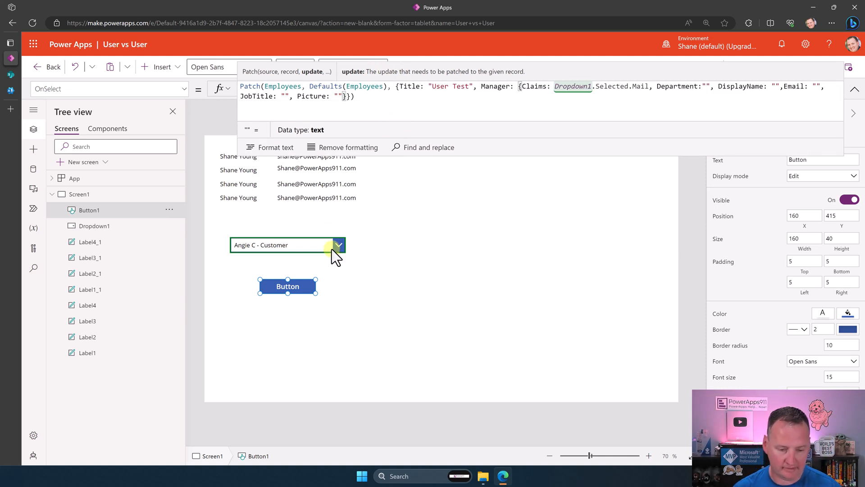
Step: Choose a manager user from the dropdown list
click(338, 244)
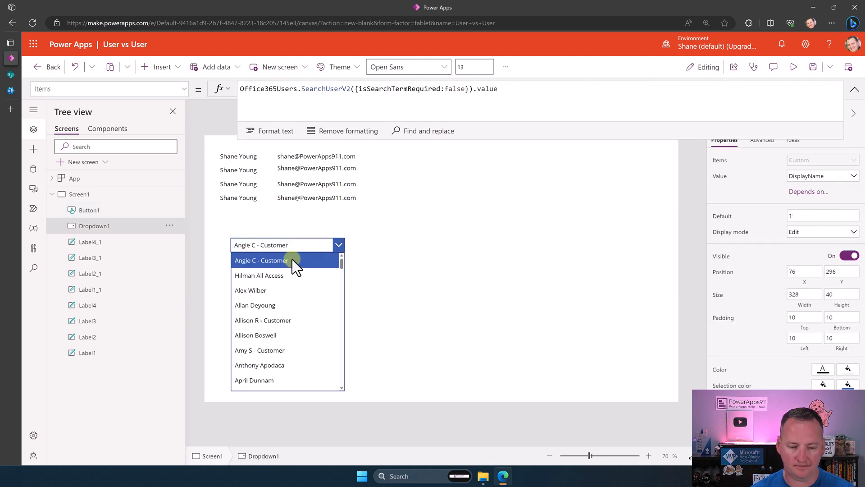
click(88, 210)
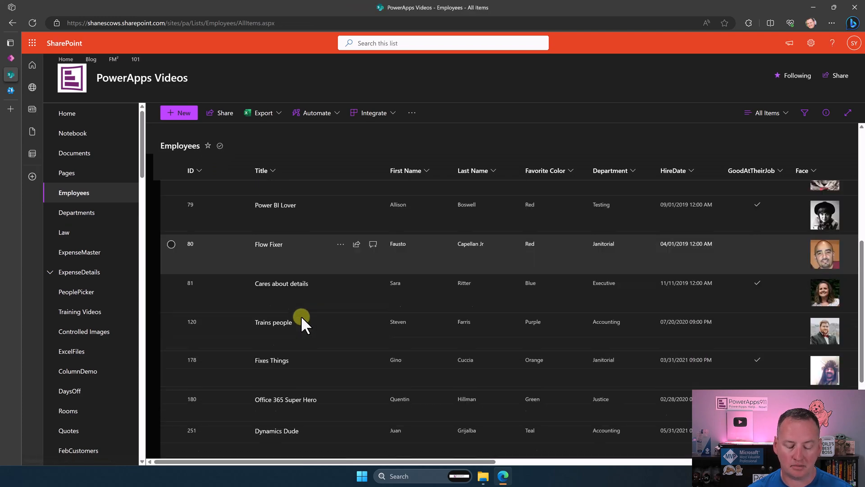
Step: Scroll the Employees list to the User Test row's Manager column, showing Shane Young
scroll(down, 3)
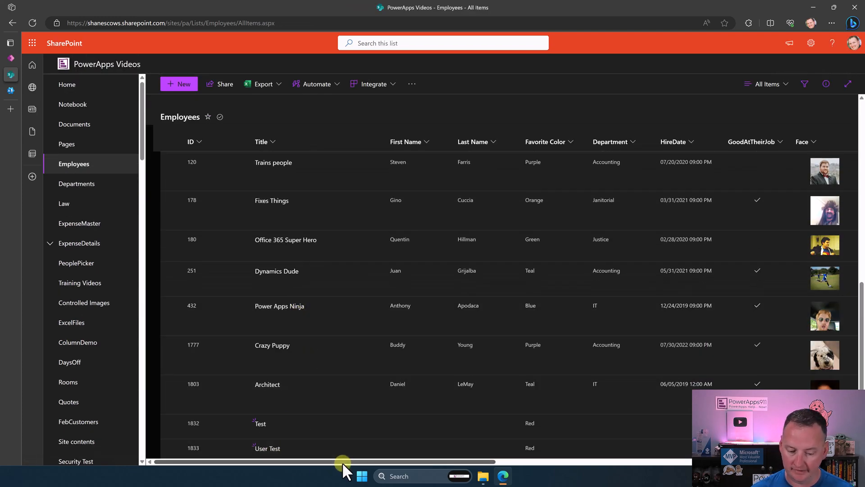
scroll(right, 3)
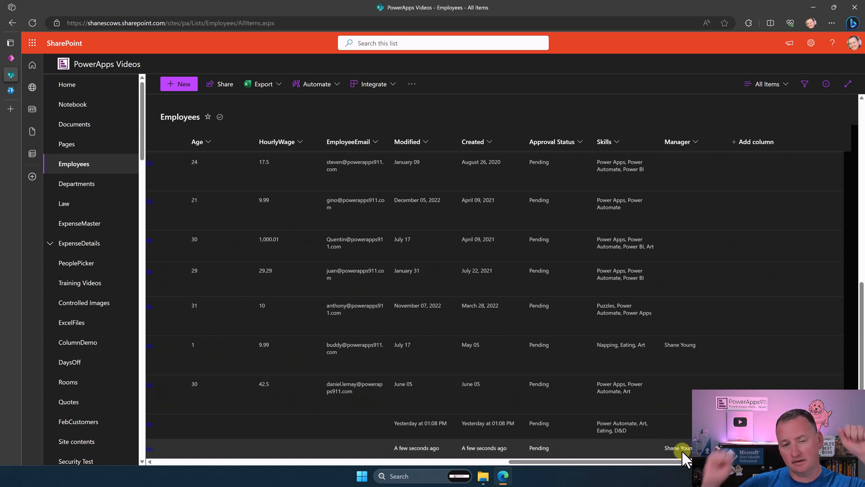
mouse_move(18, 45)
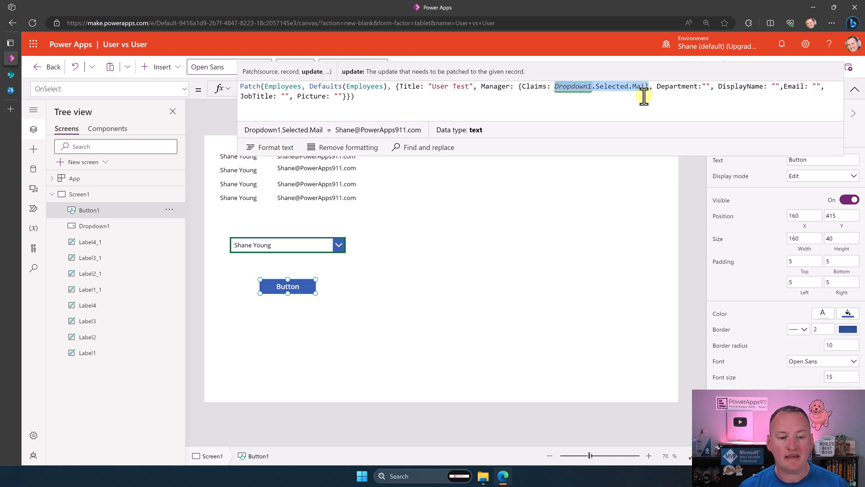
mouse_move(565, 132)
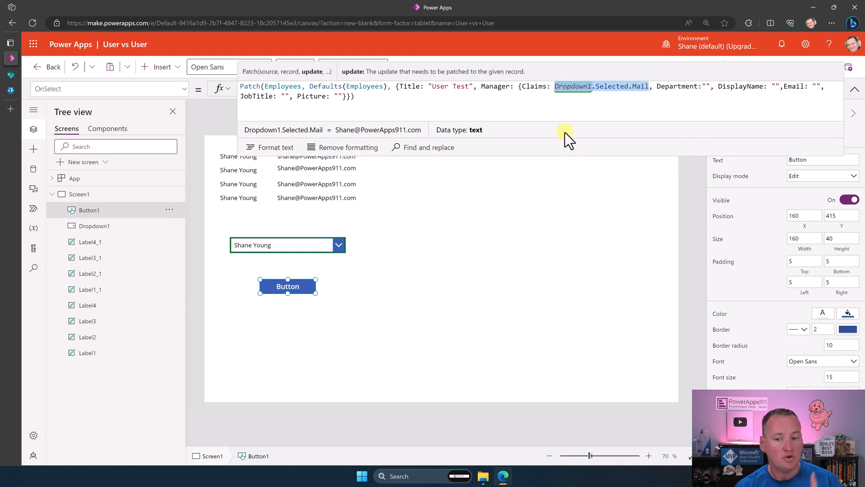
mouse_move(574, 111)
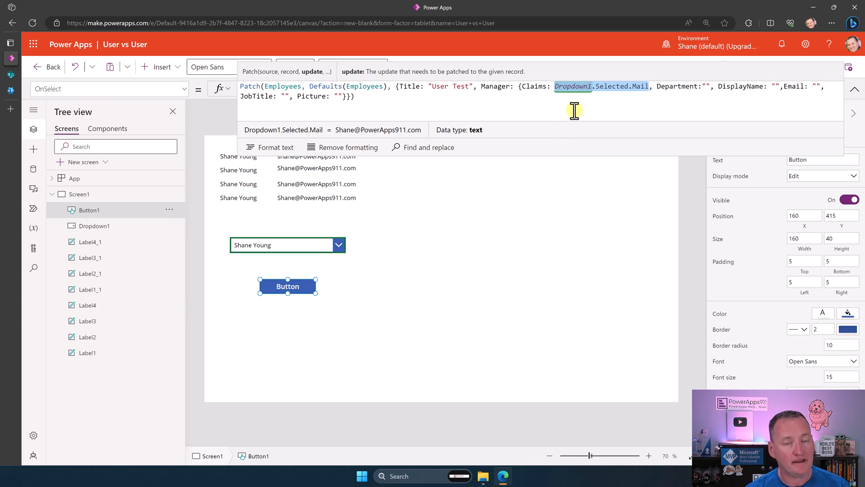
mouse_move(565, 156)
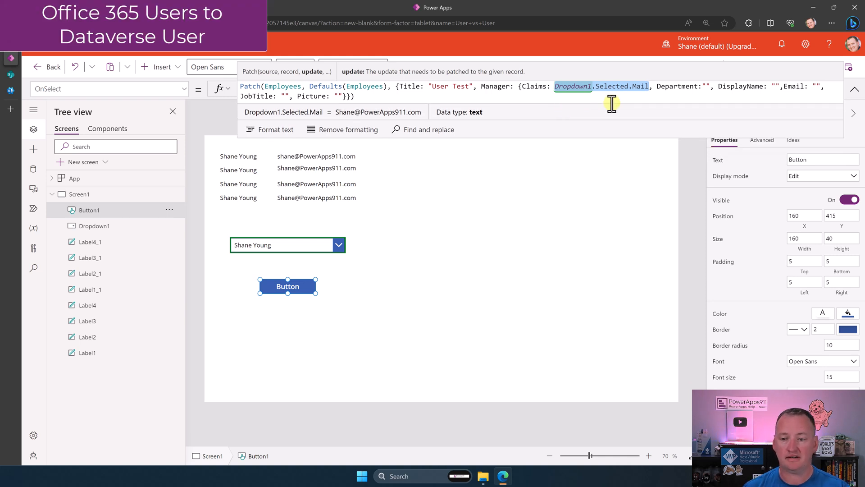
mouse_move(308, 179)
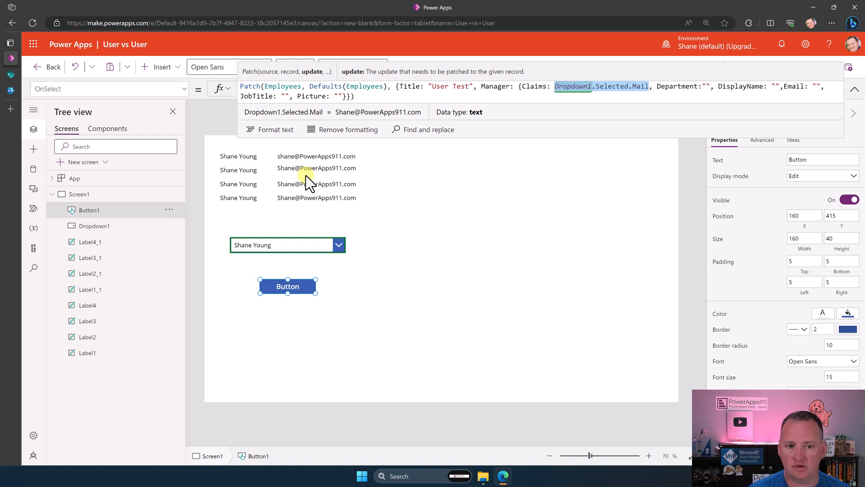
mouse_move(293, 190)
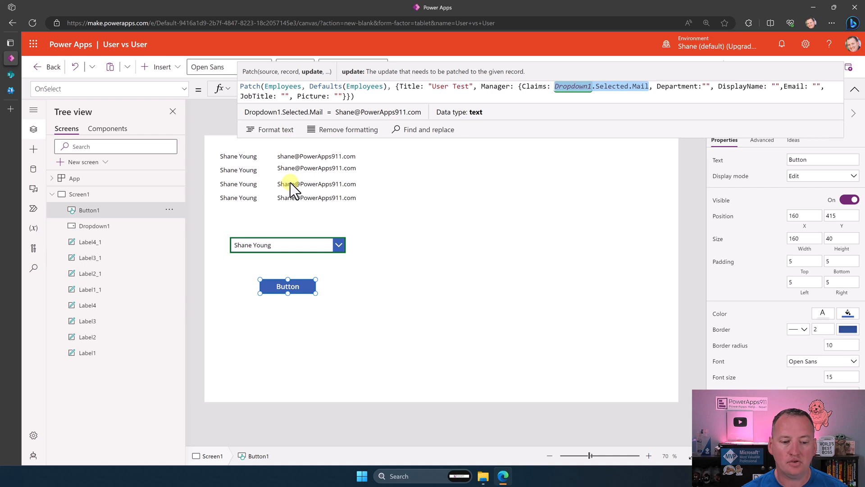
Step: Select Label3_1 to view its LookUp(Users, 'Primary Email' = …) formula
click(317, 183)
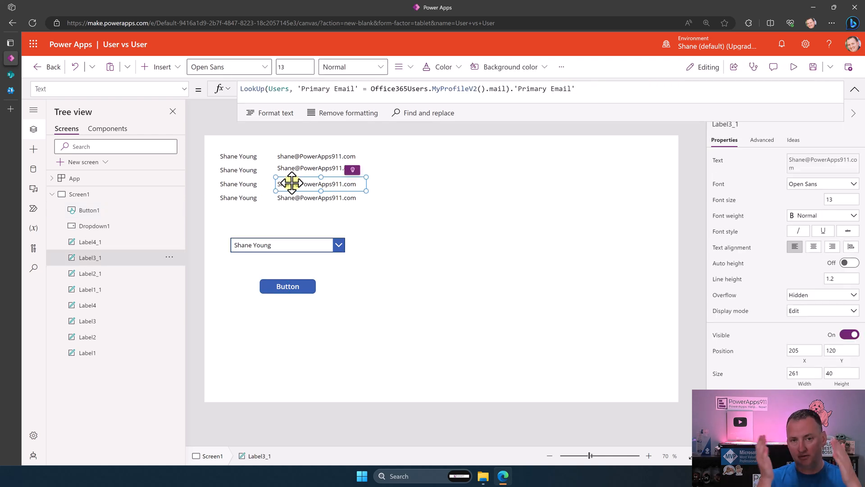
mouse_move(378, 181)
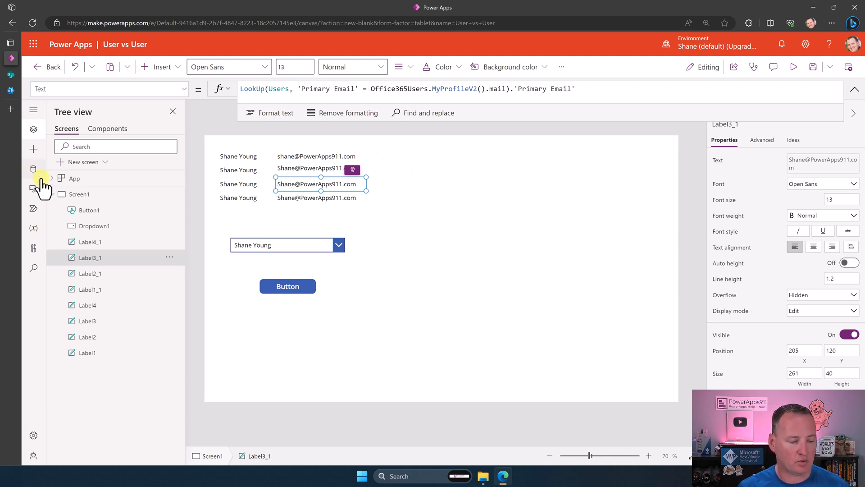
Step: Add the Chewy Trackers Dataverse table as a data source and insert a second button
click(33, 169)
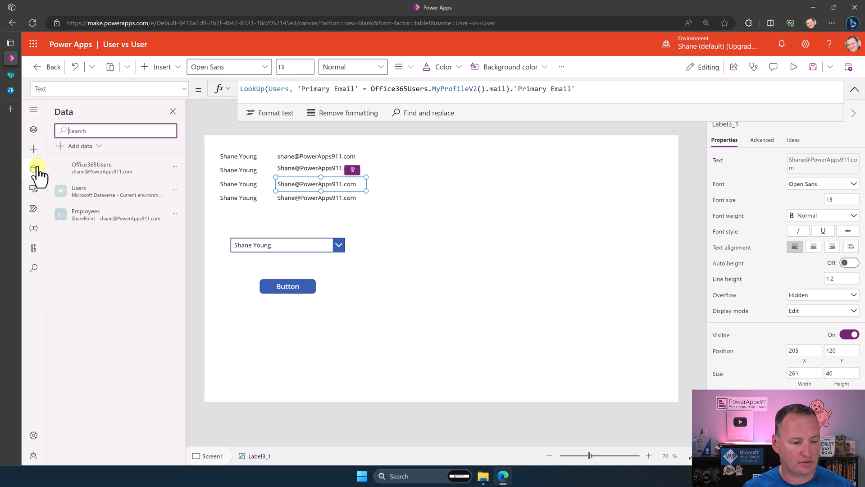
click(80, 145)
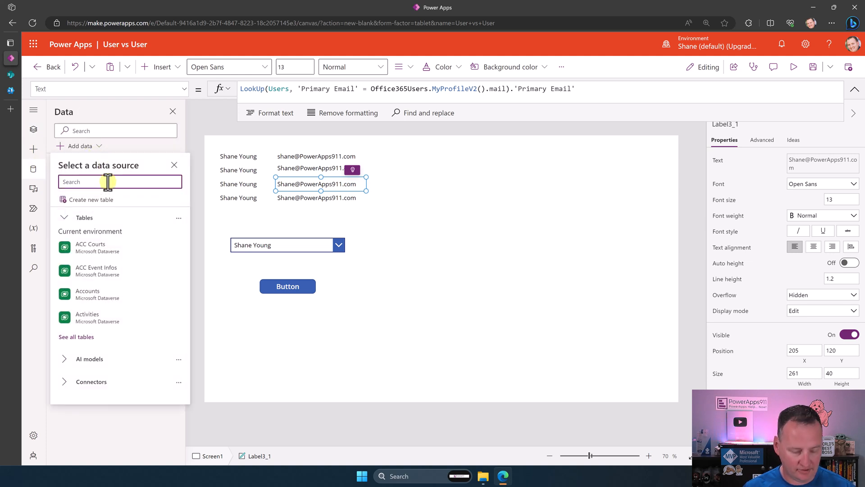
text(chewy t)
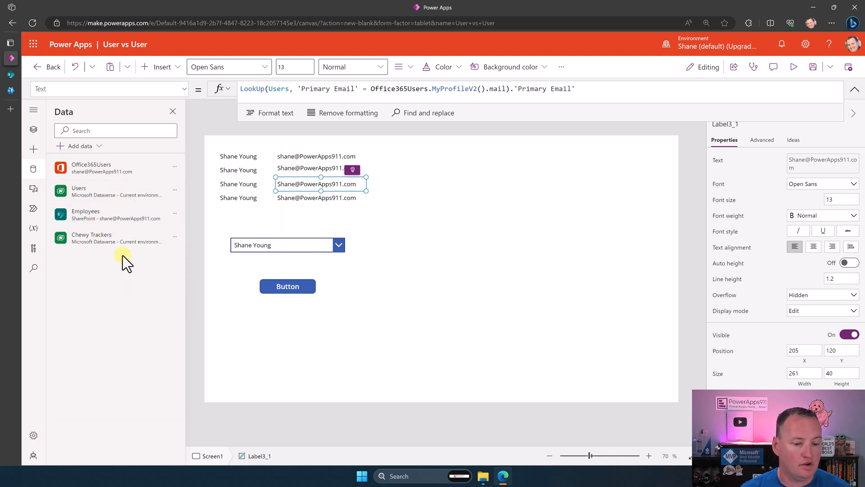
click(160, 67)
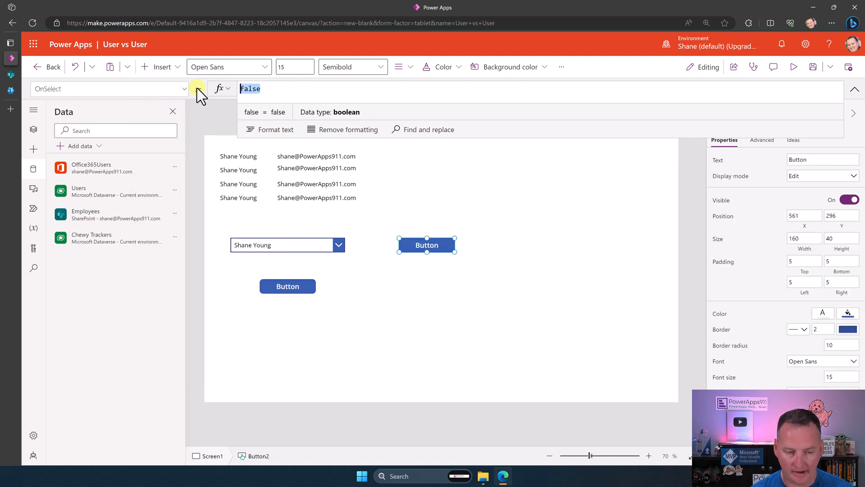
Step: Type Button2's Patch to 'Chewy Trackers' with 'Dog''s Activity' "Video demo", starting 'Dog Walker'
text(Patch('Chewy Trackers')
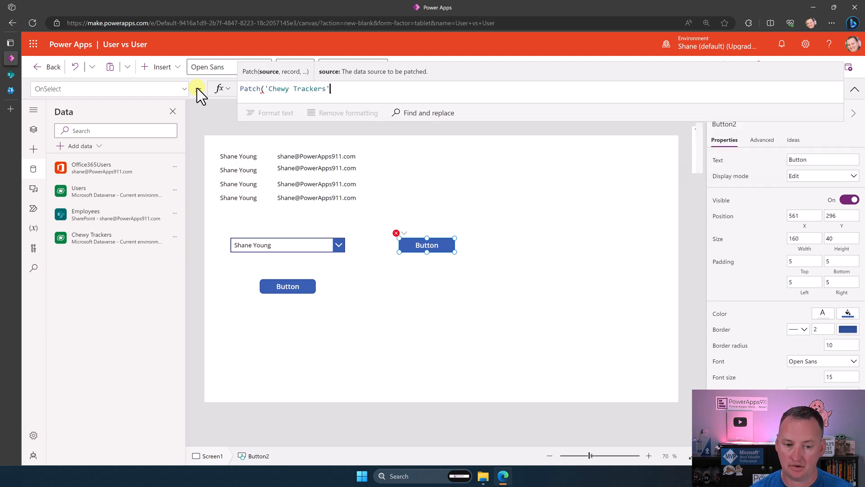
text(,Defaults('Chewy Trackers'),)
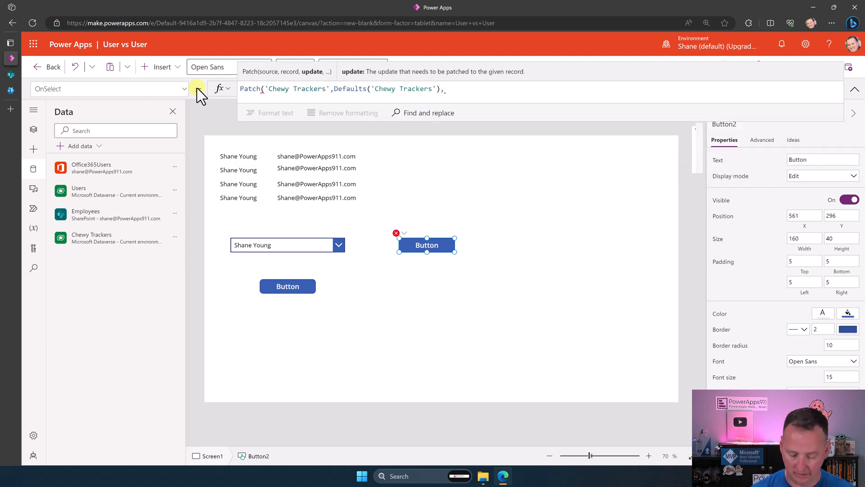
text({)
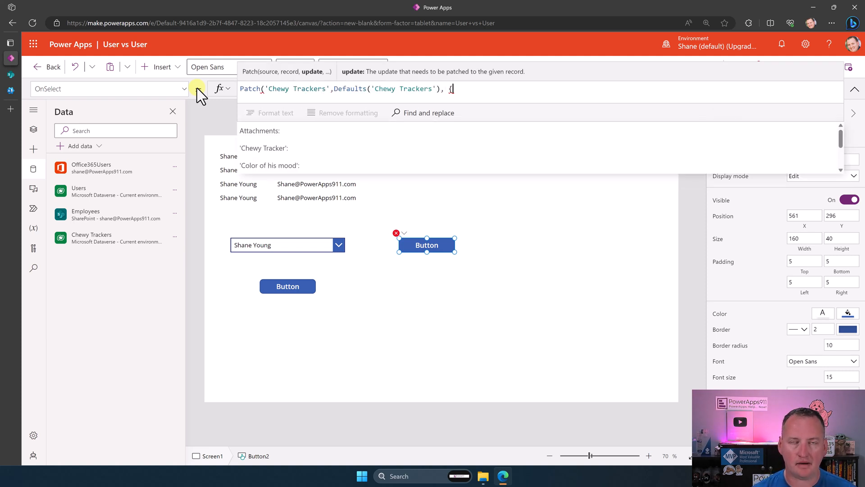
text(act)
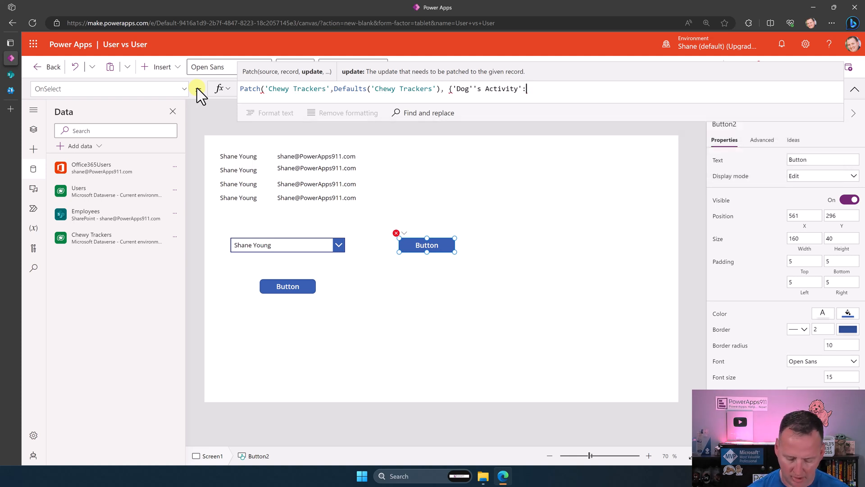
text(")
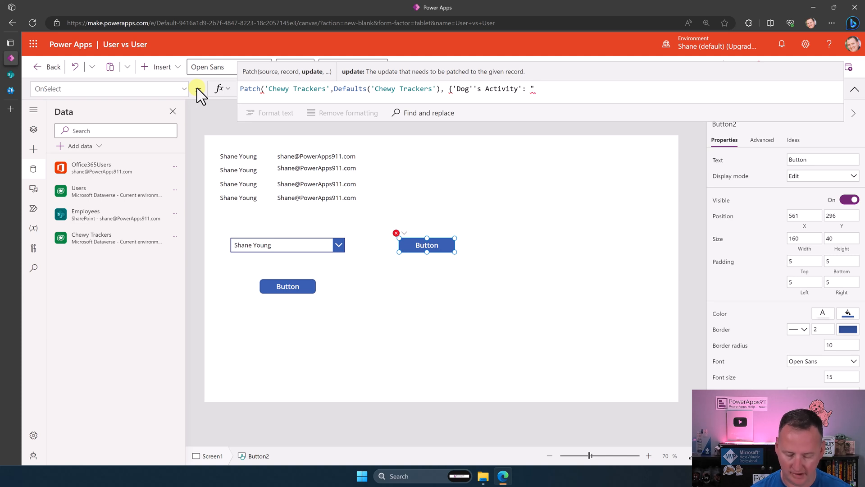
text(Video)
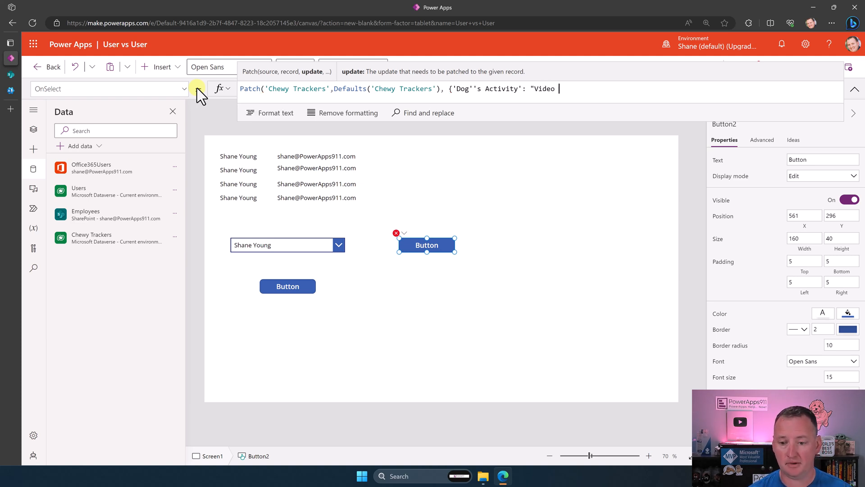
text(demo",)
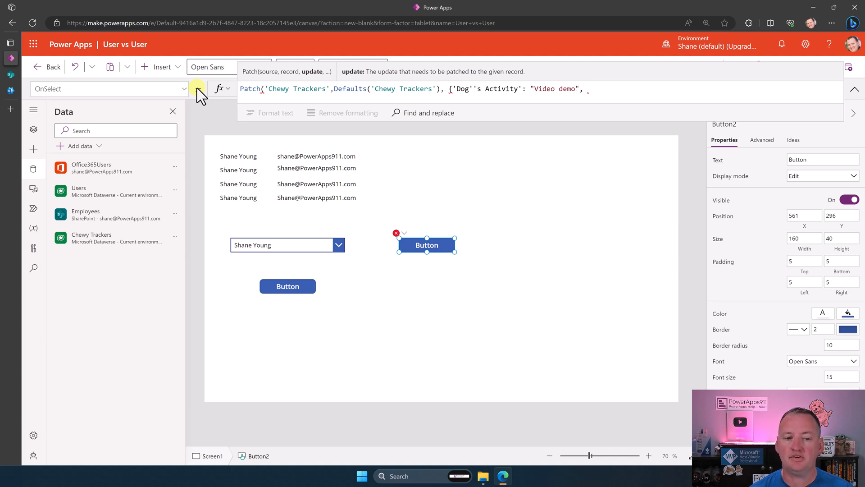
text(dog)
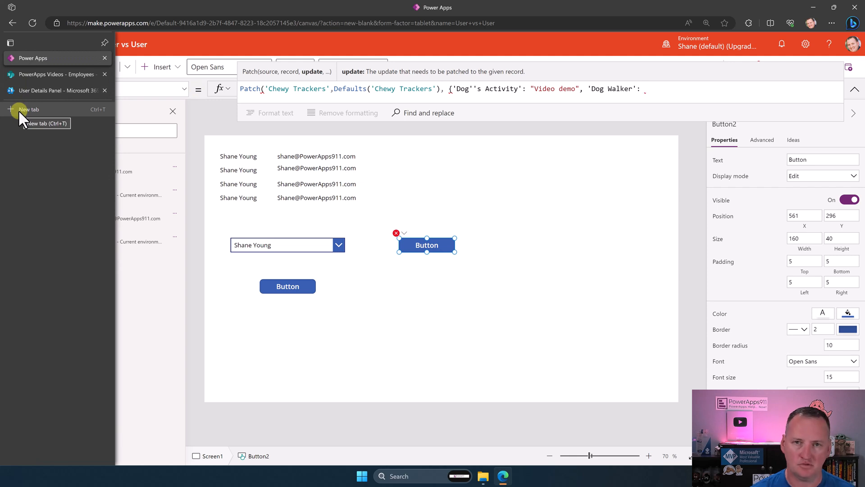
click(29, 109)
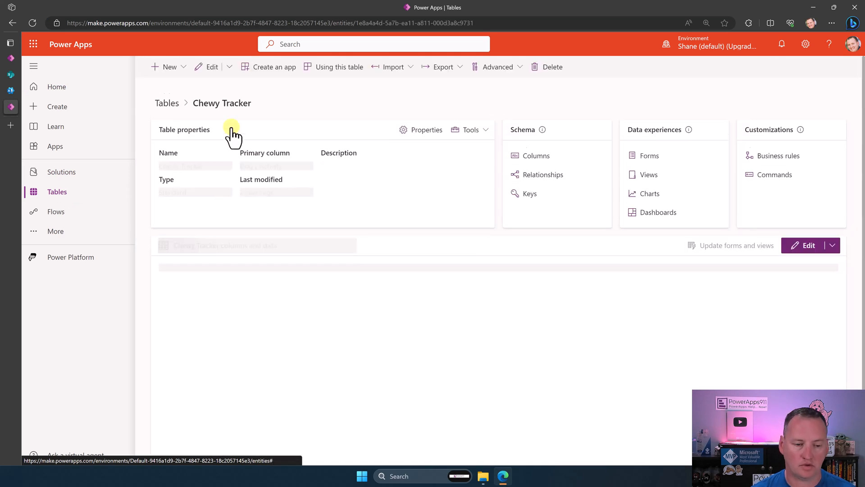
click(534, 155)
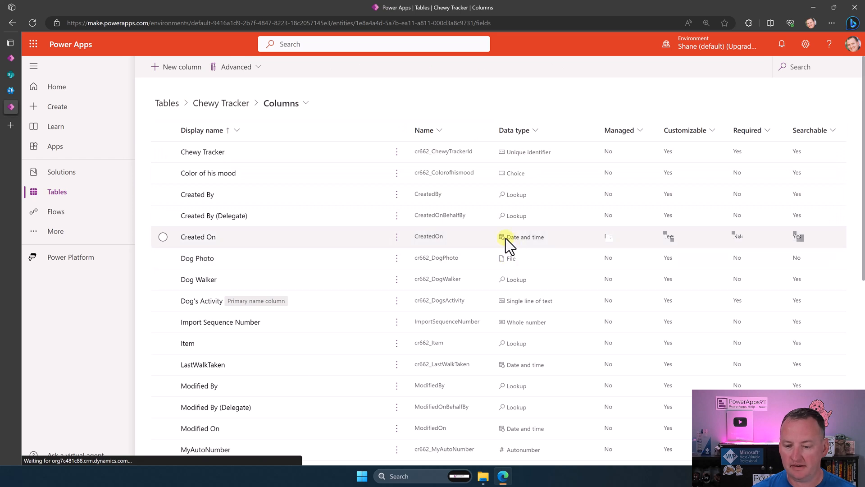
mouse_move(738, 172)
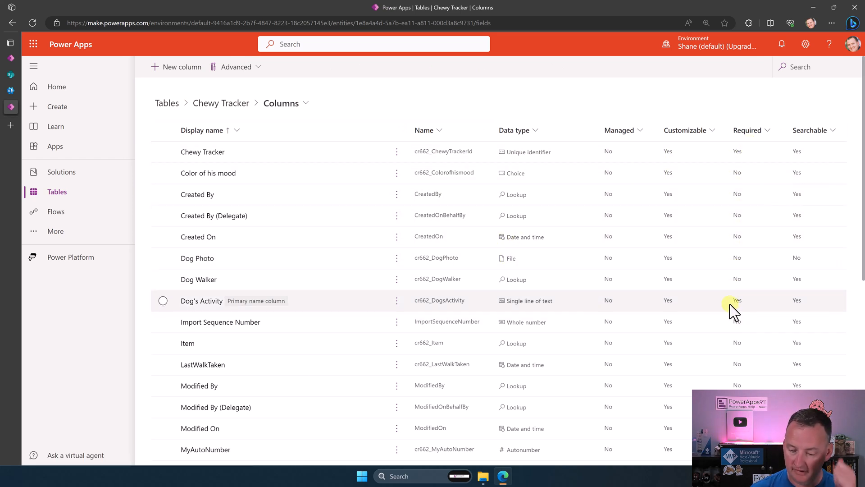
mouse_move(721, 305)
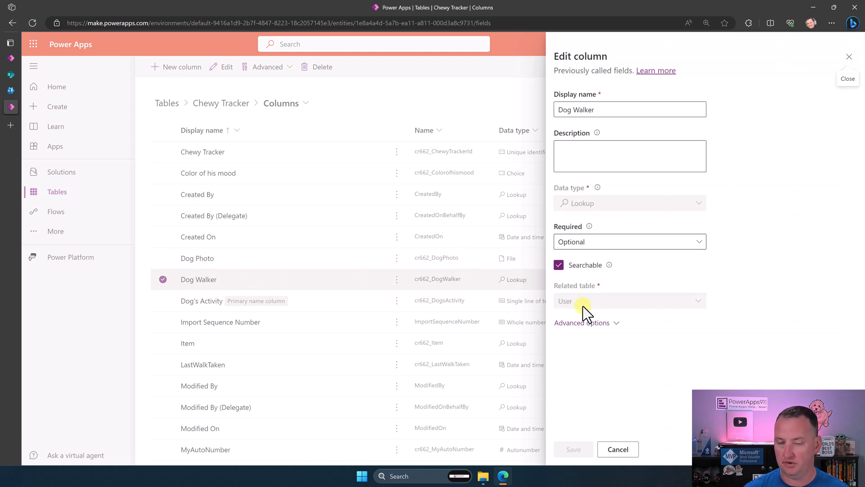
click(10, 42)
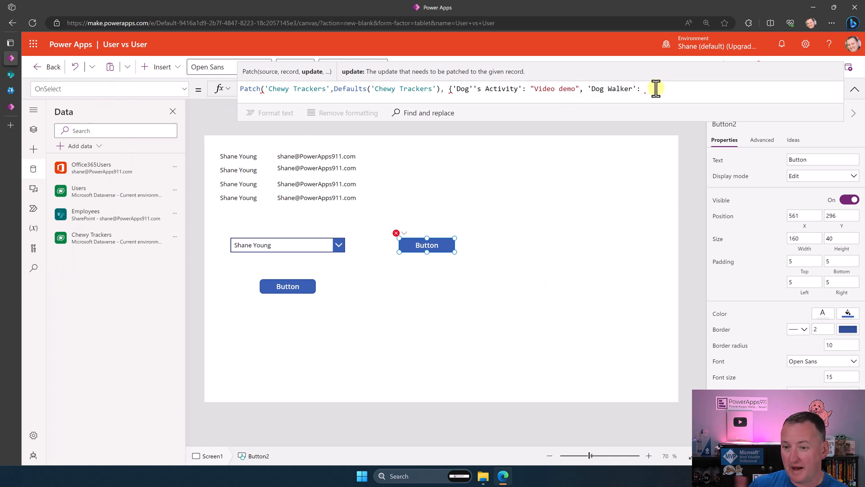
mouse_move(538, 127)
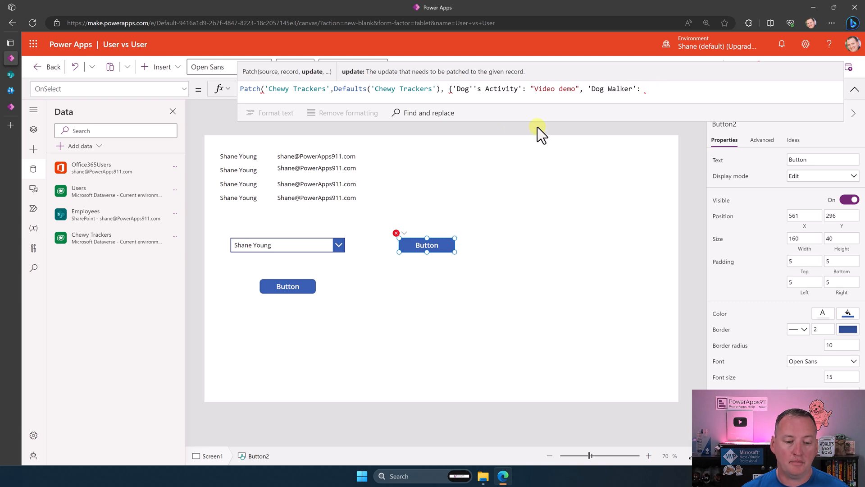
Step: Review the dropdown and copy the label's LookUp(Users, 'Primary Email') formula
click(281, 244)
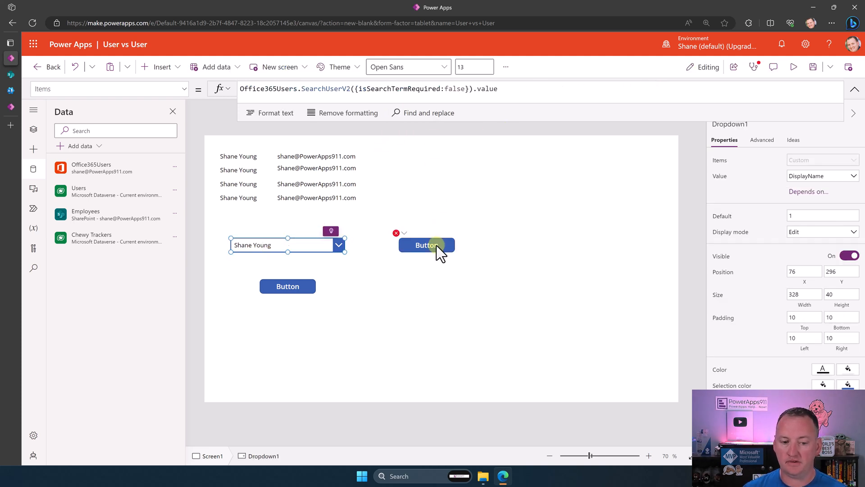
click(317, 183)
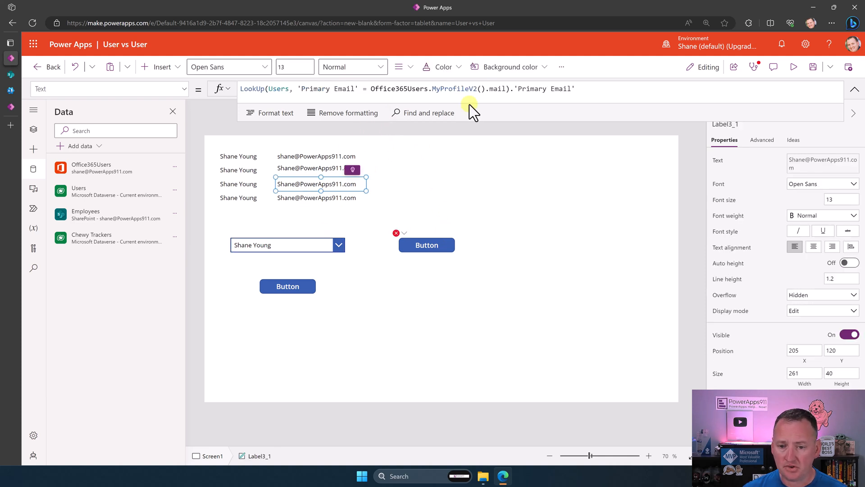
click(499, 89)
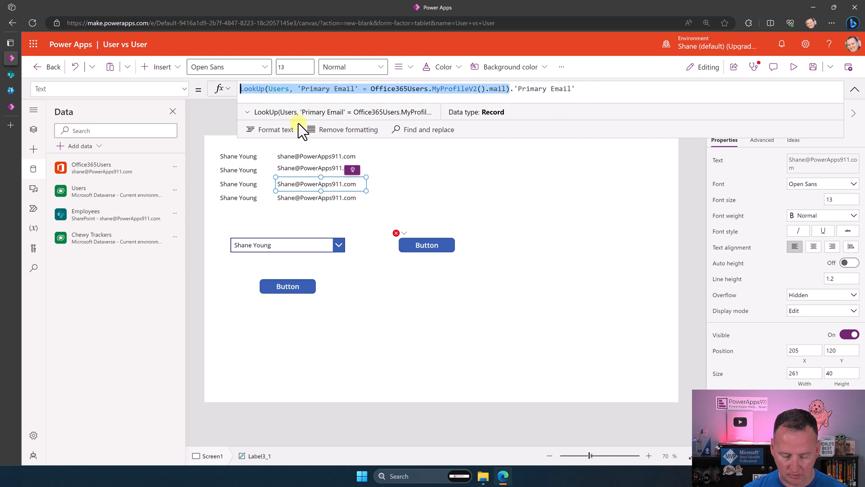
Step: Set Dog Walker to LookUp on Dropdown1.Selected.Mail and press Button2 to create a record
click(425, 244)
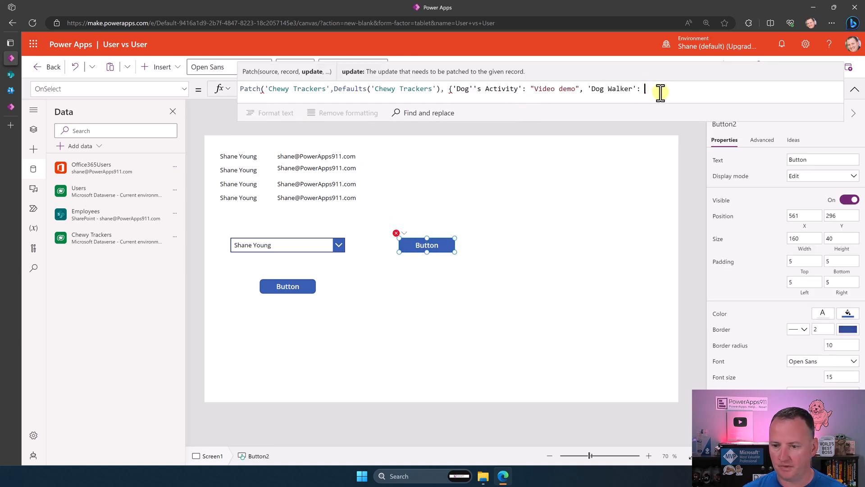
text(LookUp(Users, 'Primary Email' = Office365Users.MyProfileV2().mail))
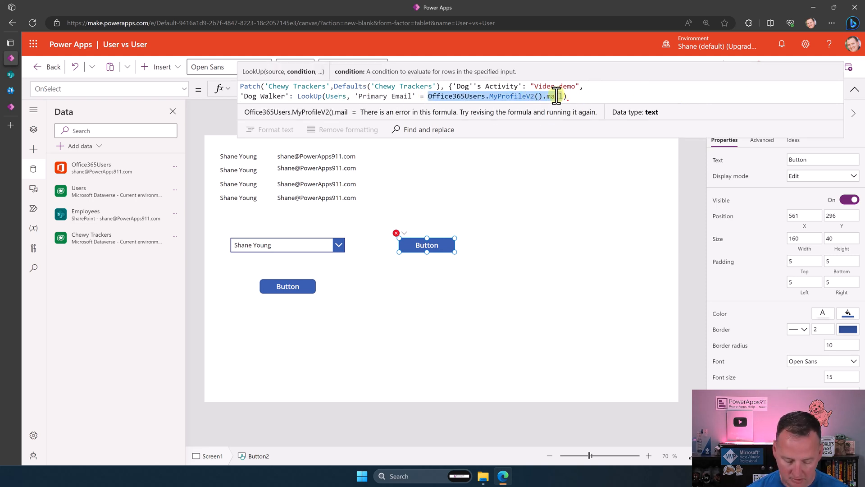
text(drop)
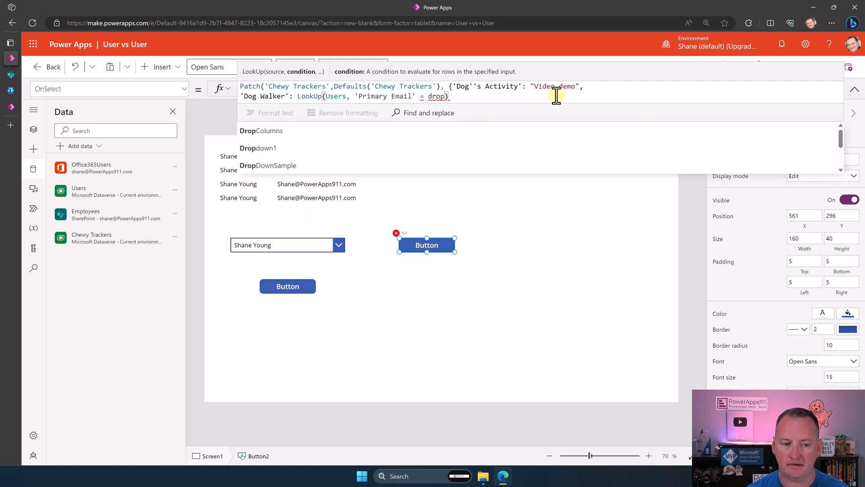
text(Dropdown1.se)
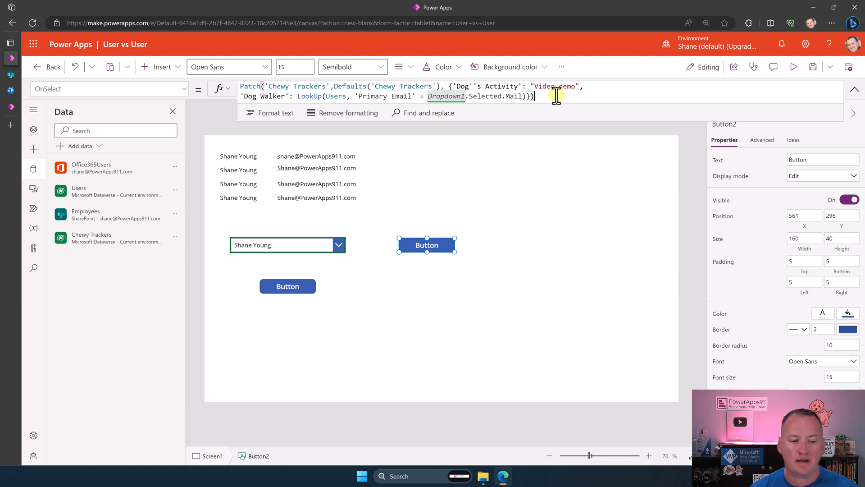
mouse_move(414, 262)
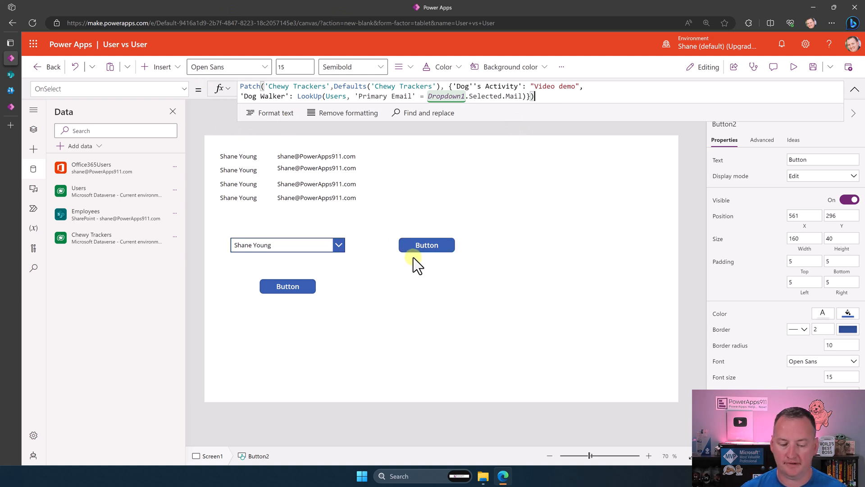
click(55, 107)
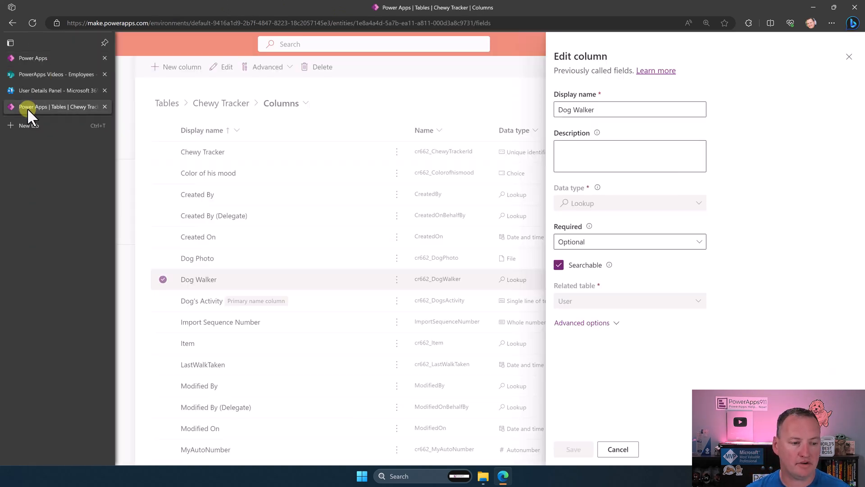
Step: View the new Video demo record in Chewy Tracker, then select Button1's Employees patch
click(617, 449)
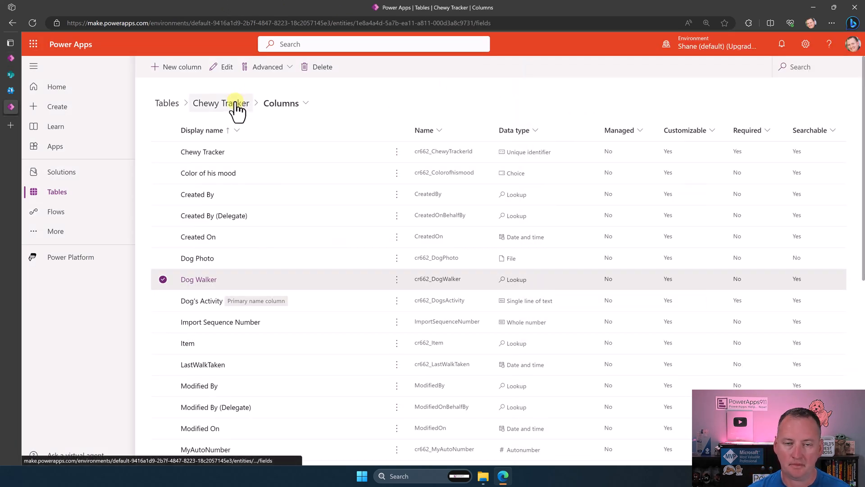
click(221, 103)
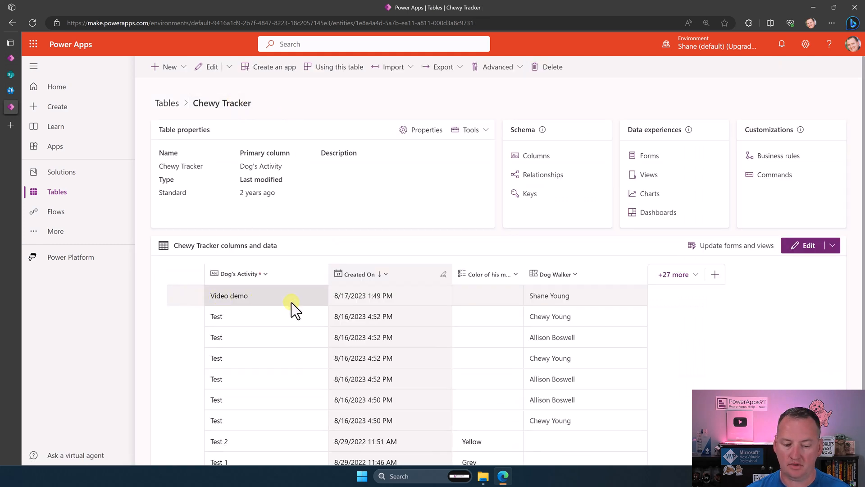
mouse_move(580, 304)
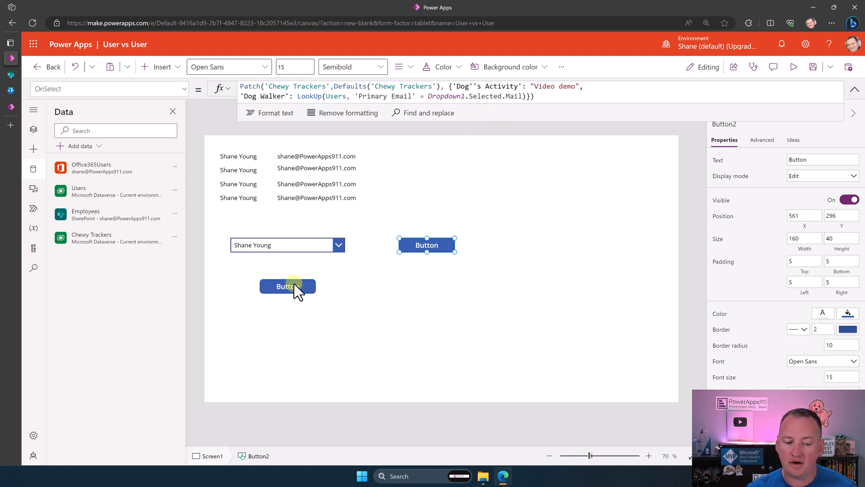
click(287, 285)
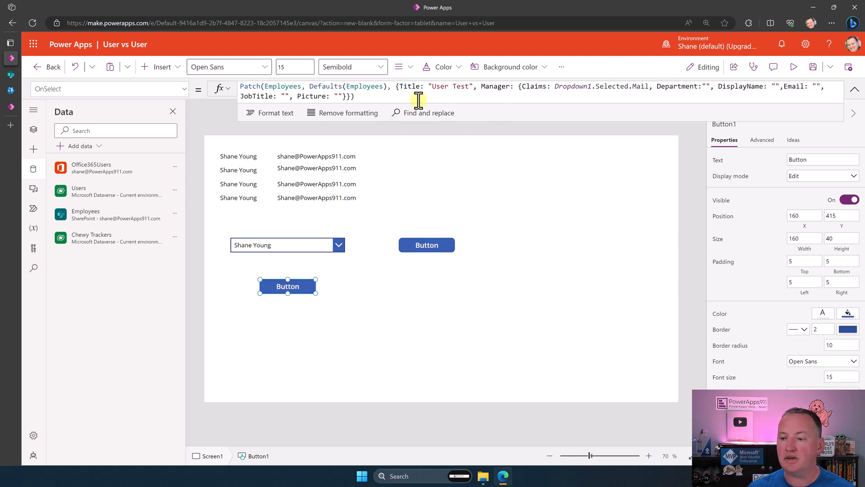